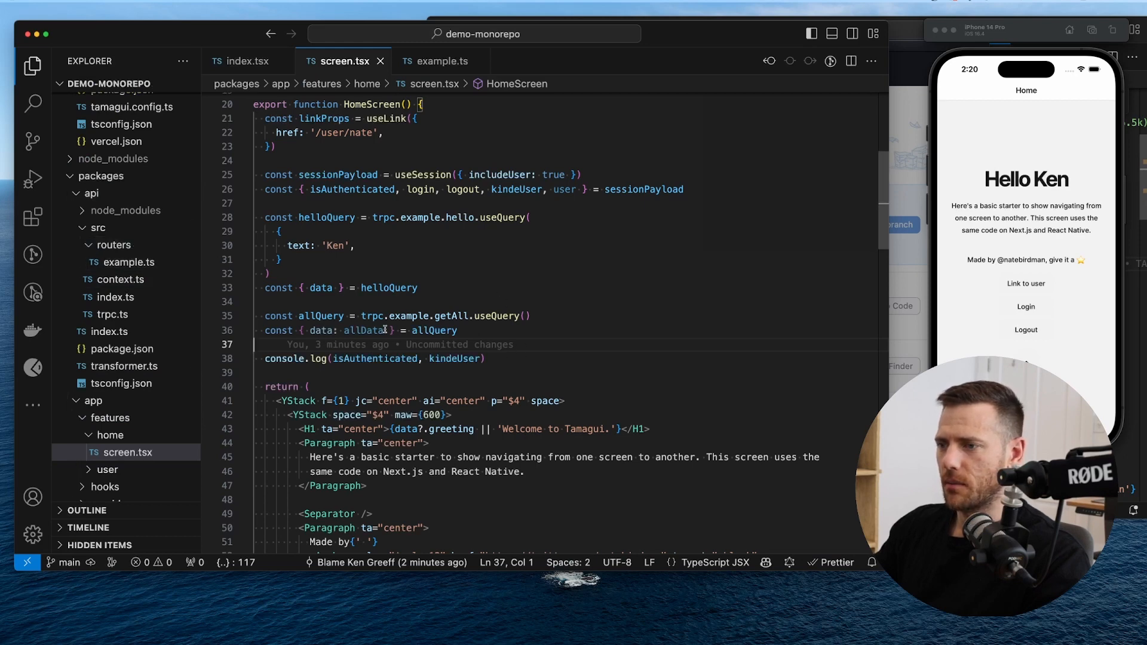
# - Change the helloQuery text argument from 'Ken' to 'Team' in screen.tsx so the preview greets Hello Team
pyautogui.doubleClick(326, 217)
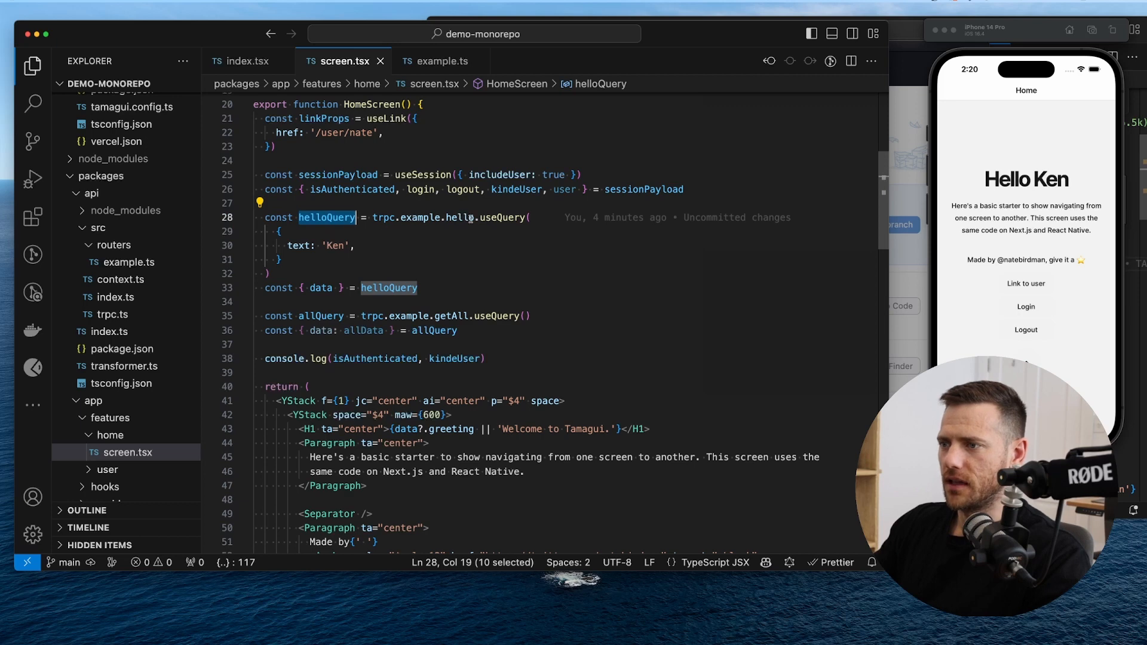
pyautogui.doubleClick(421, 217)
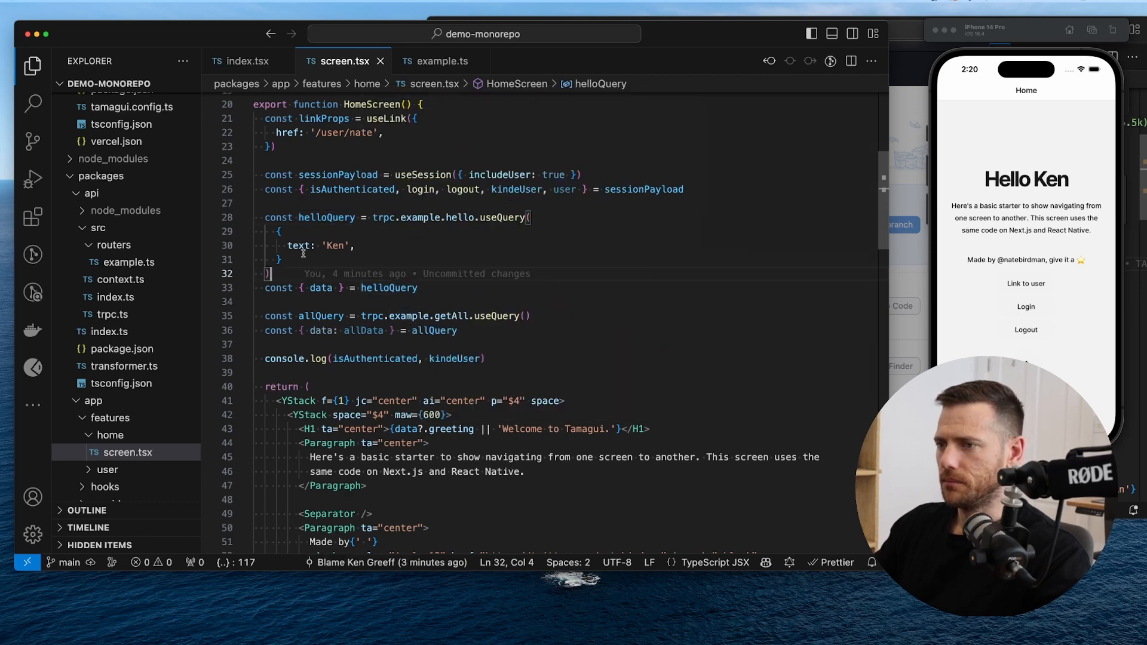
pyautogui.doubleClick(335, 245)
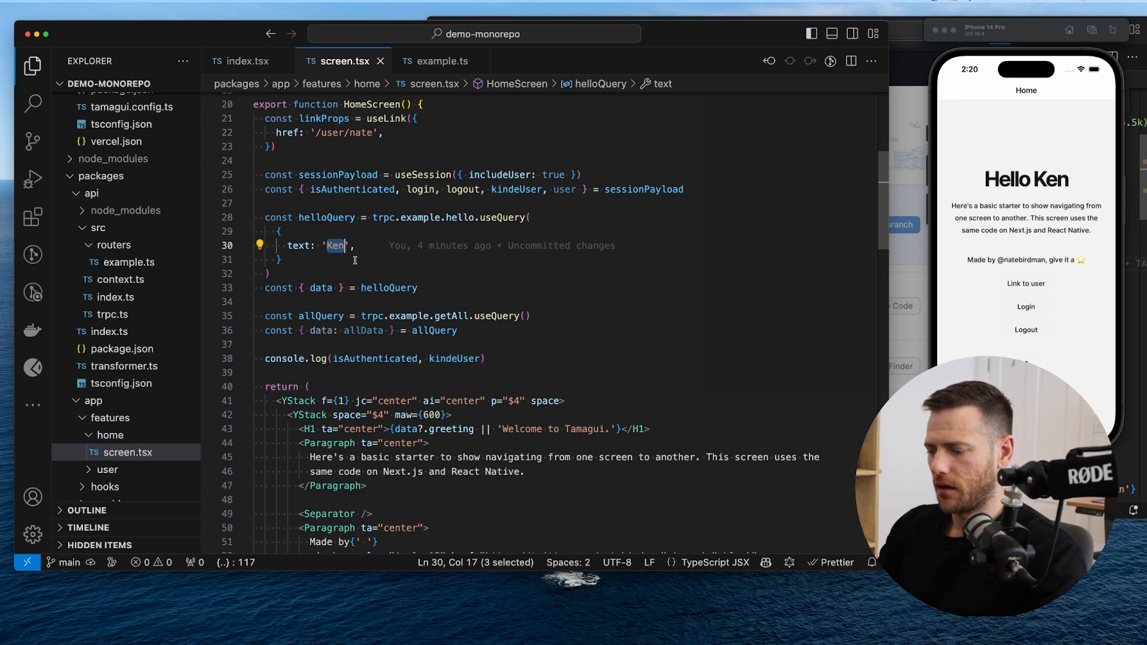
pyautogui.write('Team Tamagui')
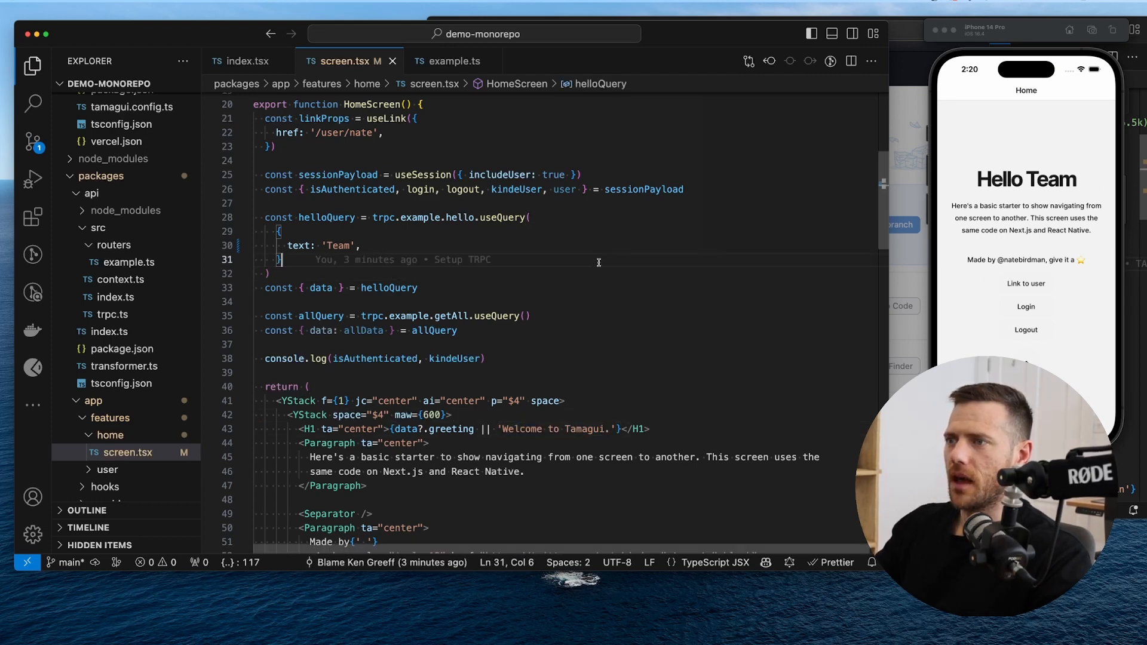
pyautogui.click(449, 61)
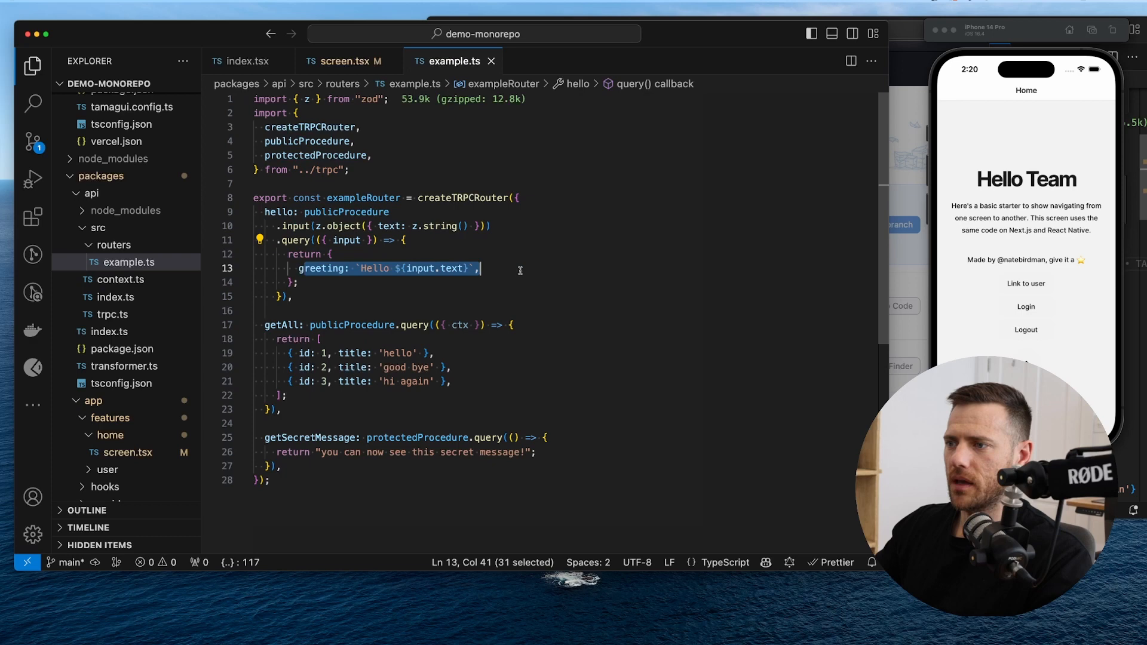
# - Review context.ts and trpc.ts with the isAuthenticatedMiddleware and protected procedure, then stop the dev server
pyautogui.click(347, 60)
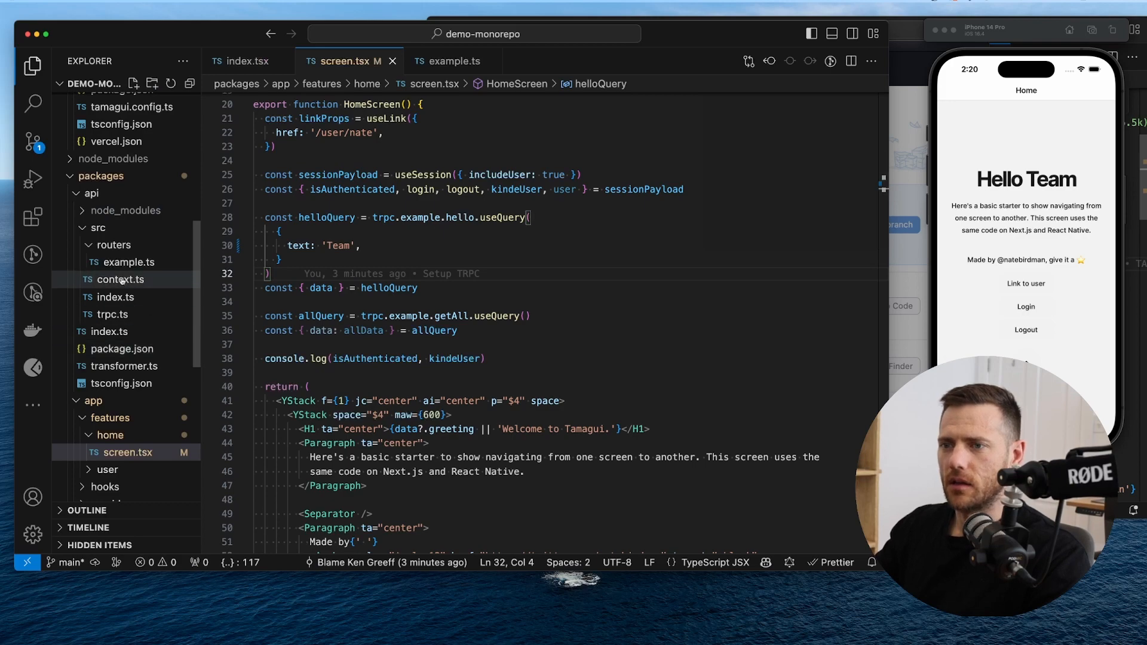
pyautogui.click(121, 280)
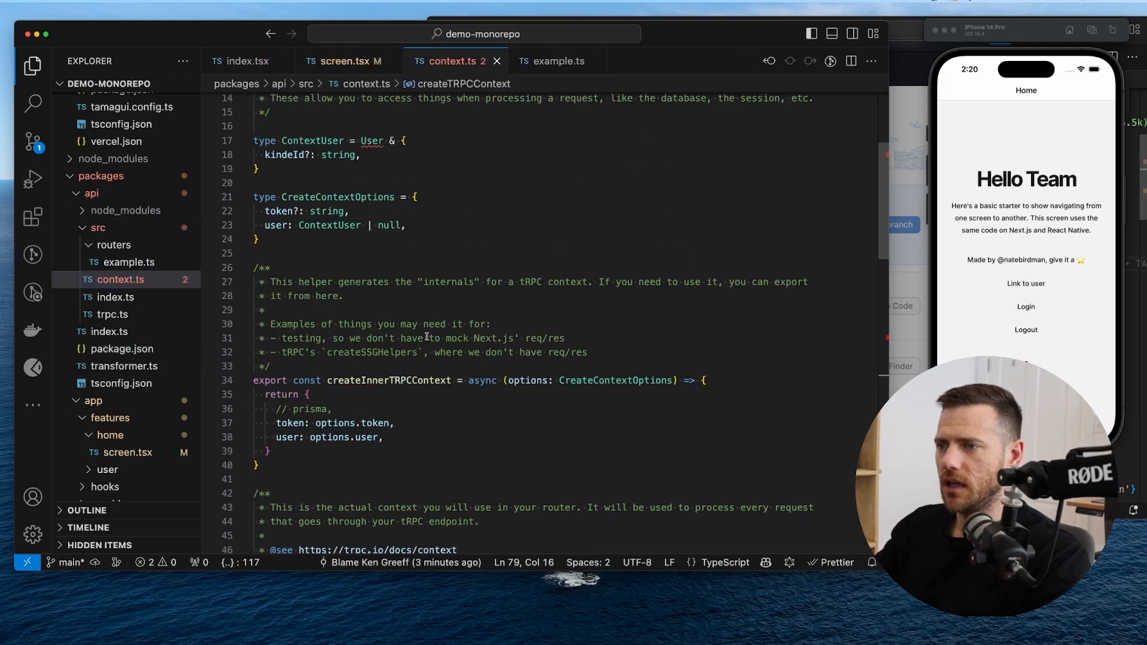
pyautogui.scroll(-3)
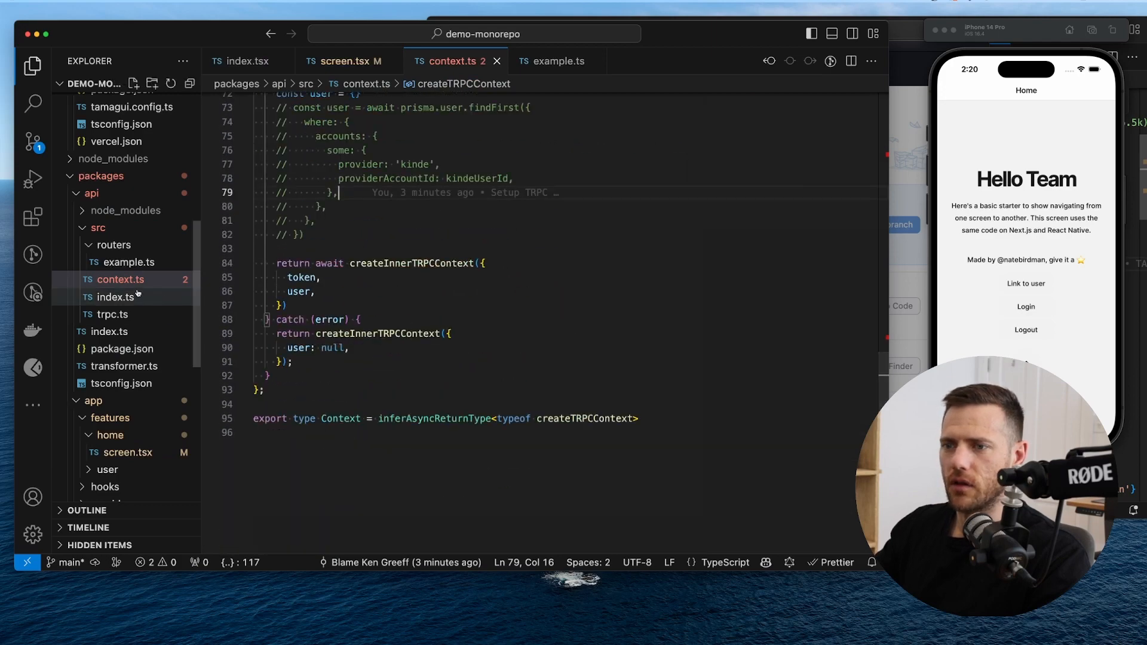
pyautogui.click(107, 314)
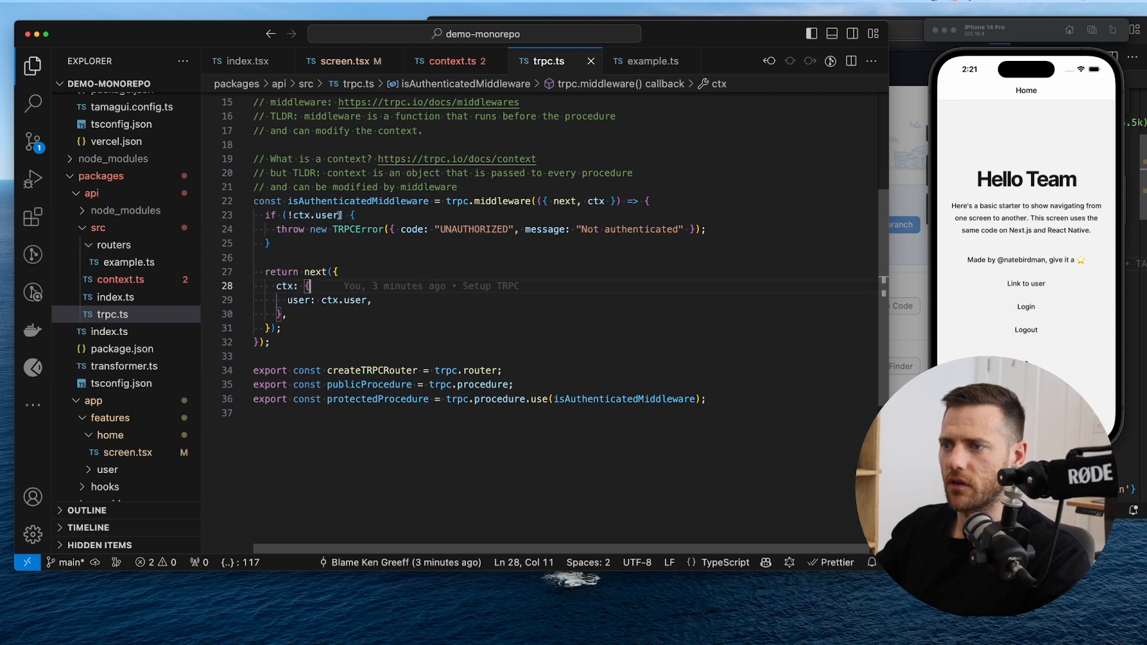
pyautogui.moveTo(416, 110)
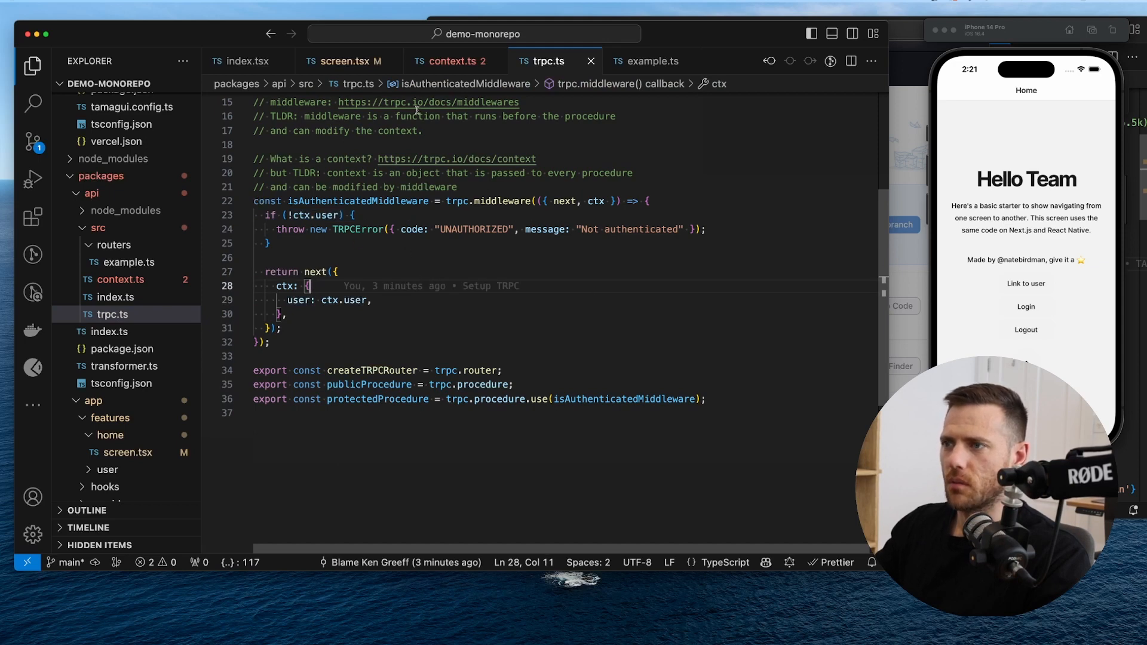
pyautogui.click(453, 61)
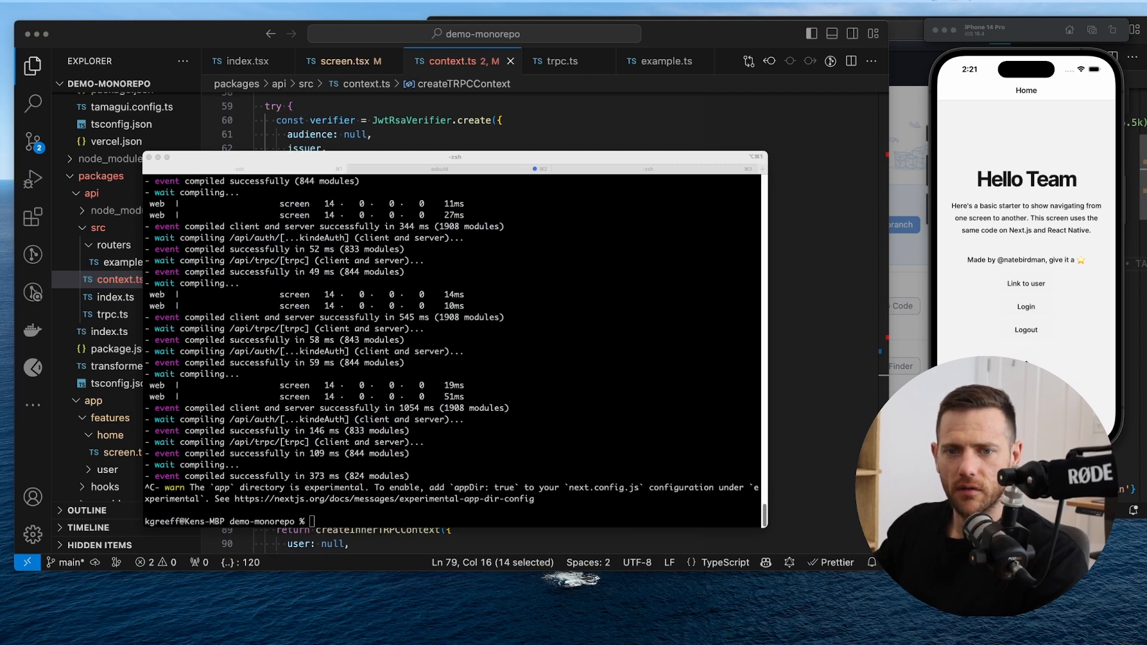
pyautogui.write('yar')
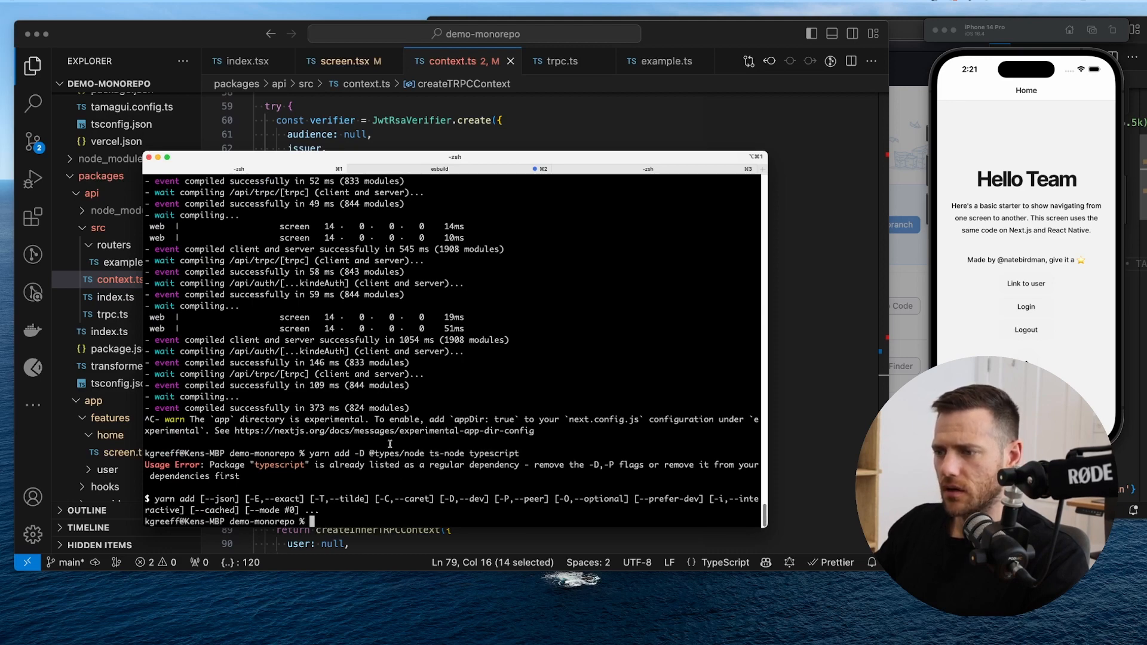
pyautogui.moveTo(823, 333)
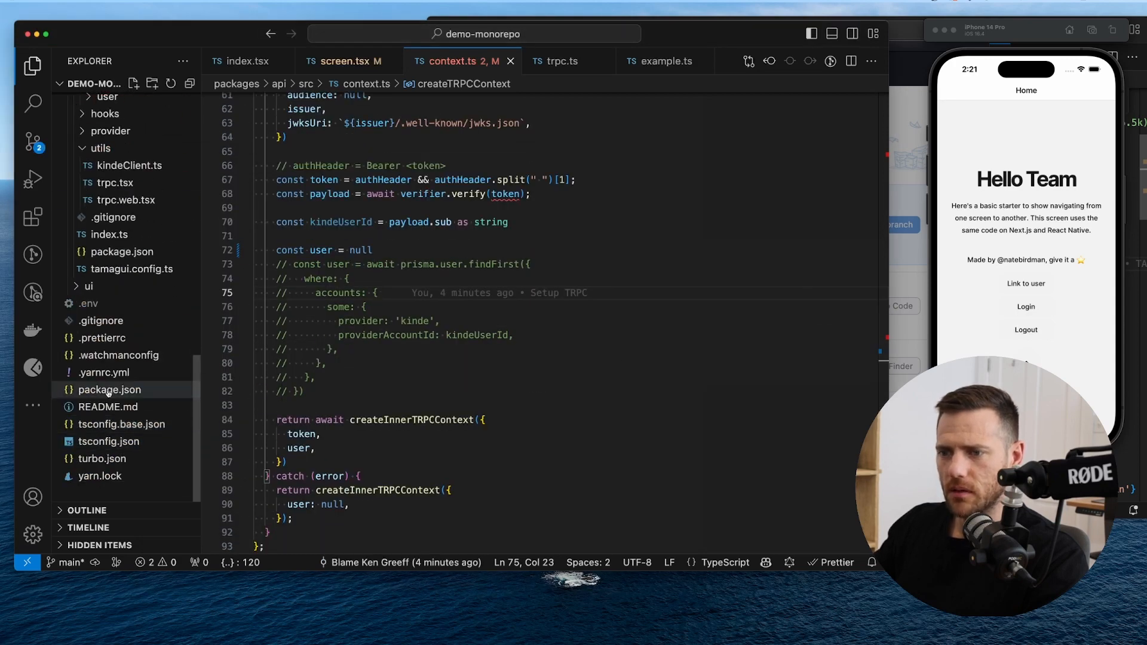
pyautogui.click(109, 390)
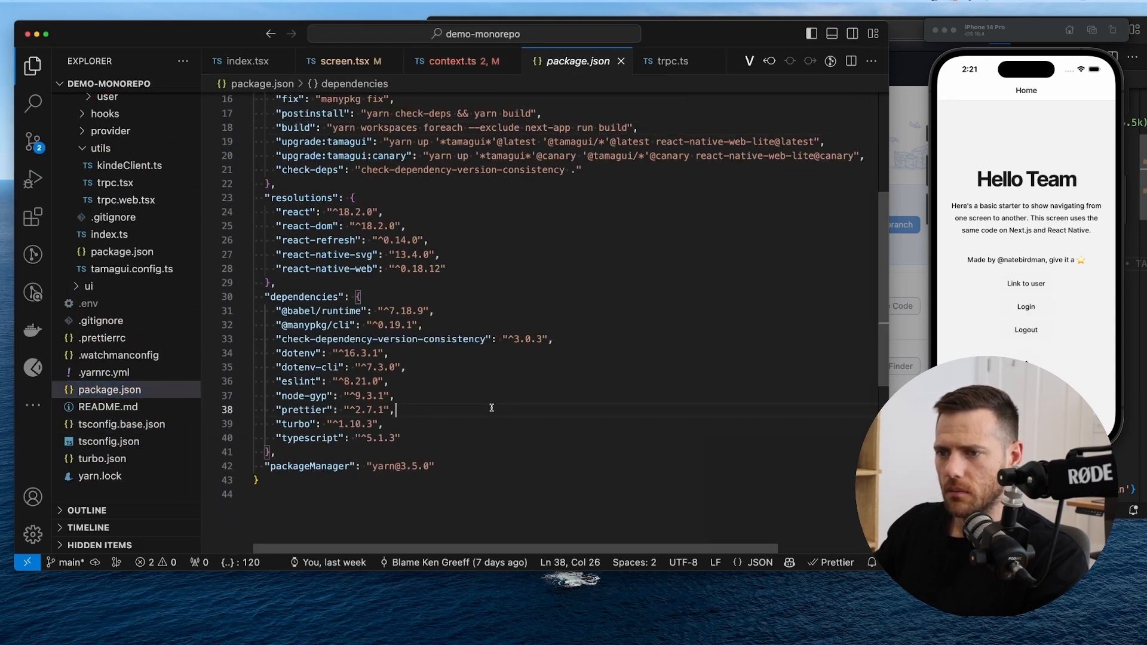
pyautogui.click(497, 625)
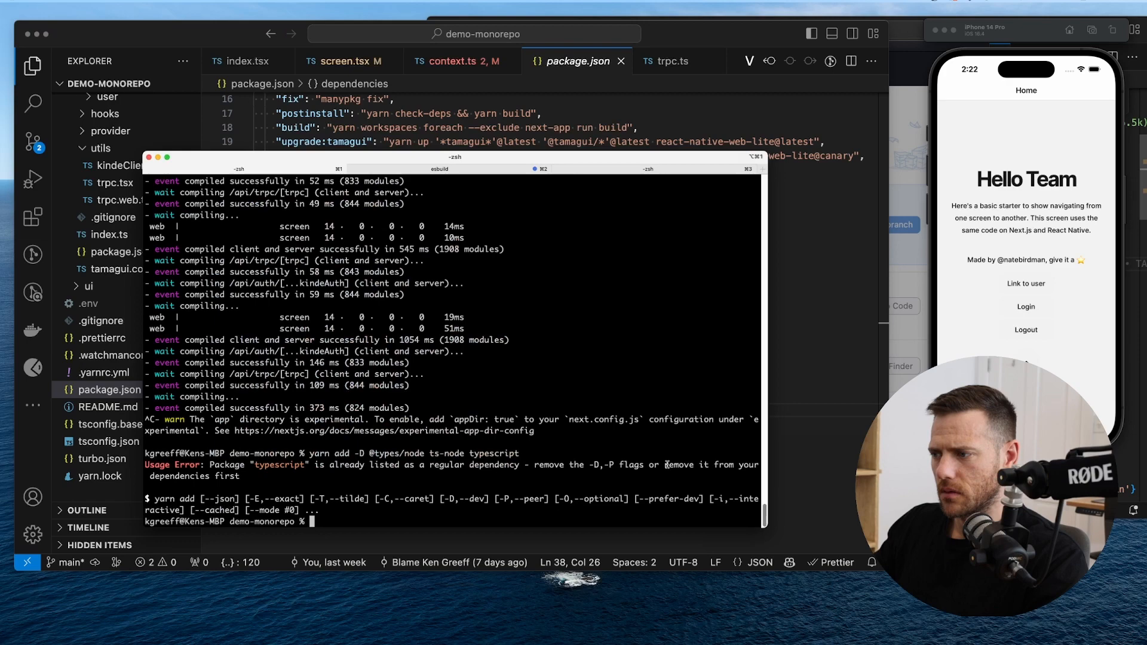
pyautogui.moveTo(482, 480)
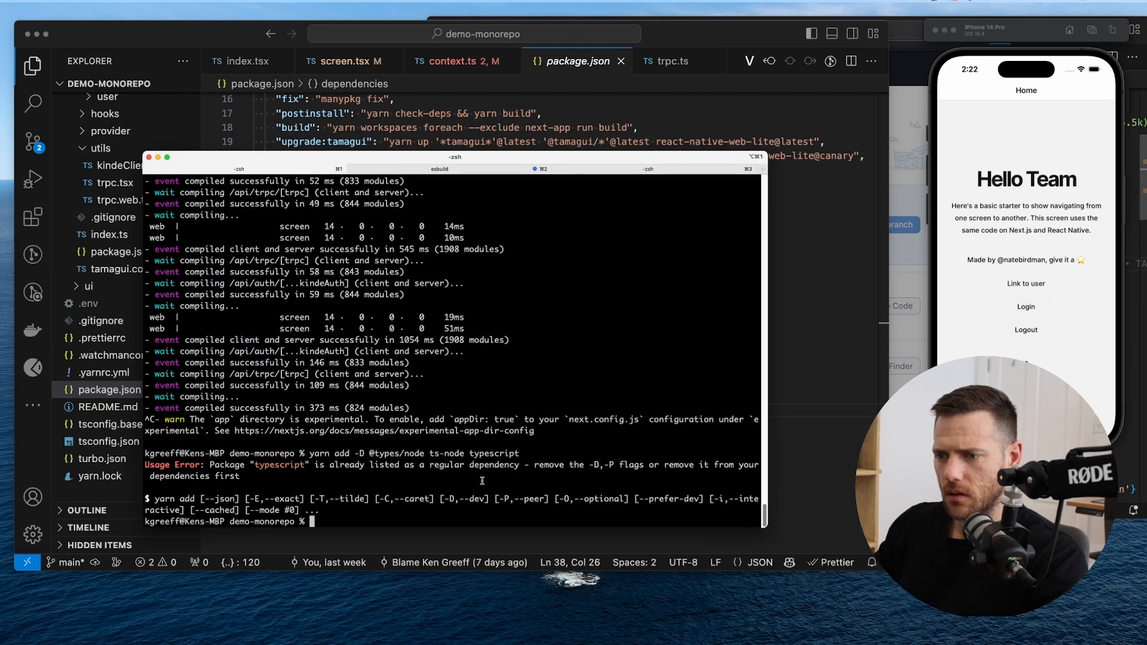
pyautogui.write('yarn add -D @types/node ts-node')
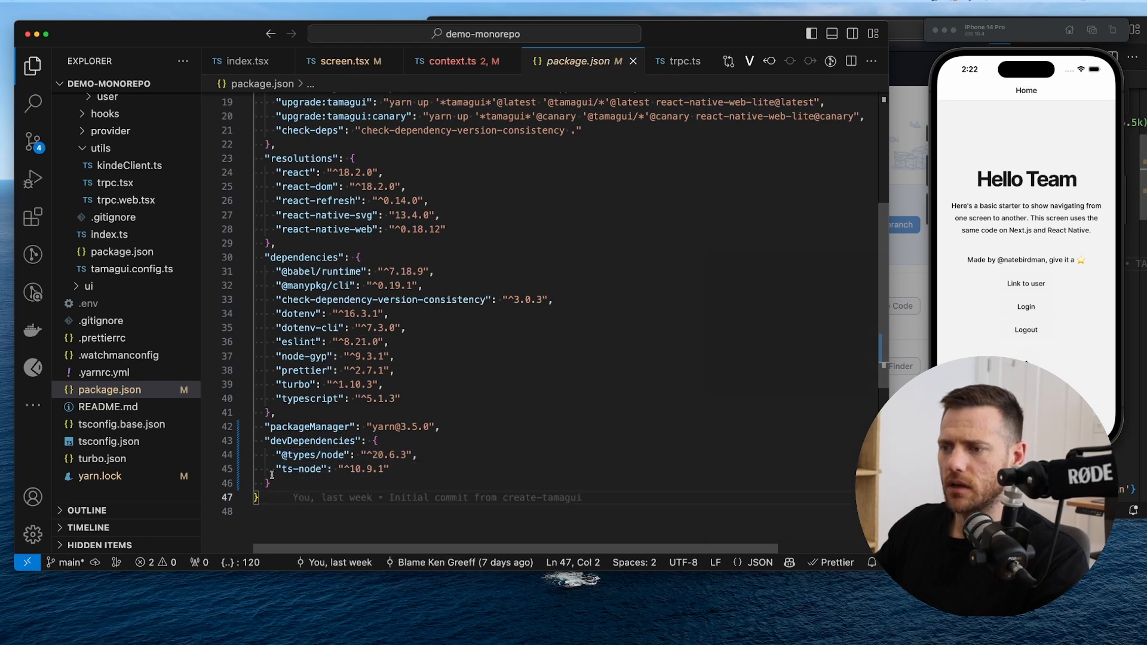
pyautogui.doubleClick(300, 469)
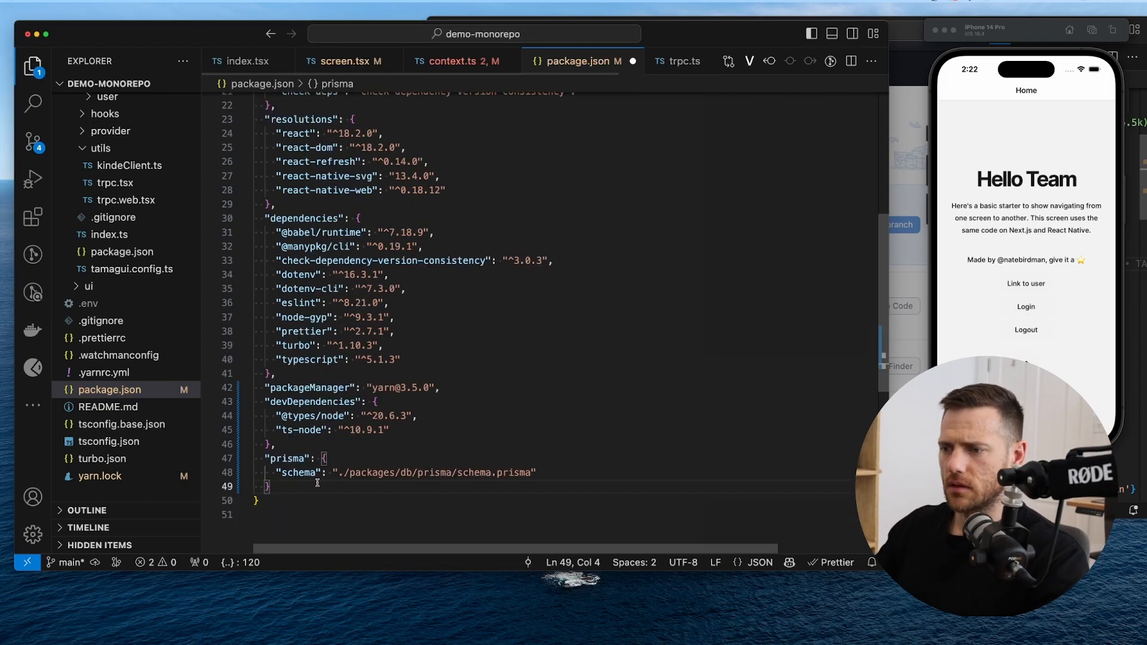
# - Add a prisma block with schema ./packages/db/prisma/schema.prisma to the root package.json and expand packages
pyautogui.scroll(-3)
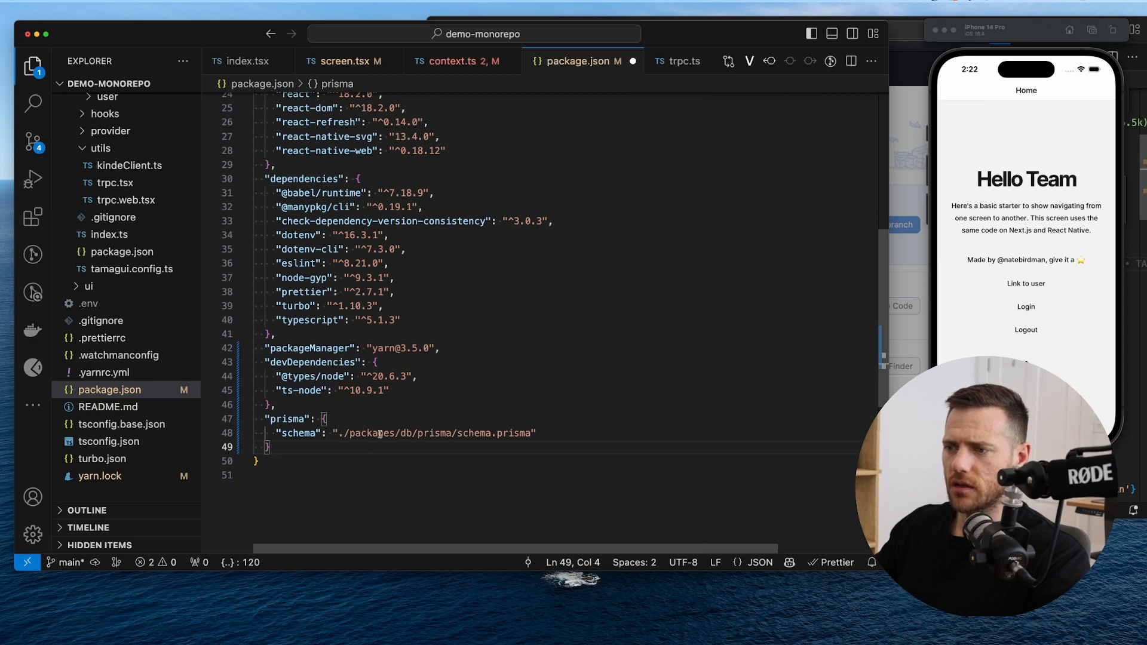
pyautogui.doubleClick(402, 433)
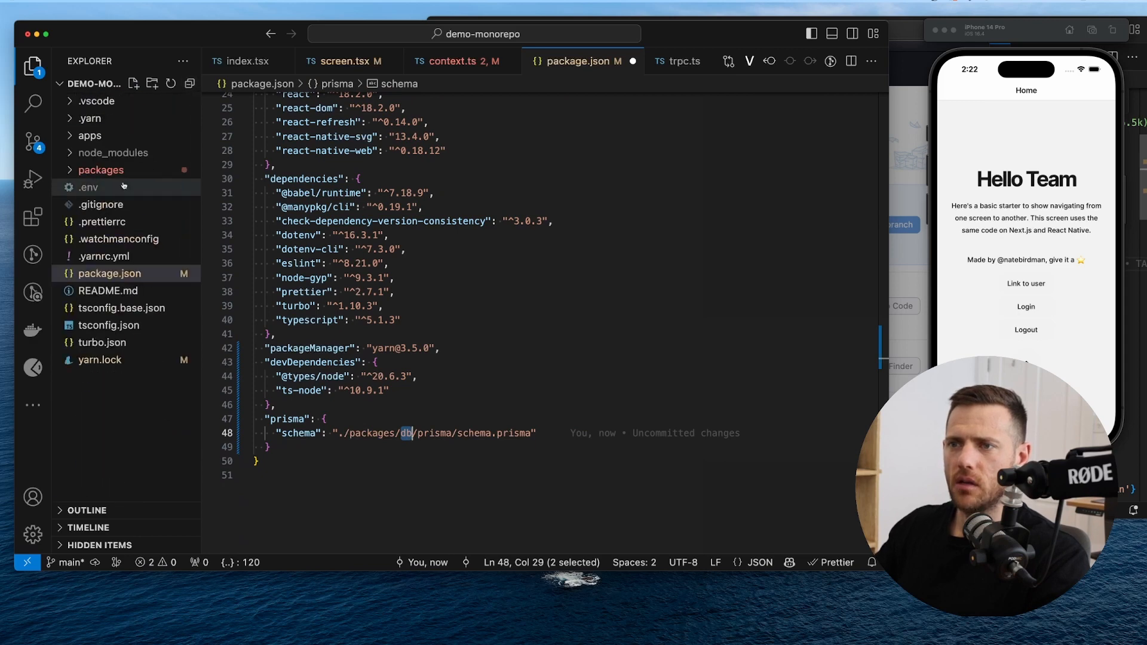
pyautogui.click(101, 170)
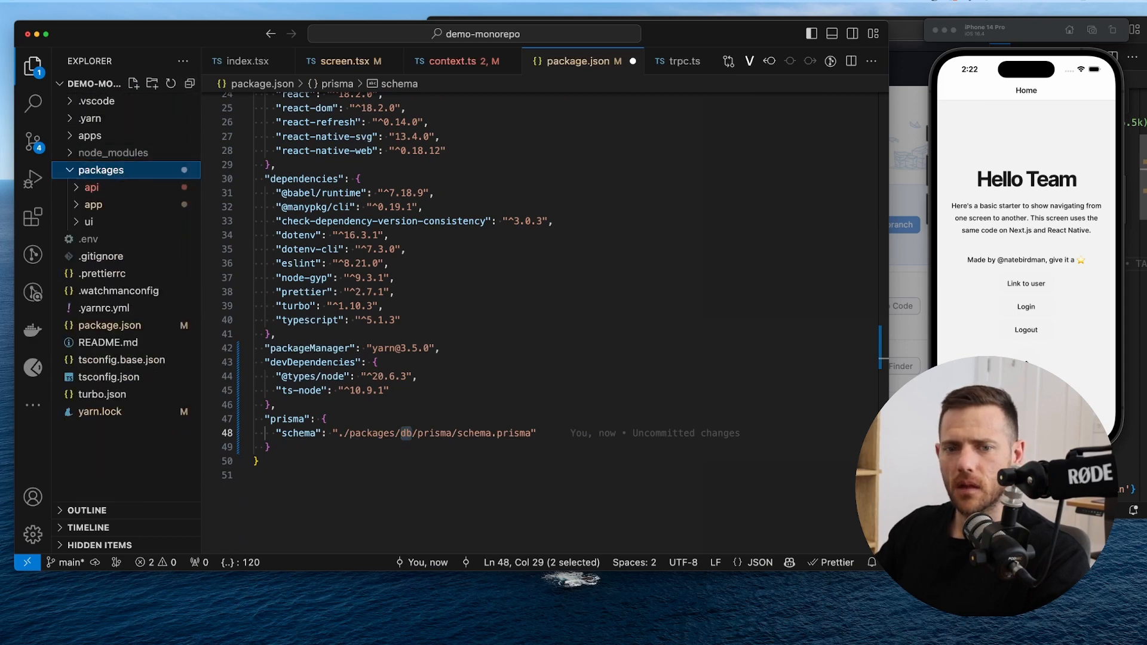
pyautogui.rightClick(100, 170)
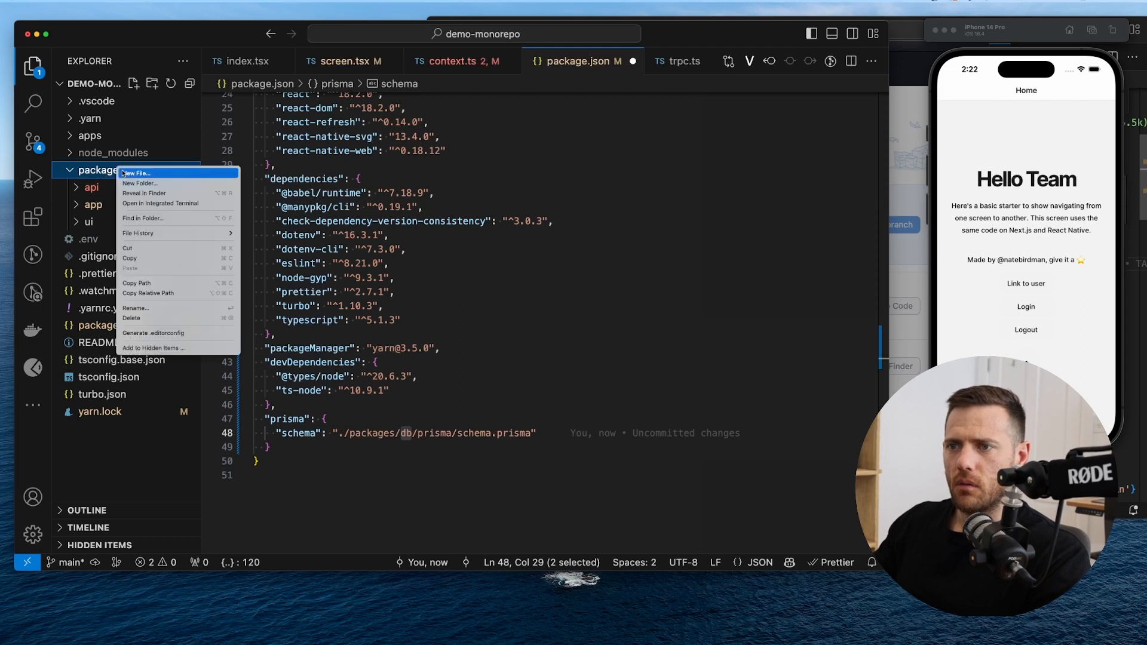
pyautogui.click(138, 173)
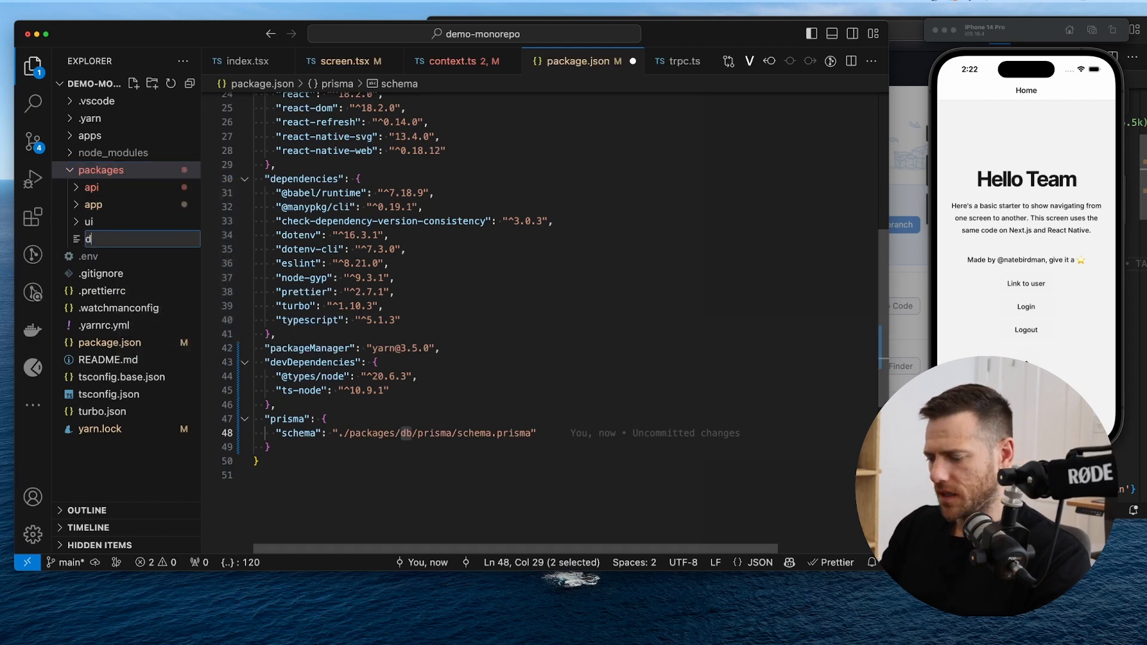
pyautogui.write('b/package')
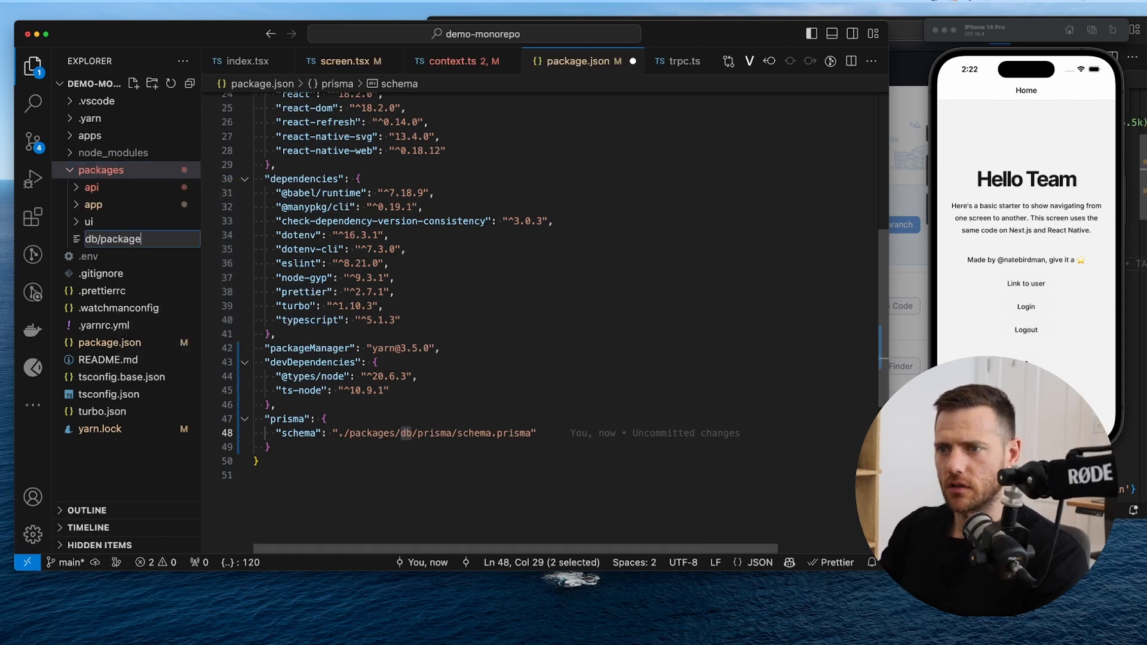
pyautogui.press('Enter')
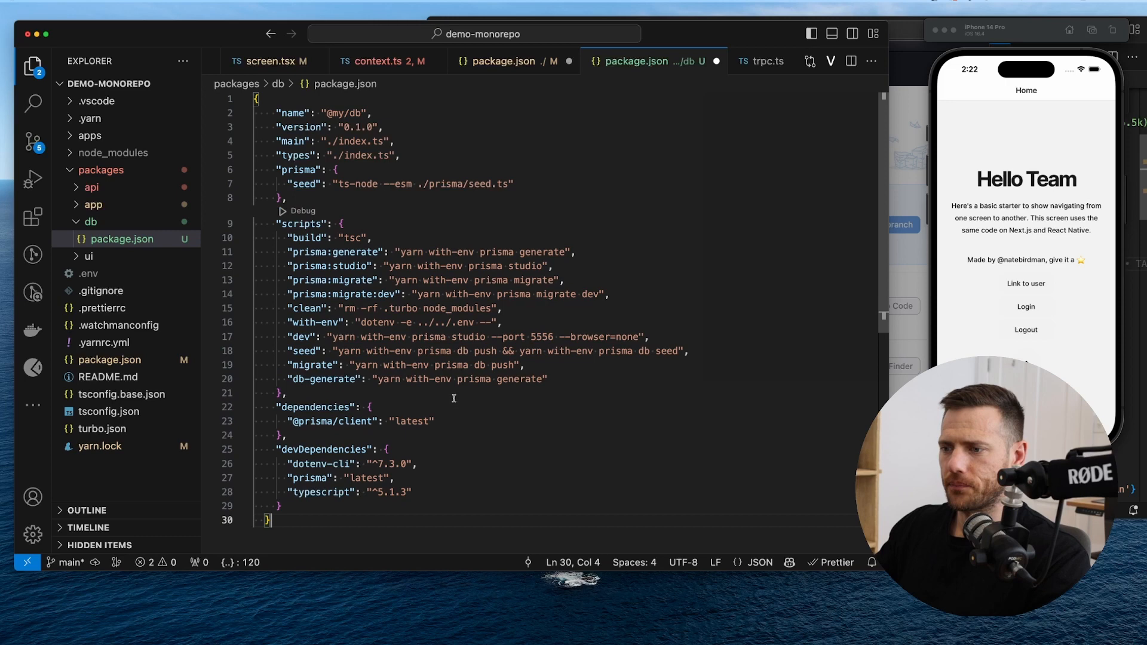
pyautogui.press('Enter')
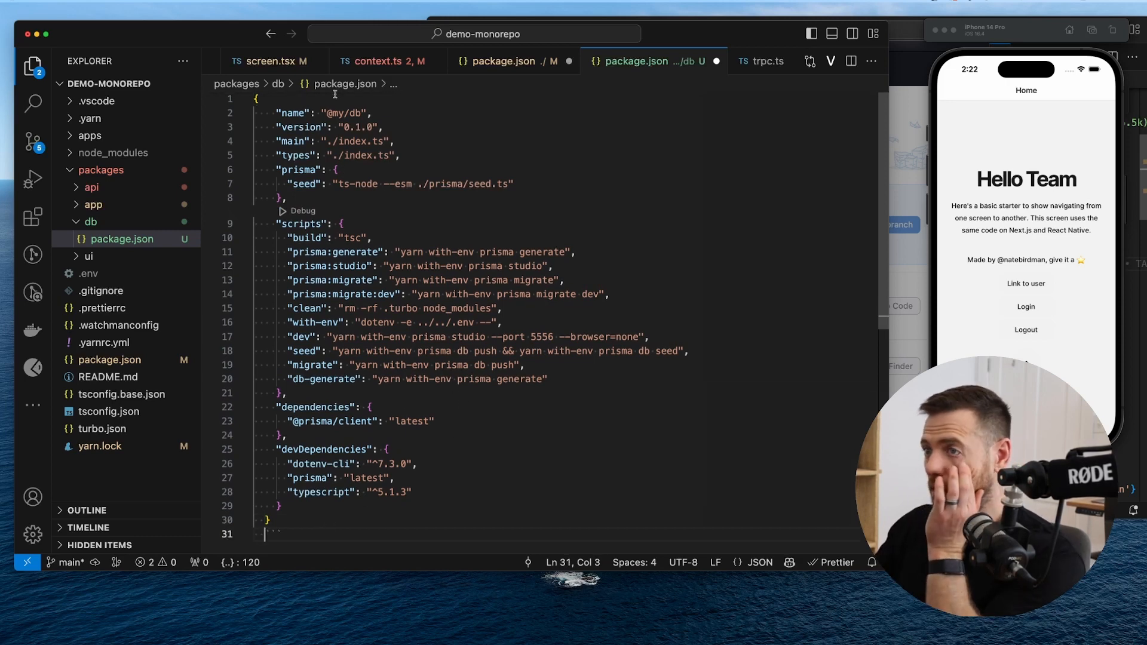
pyautogui.doubleClick(344, 112)
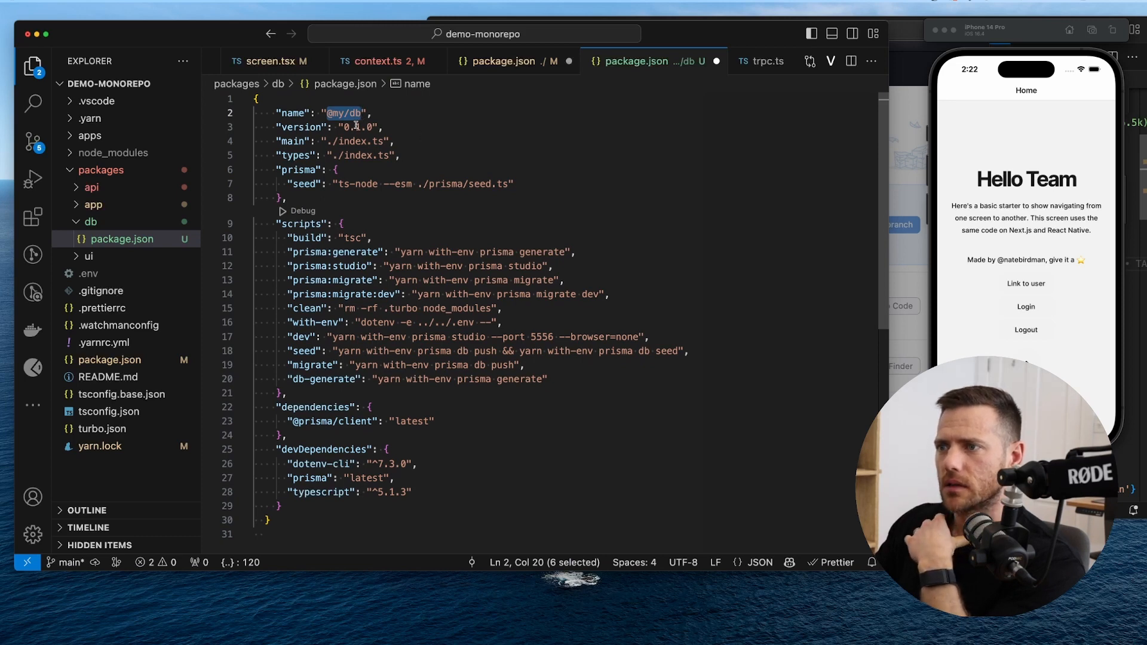
pyautogui.moveTo(371, 126)
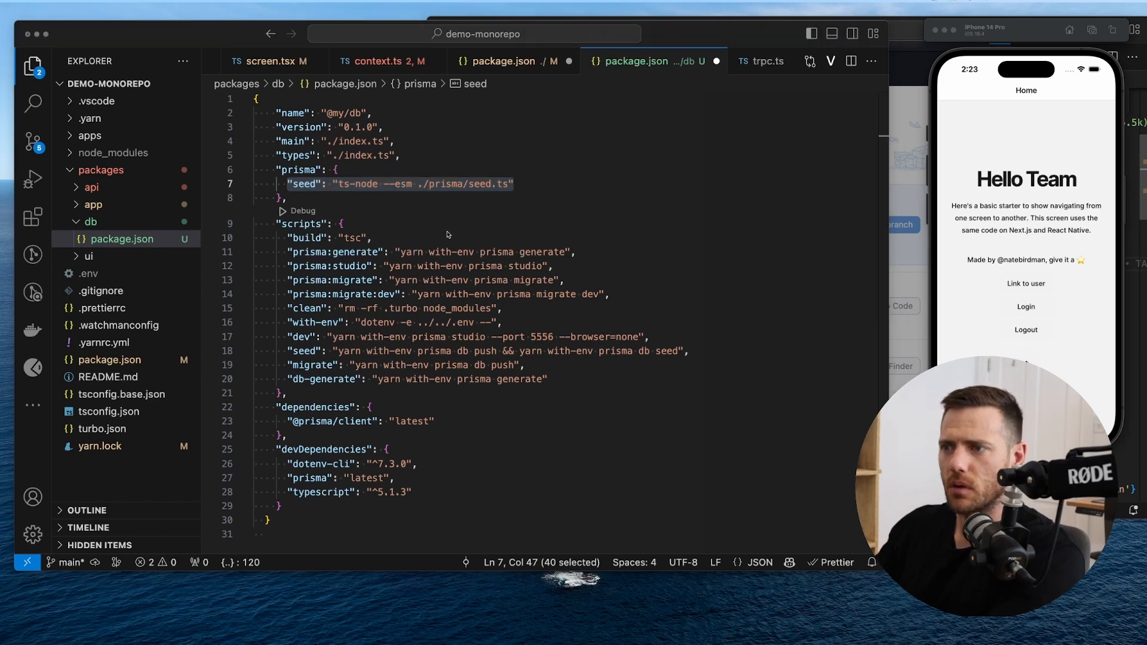
pyautogui.click(439, 183)
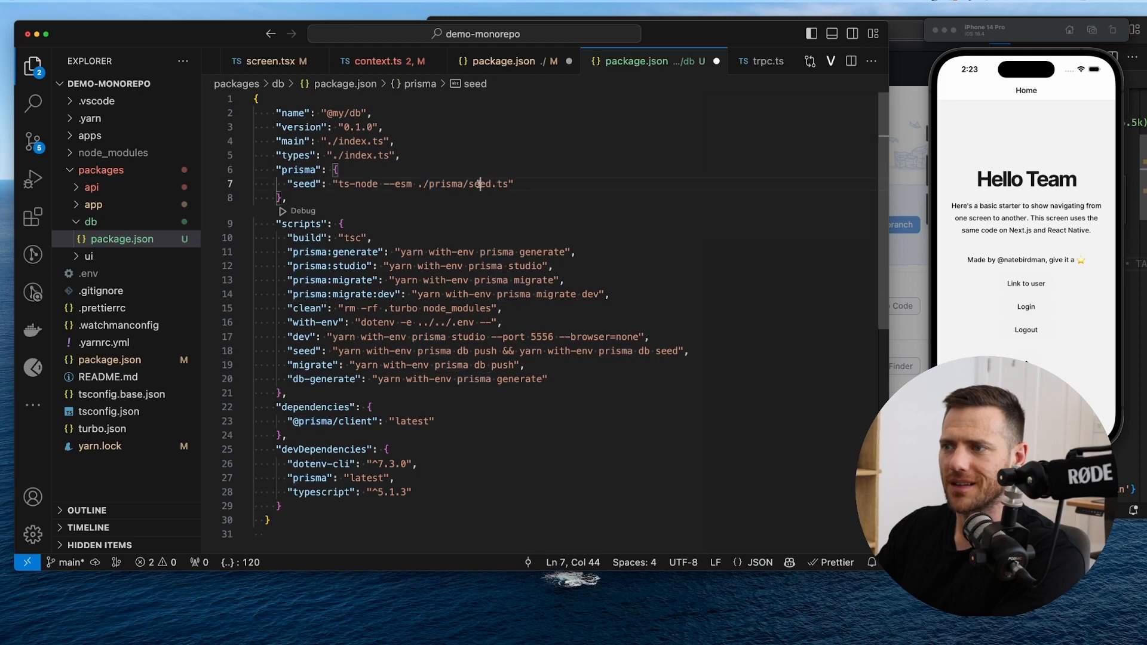
pyautogui.doubleClick(480, 183)
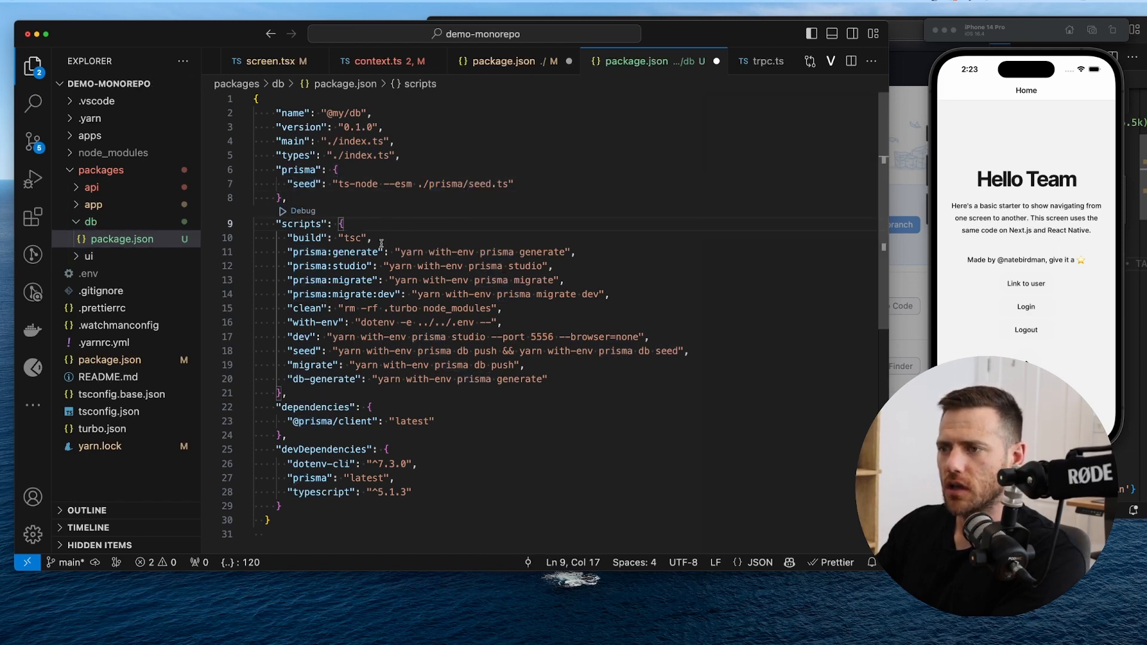
pyautogui.moveTo(287, 238); pyautogui.dragTo(372, 238)
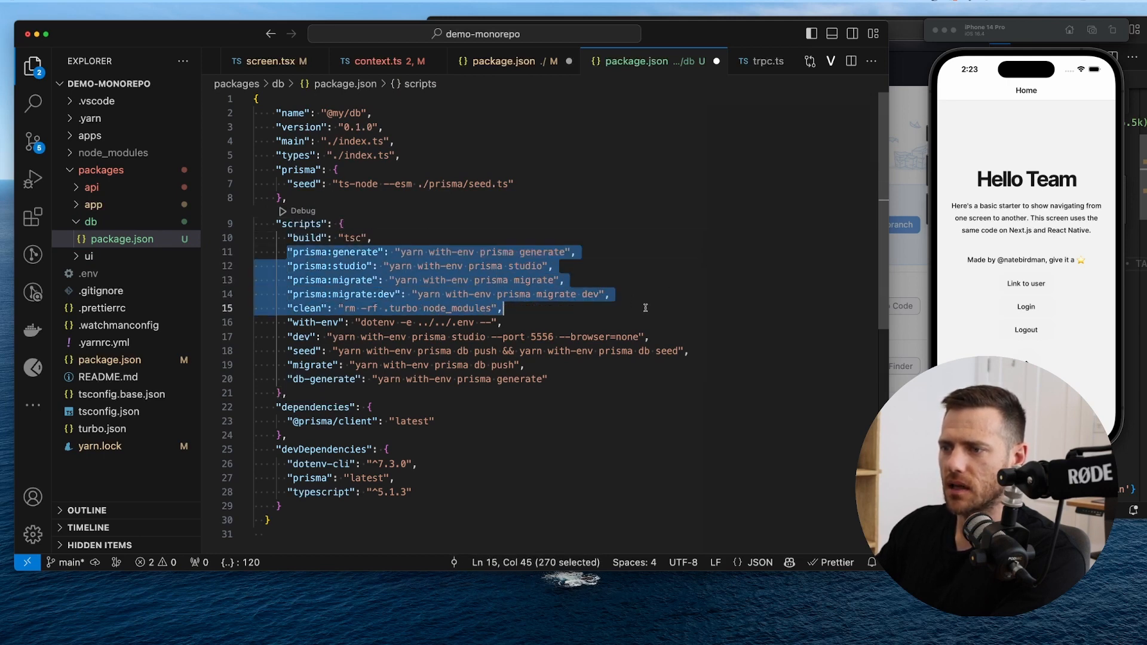
pyautogui.click(314, 322)
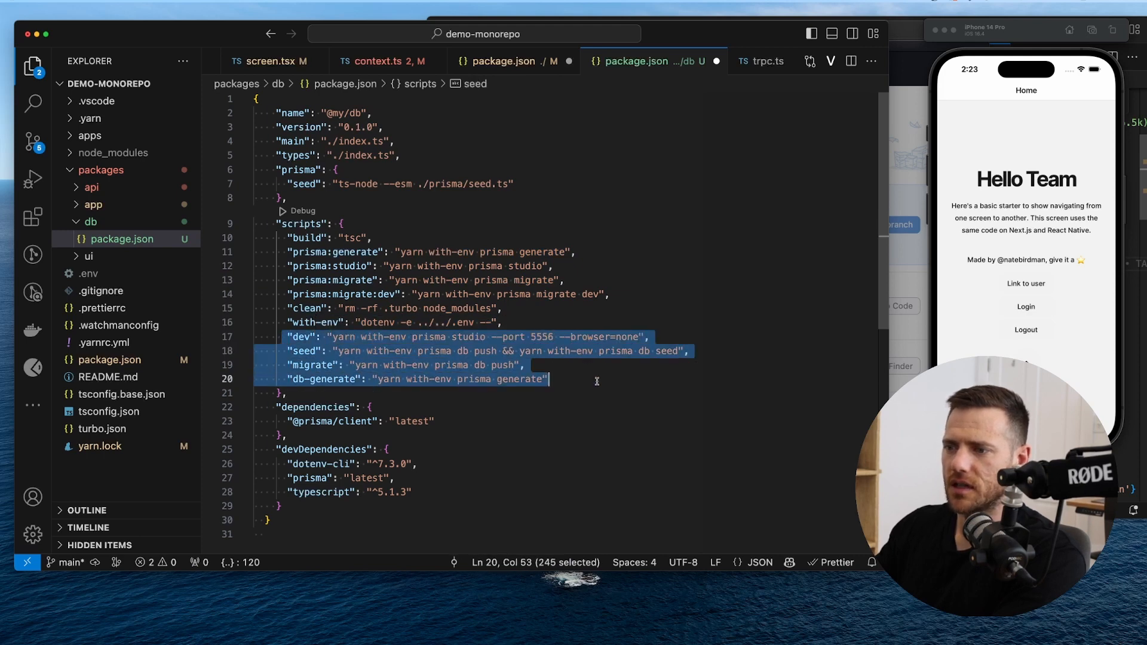
pyautogui.click(564, 380)
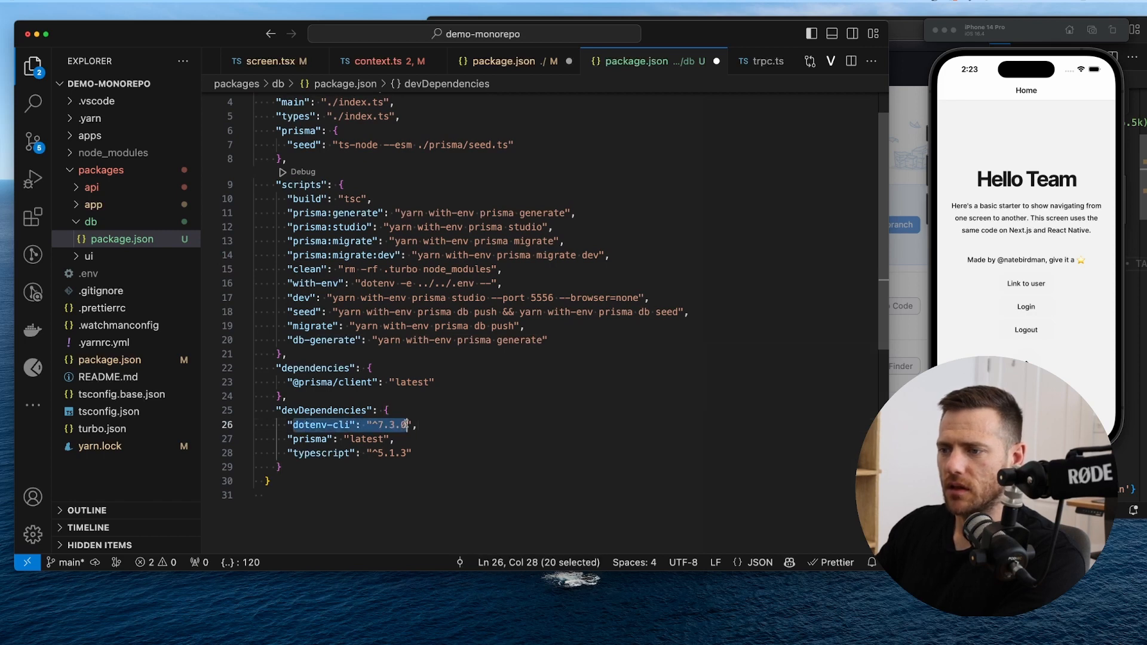
pyautogui.doubleClick(310, 439)
pyautogui.write('tsconfig.j')
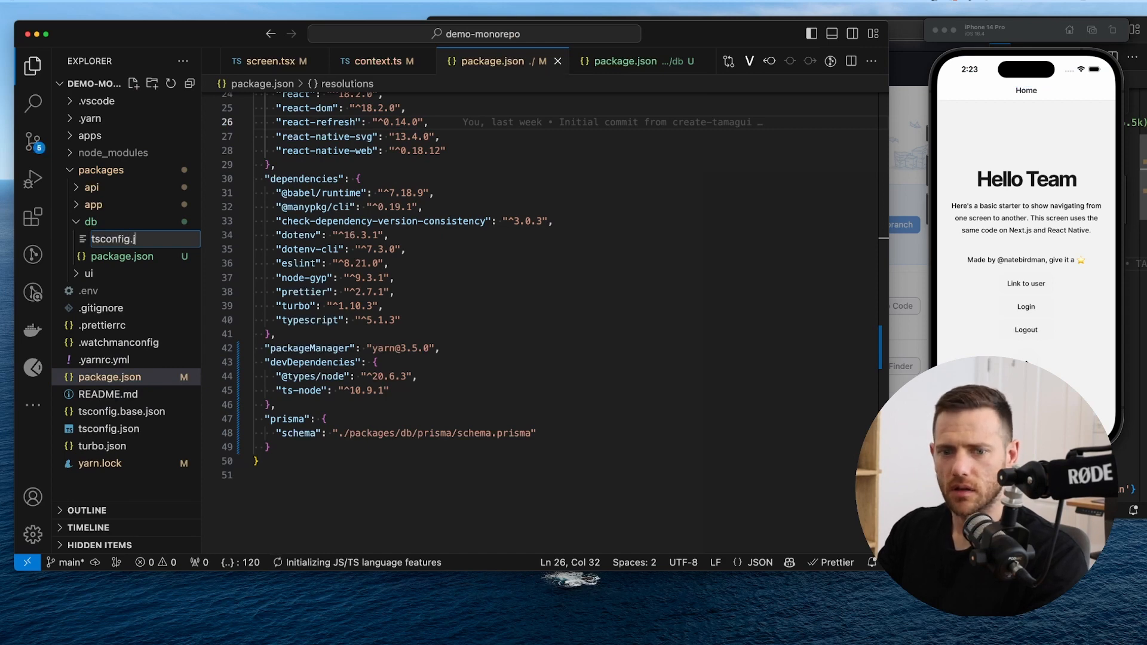
# - Create packages/db/tsconfig.json extending the root config with index.ts included and ts-node ESM
pyautogui.press('Enter')
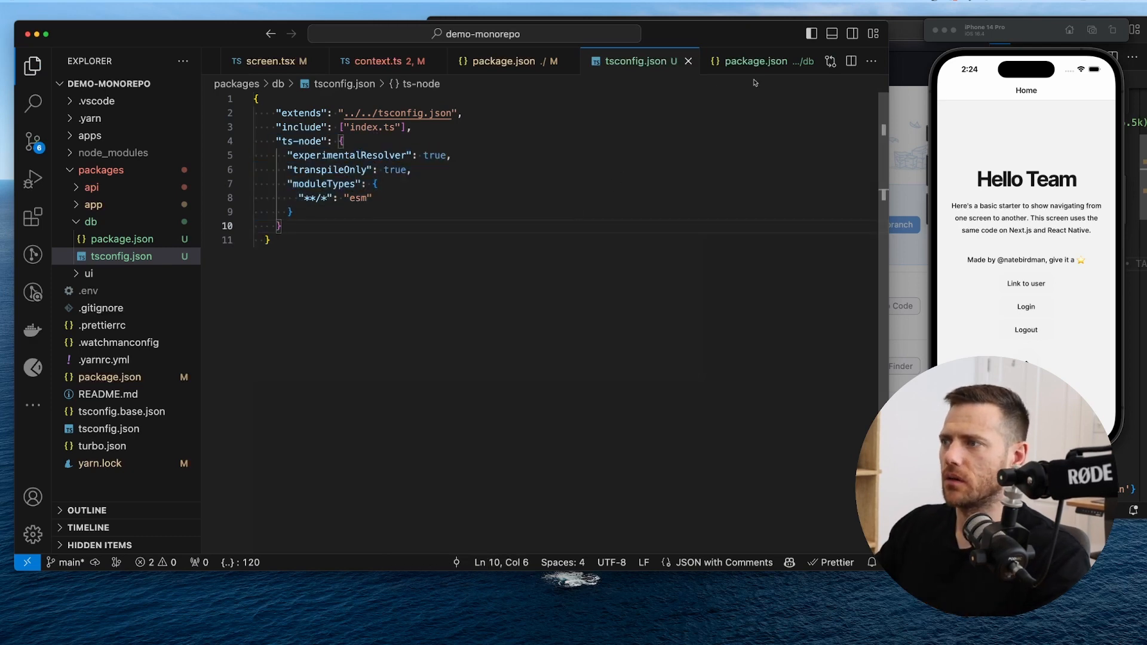
pyautogui.click(501, 62)
pyautogui.write('index')
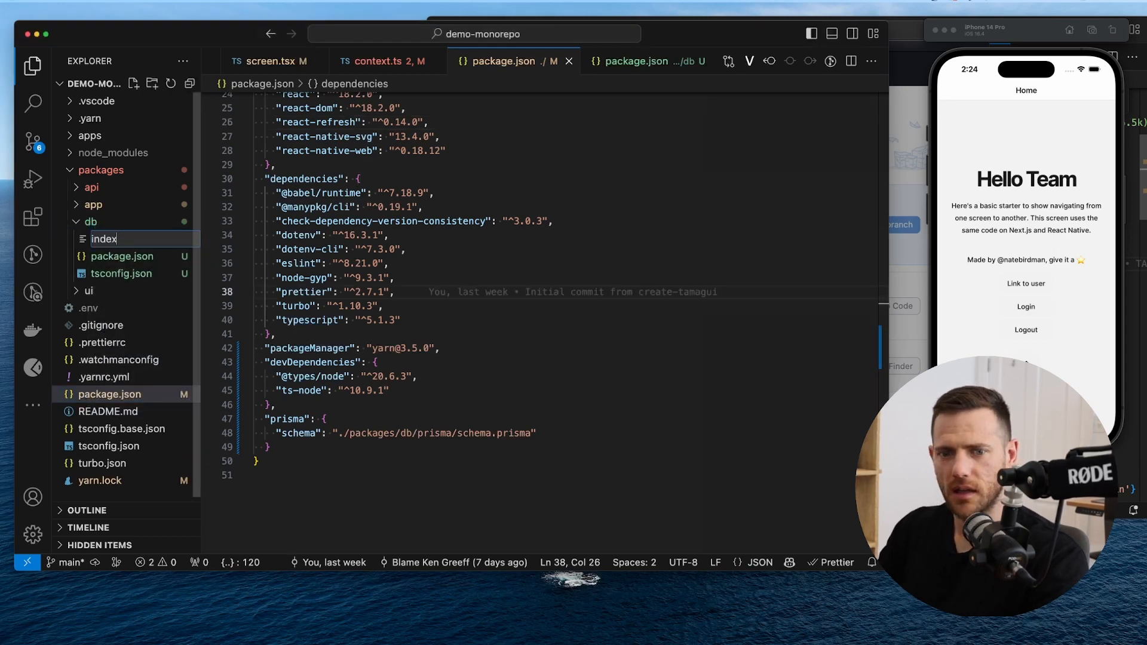
pyautogui.write('.ts')
pyautogui.press('Enter')
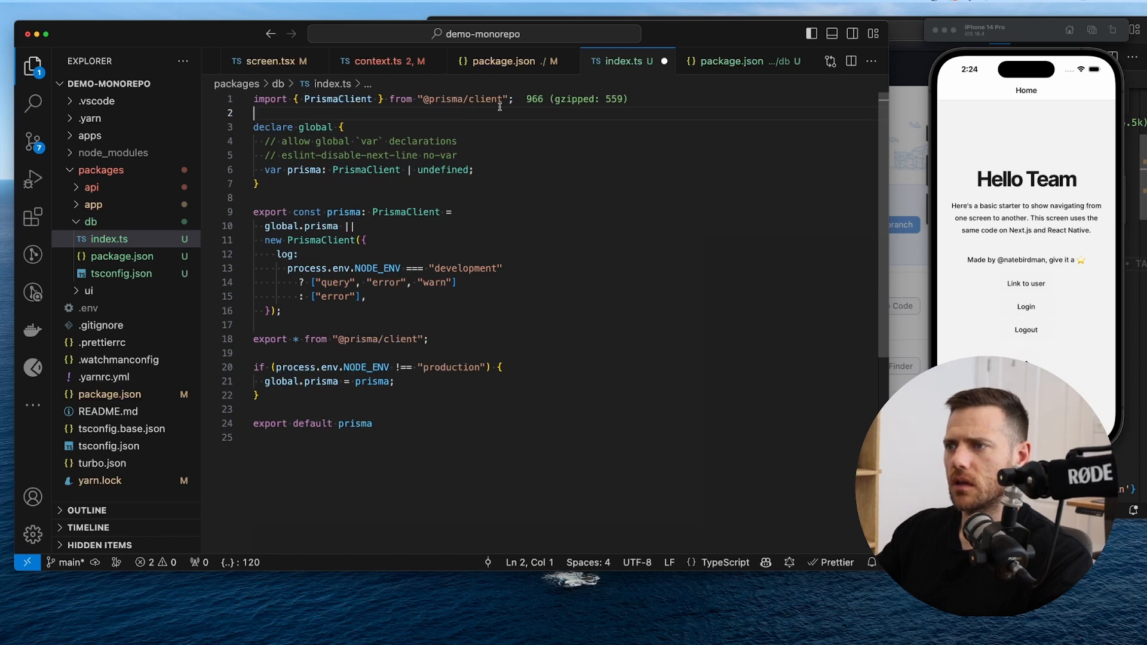
pyautogui.moveTo(481, 99)
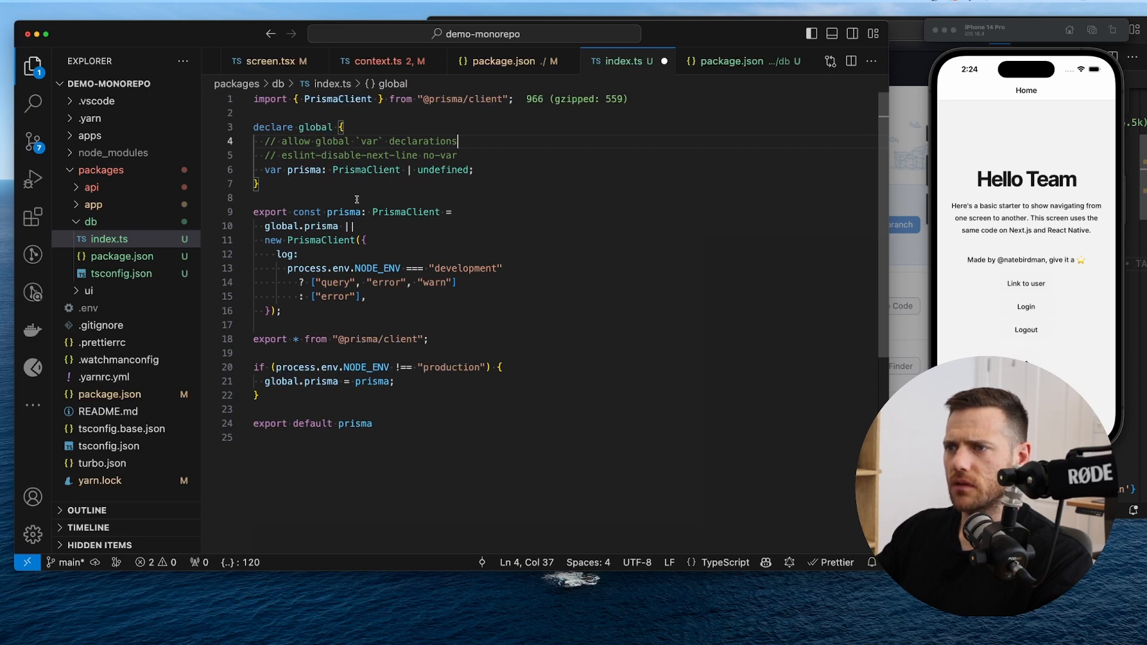
pyautogui.scroll(-3)
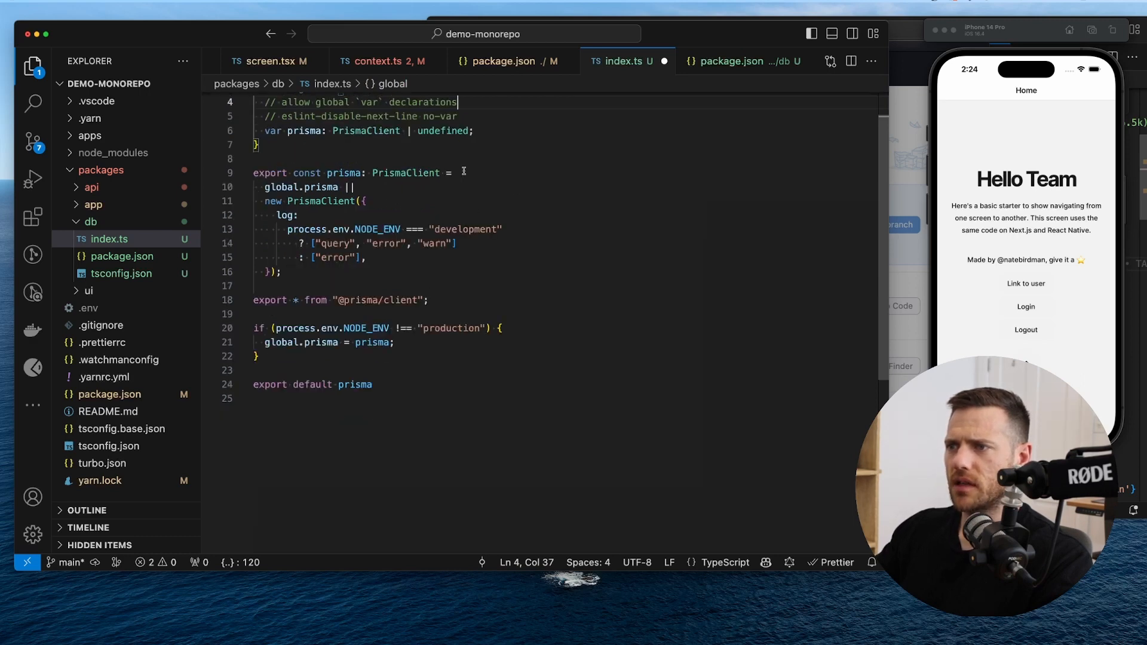
pyautogui.doubleClick(344, 173)
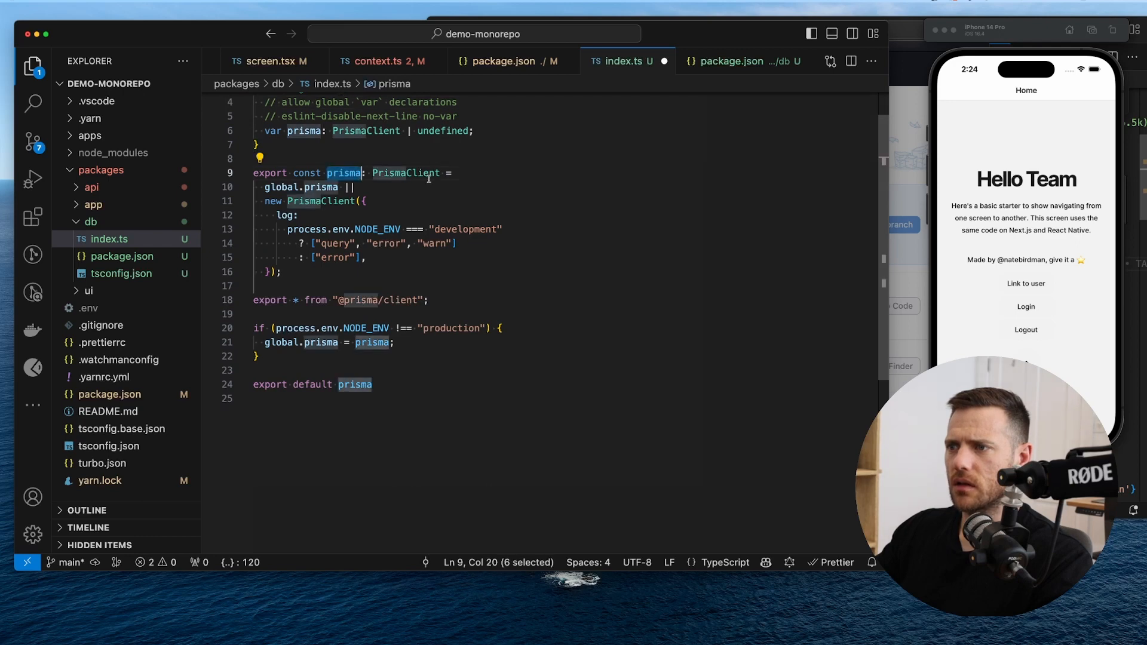
pyautogui.doubleClick(405, 172)
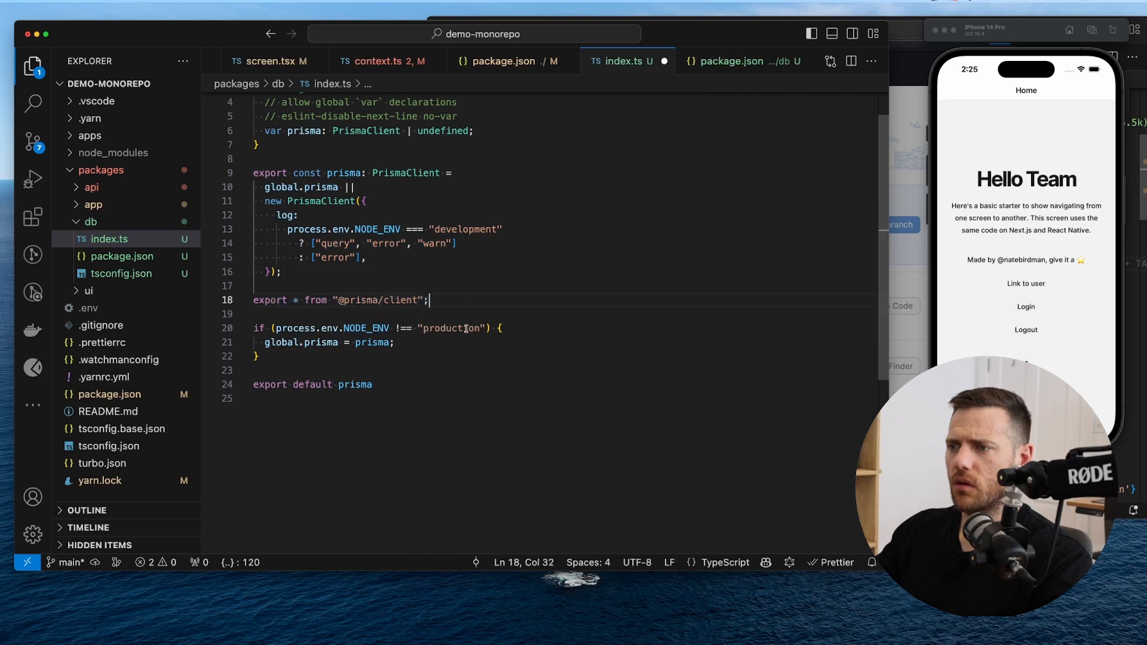
pyautogui.moveTo(274, 328); pyautogui.dragTo(409, 328)
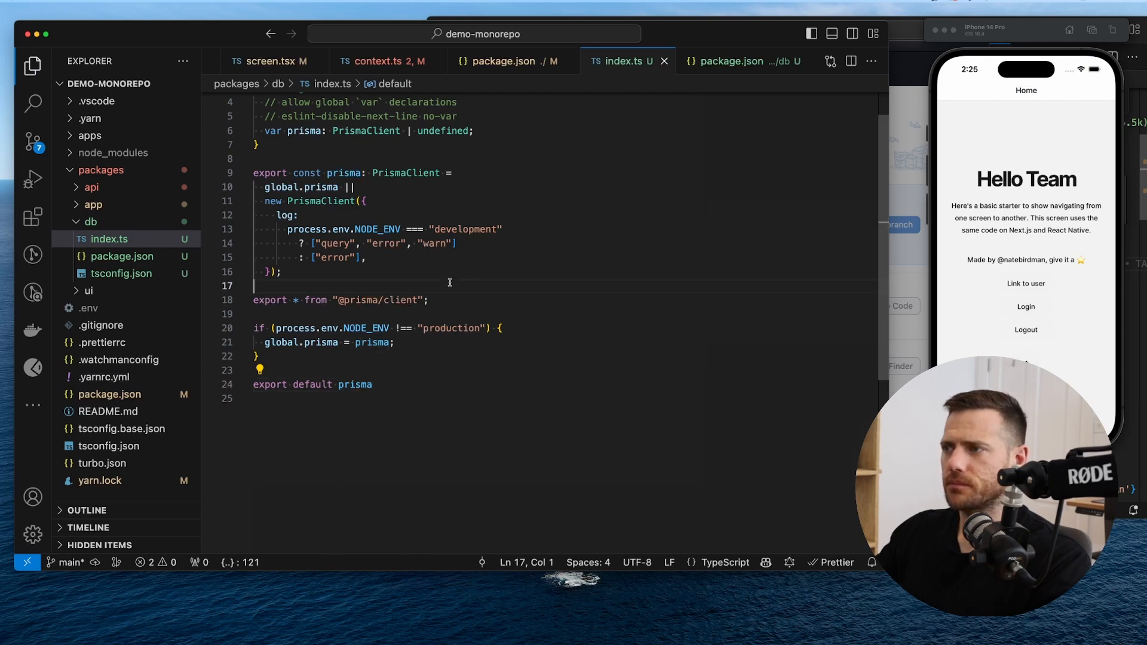
pyautogui.click(499, 61)
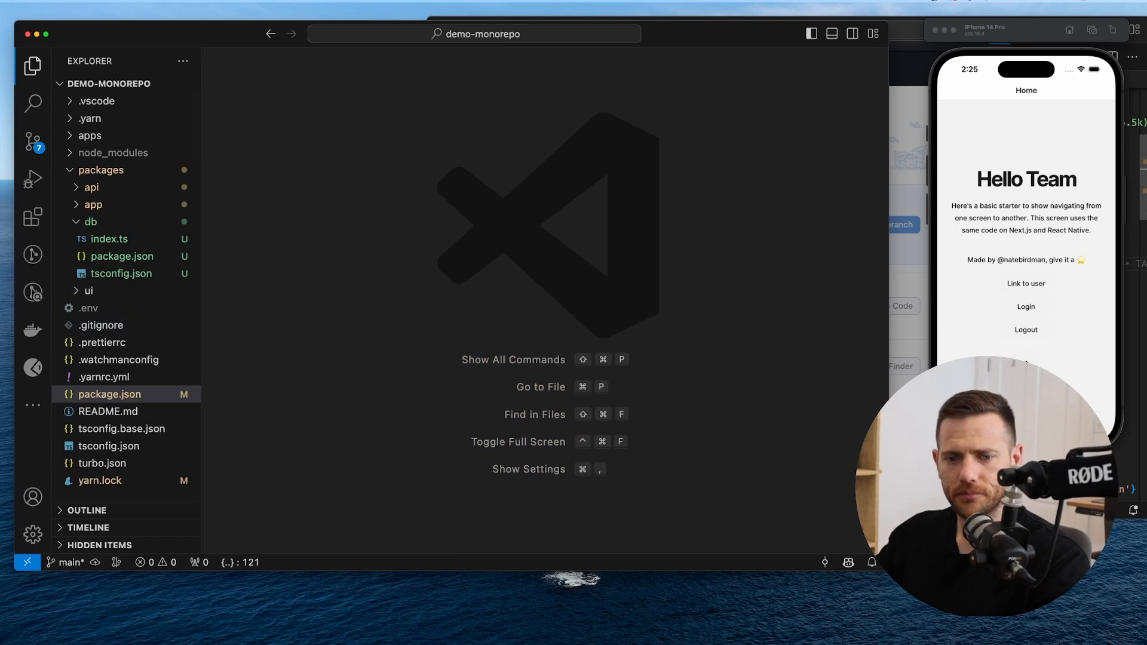
# - Create packages/db/prisma/schema.prisma with the prisma-client-js generator
pyautogui.click(90, 222)
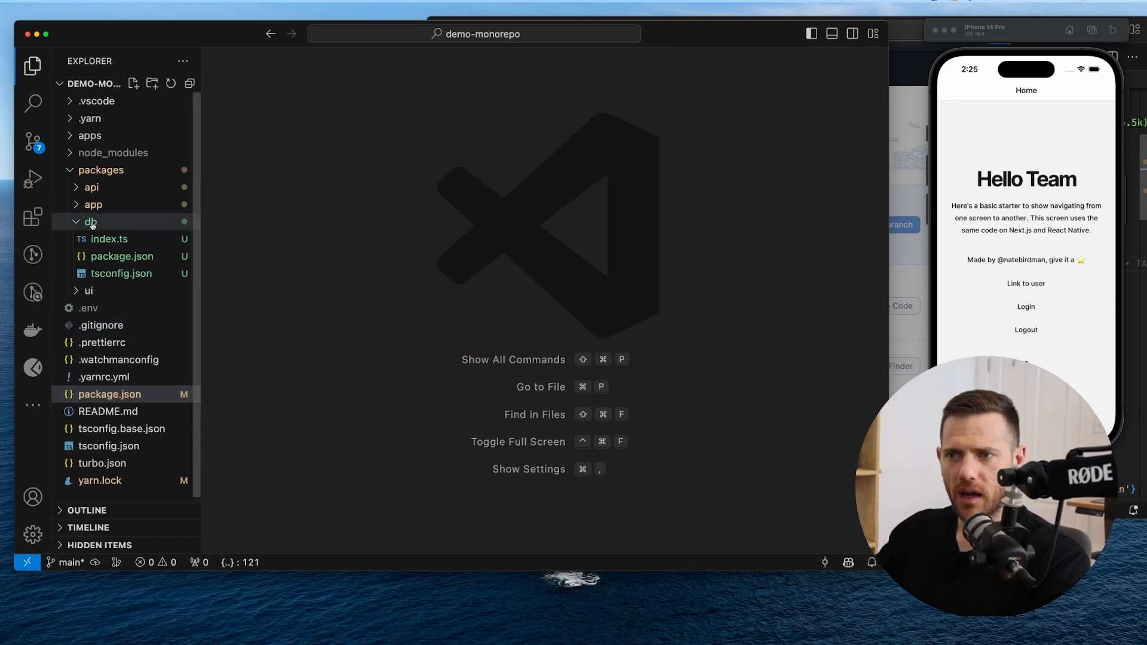
pyautogui.rightClick(89, 222)
pyautogui.write('prisma/s')
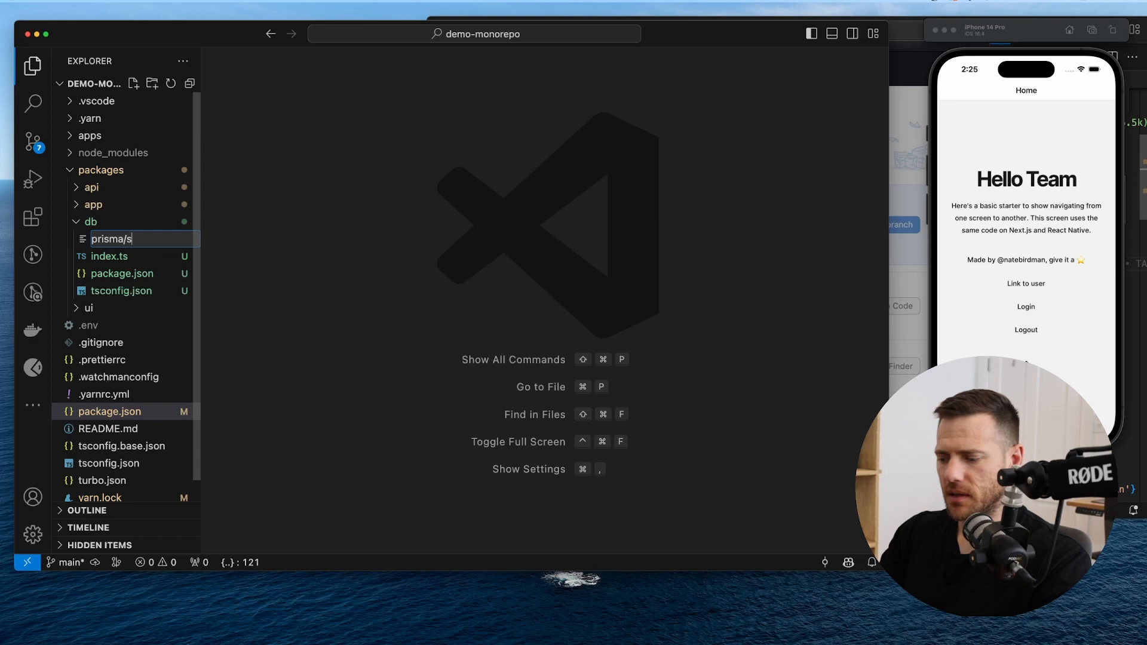
pyautogui.write('chema.')
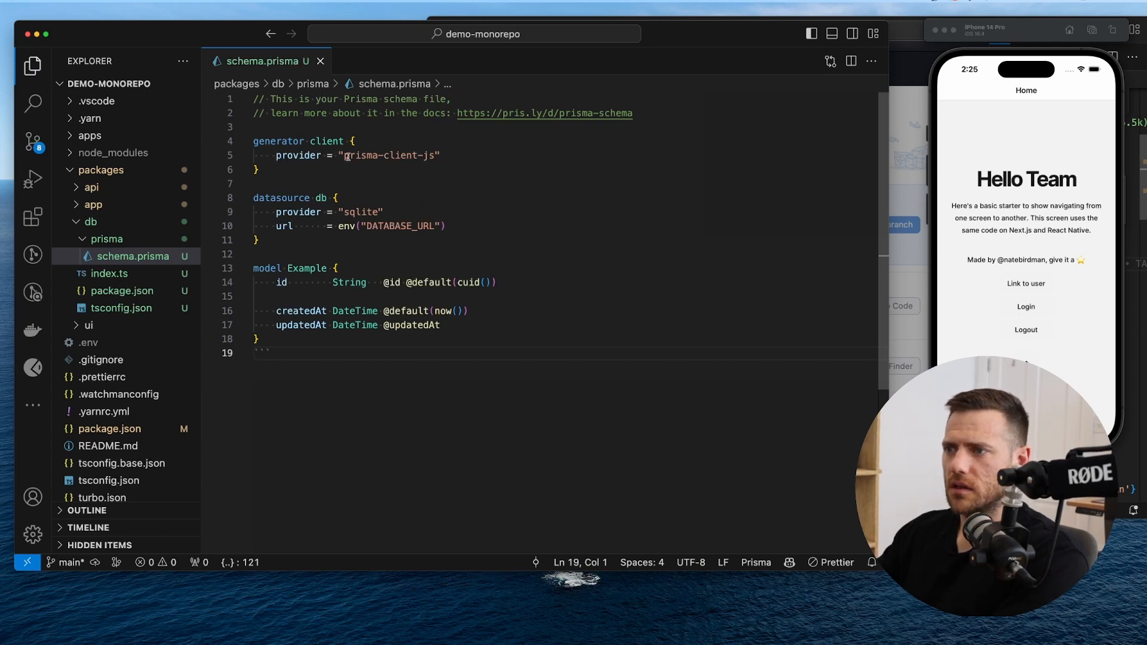
pyautogui.doubleClick(360, 212)
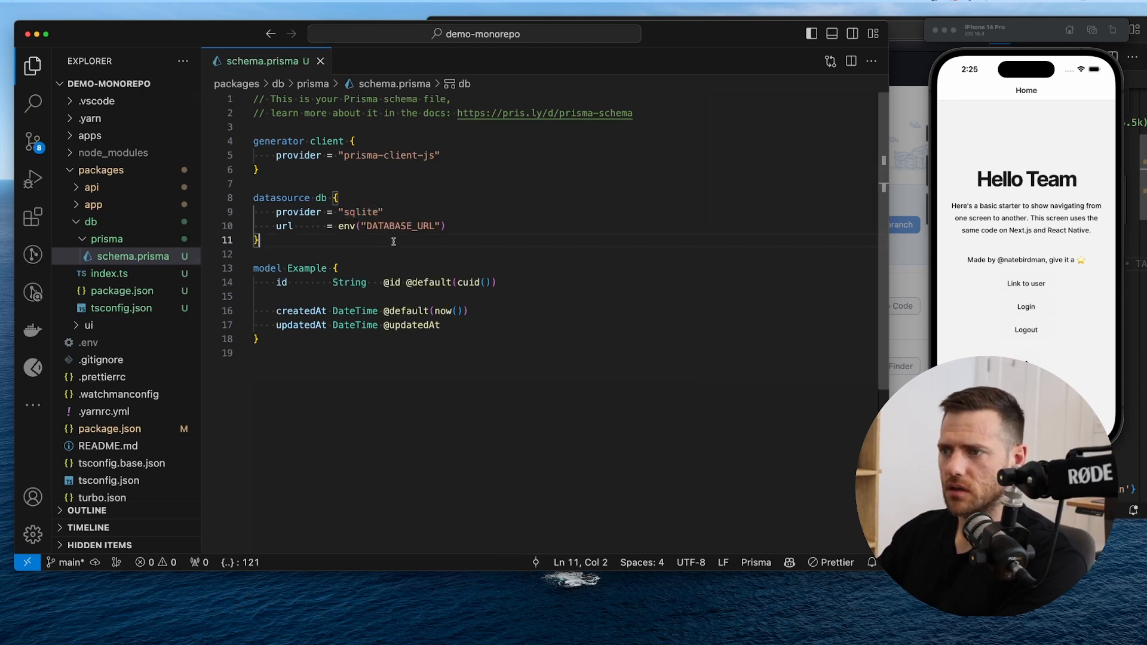
# - Define the SQLite datasource from DATABASE_URL and the Example model, save and close the schema
pyautogui.doubleClick(361, 212)
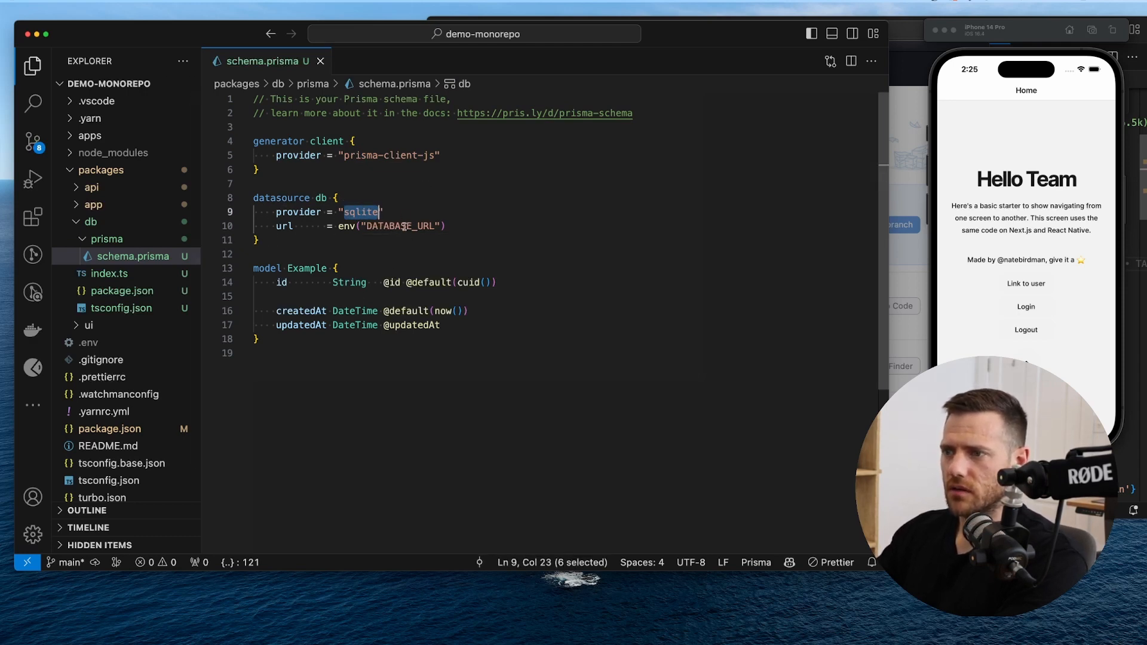
pyautogui.doubleClick(401, 226)
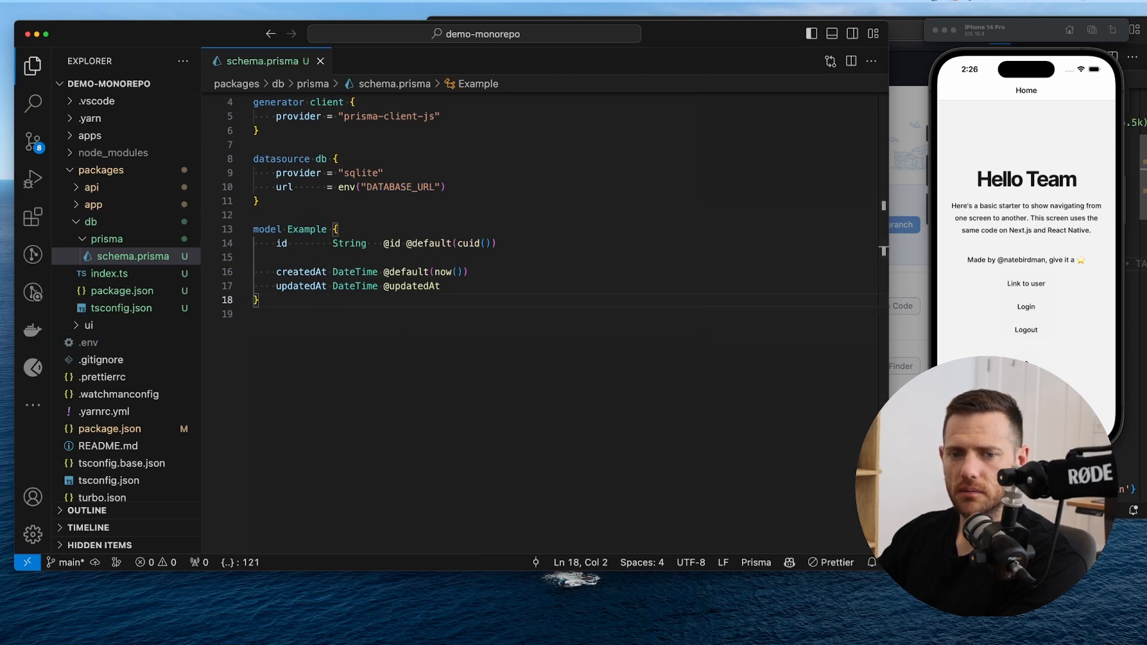
pyautogui.press('Enter')
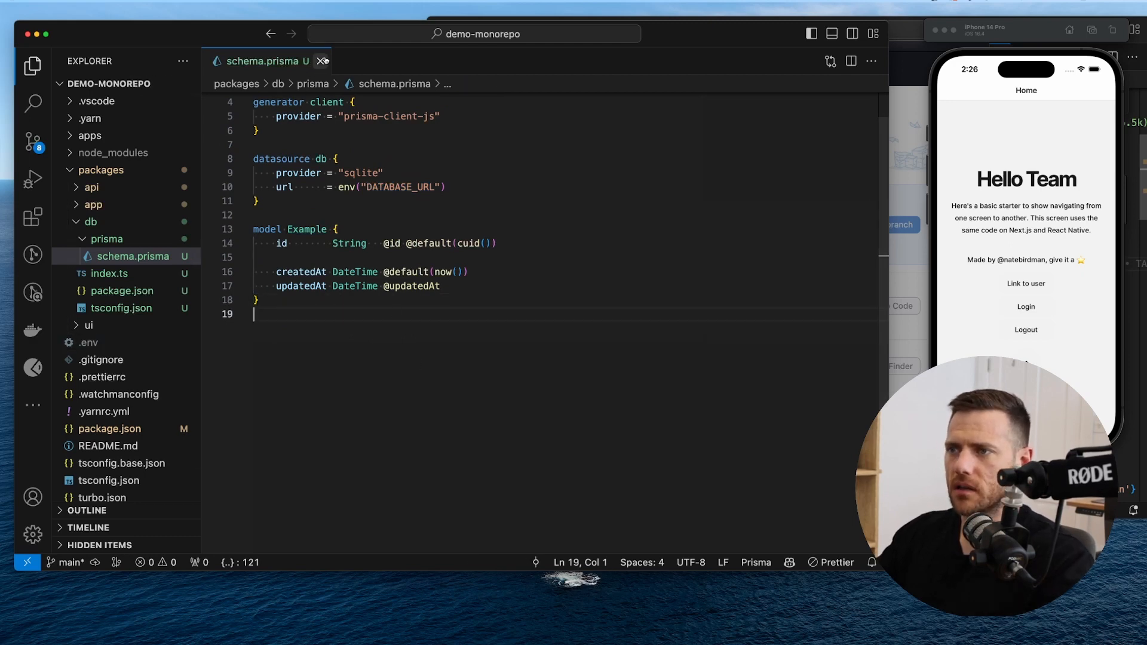
pyautogui.click(322, 61)
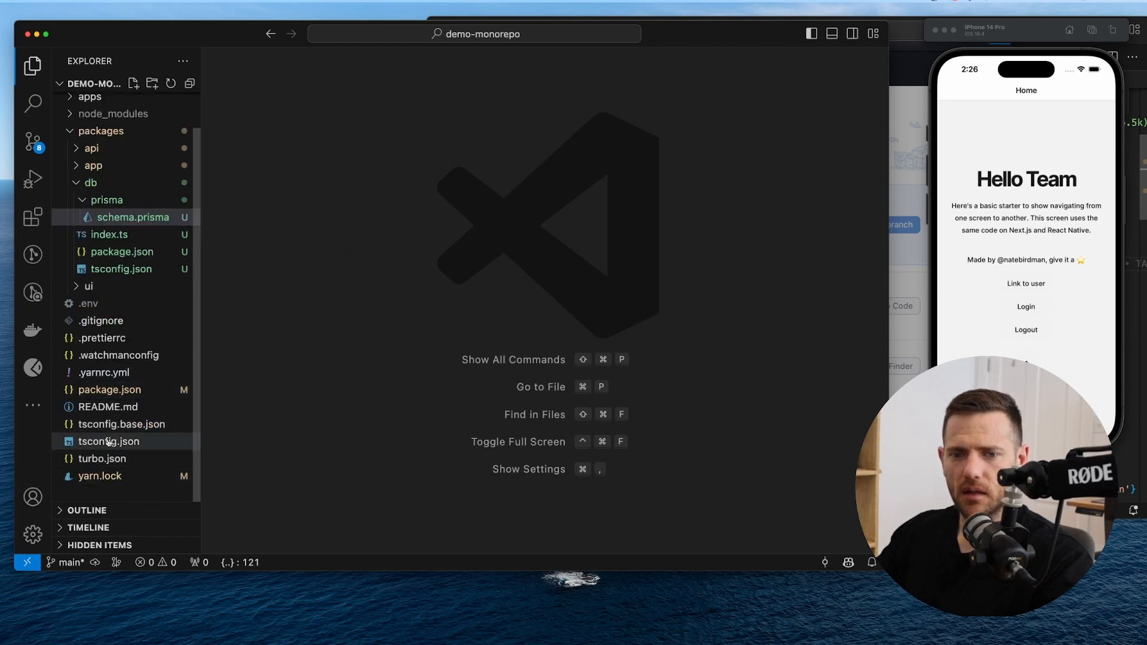
pyautogui.click(105, 441)
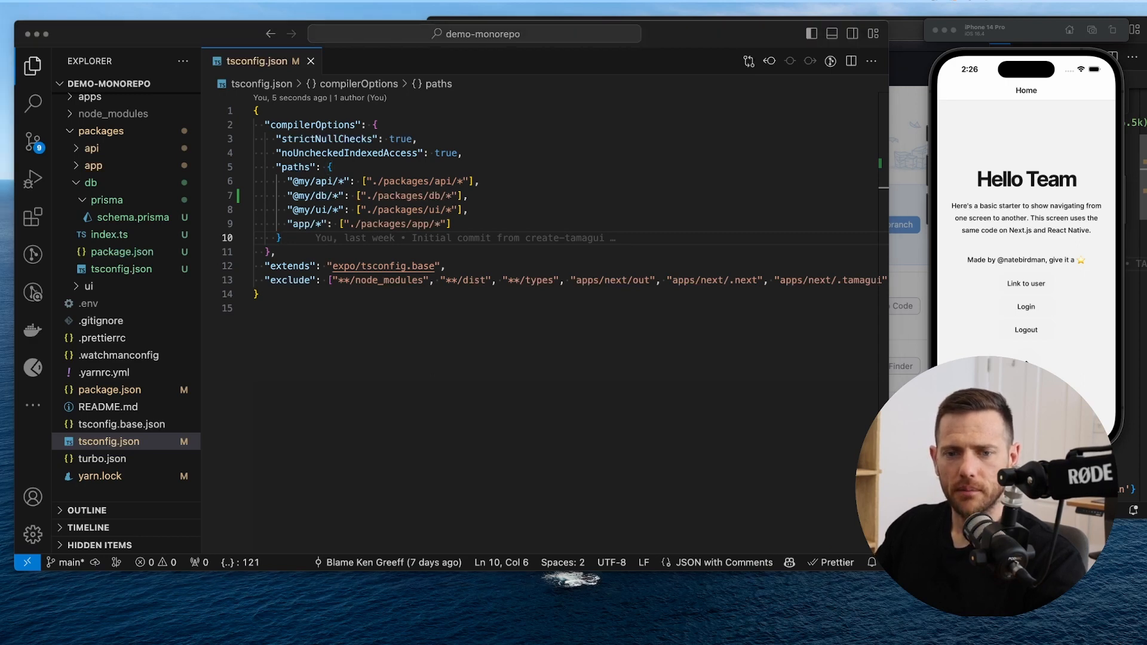
pyautogui.moveTo(456, 315)
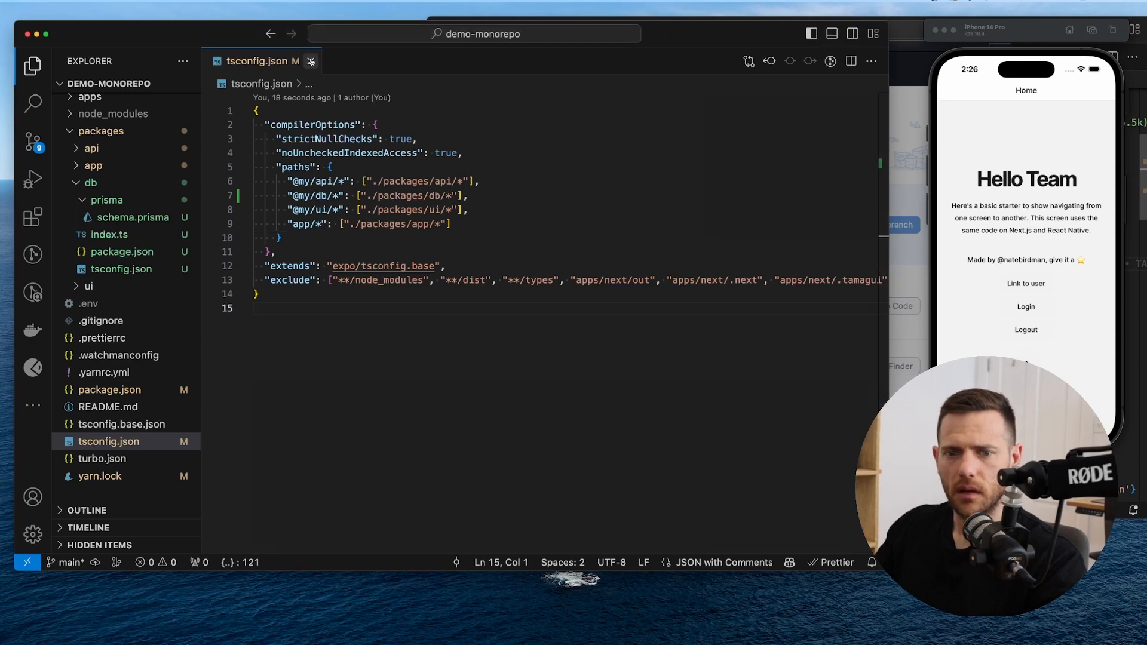
pyautogui.click(312, 60)
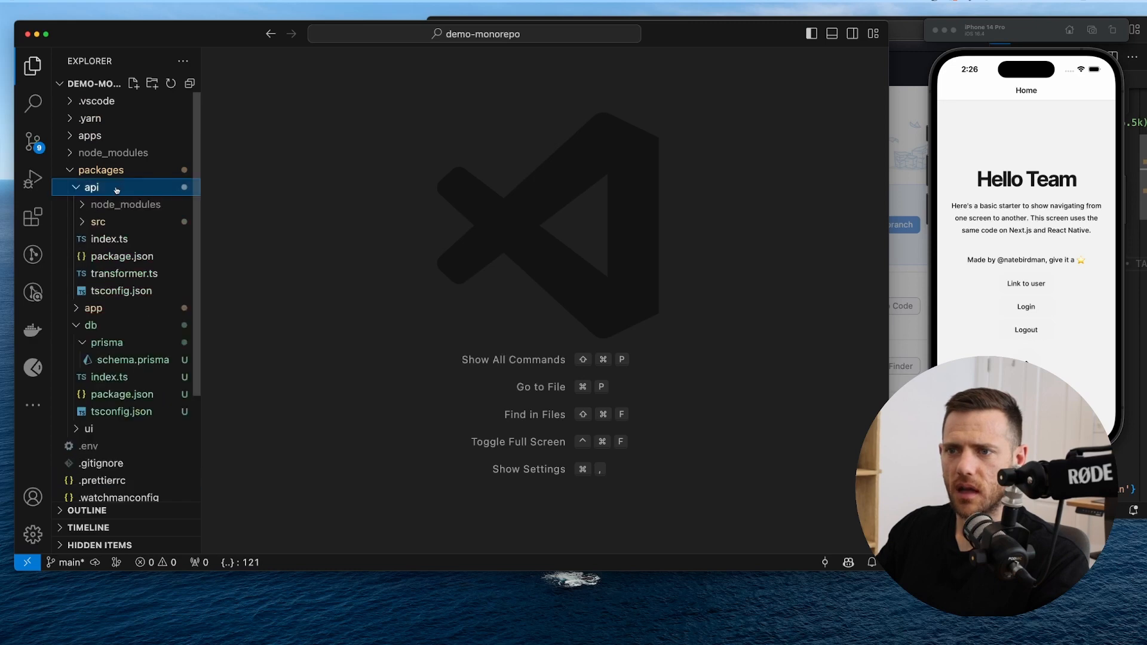
pyautogui.click(98, 222)
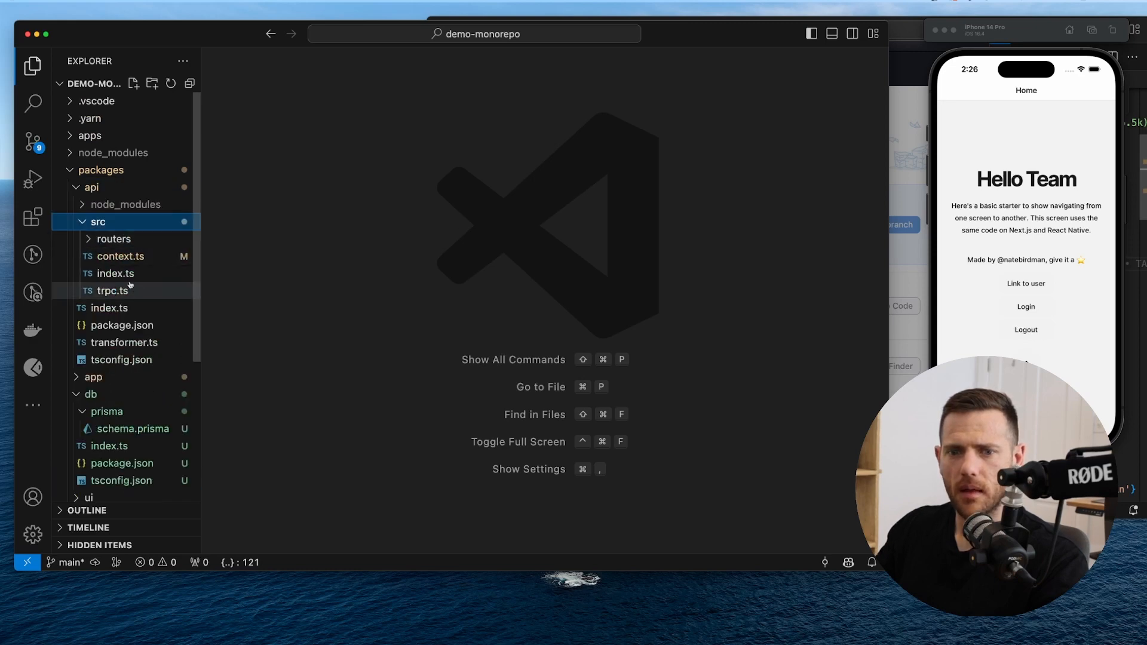
pyautogui.click(112, 290)
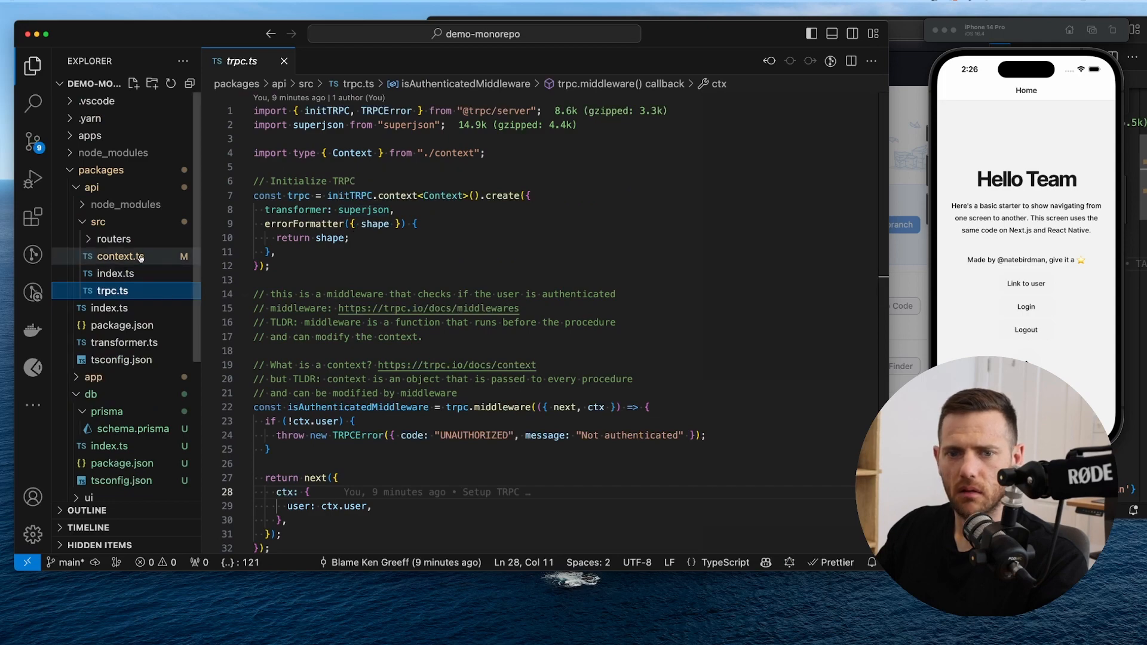
pyautogui.click(121, 256)
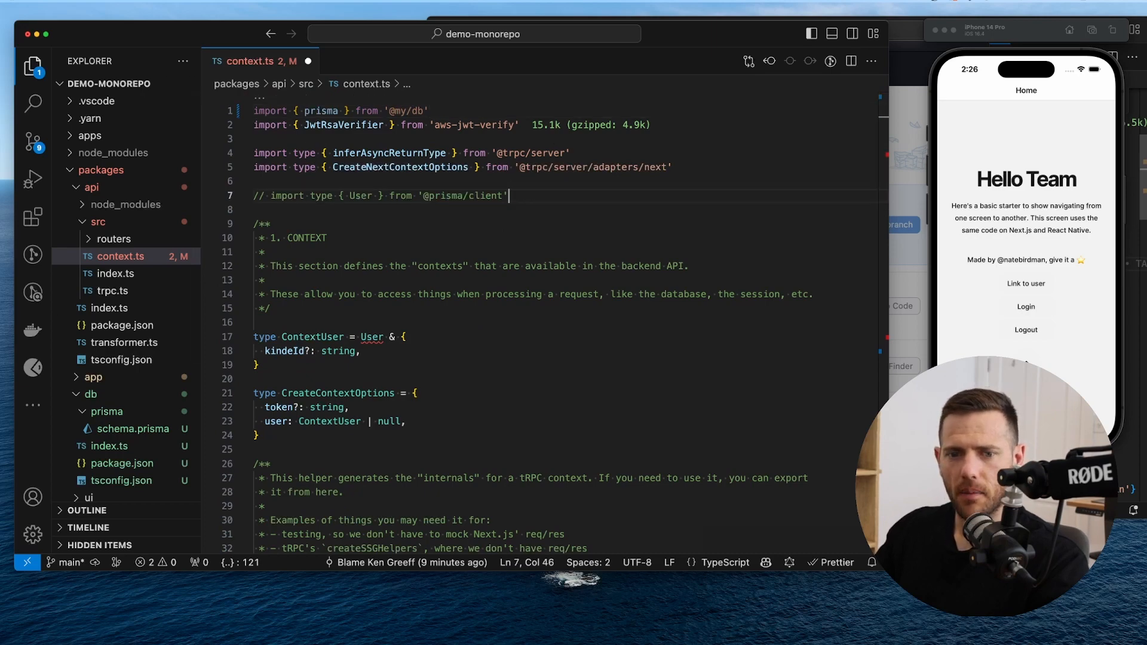
pyautogui.scroll(-3)
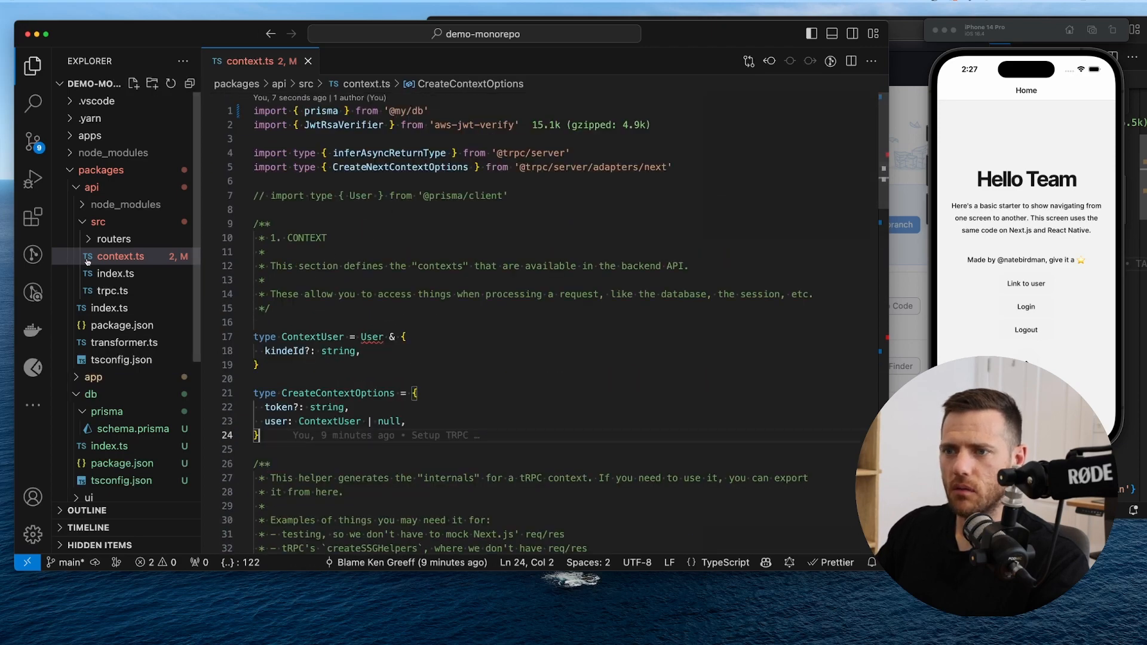
pyautogui.click(113, 239)
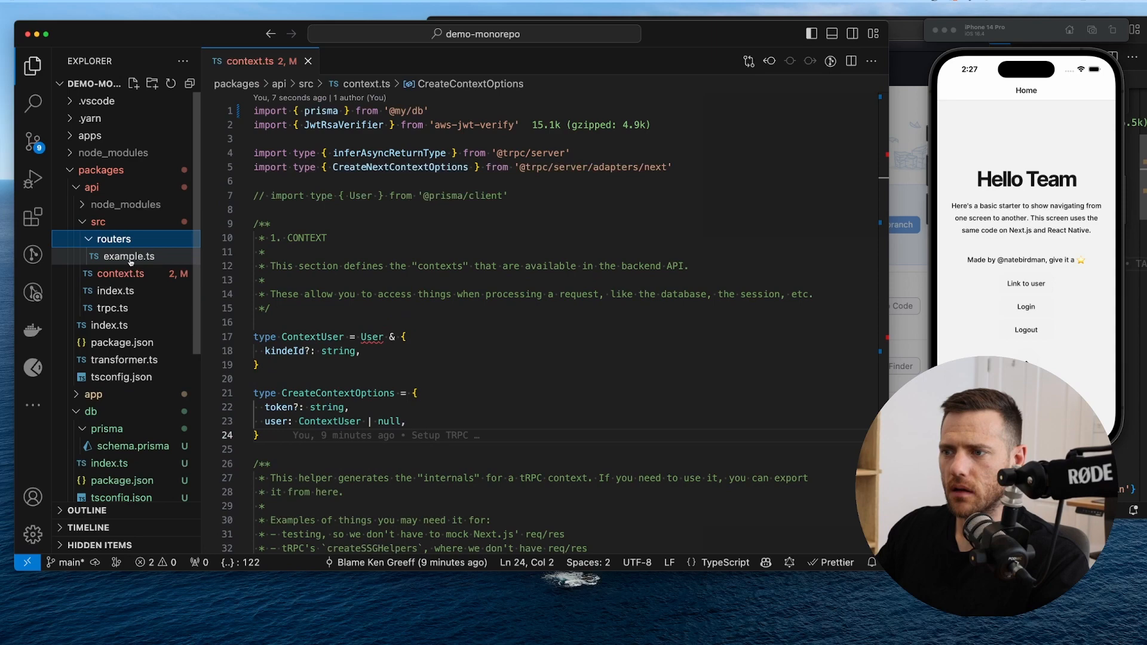
pyautogui.moveTo(128, 256)
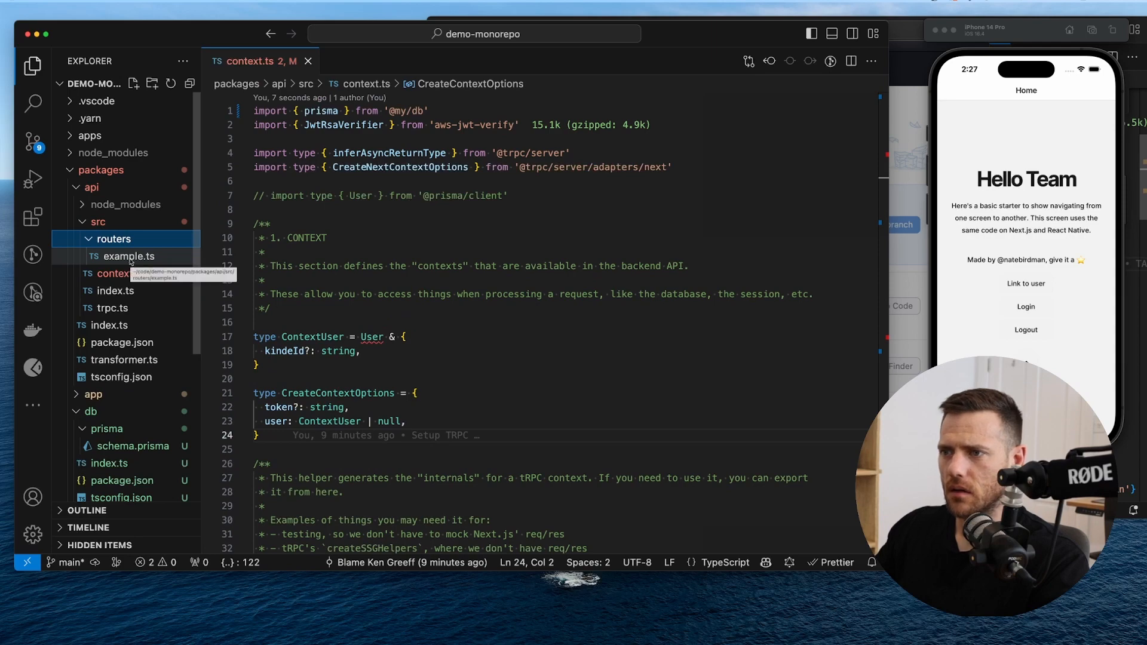
pyautogui.click(128, 256)
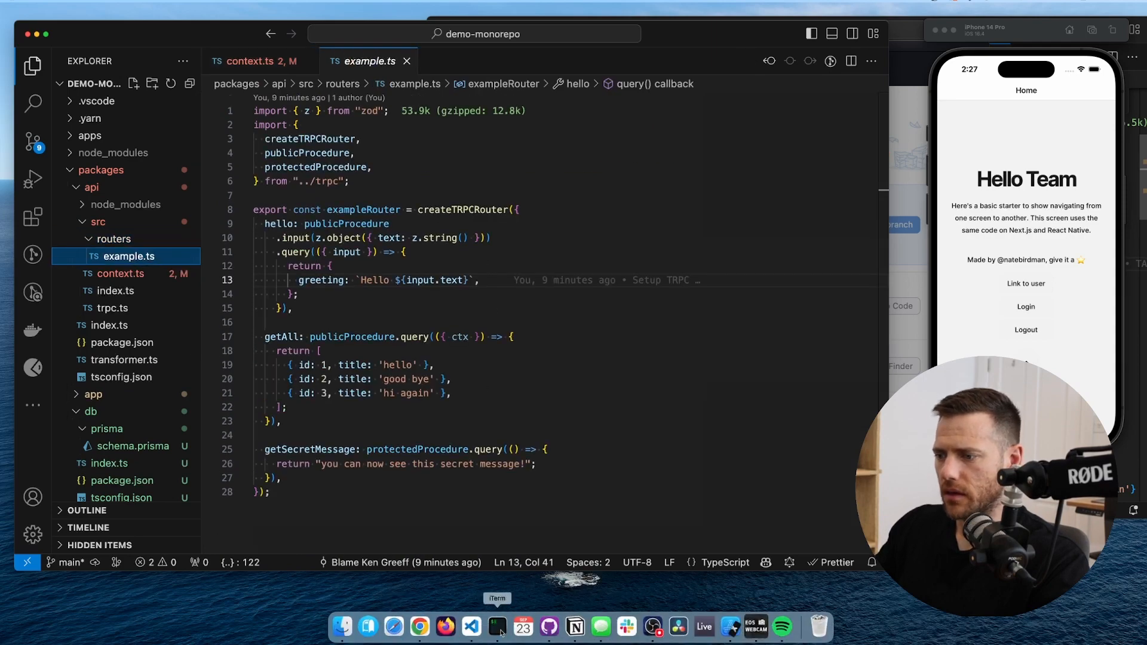
# - Attempt yarn prisma db:generate at the repo root, then move the shell into packages/db
pyautogui.click(497, 627)
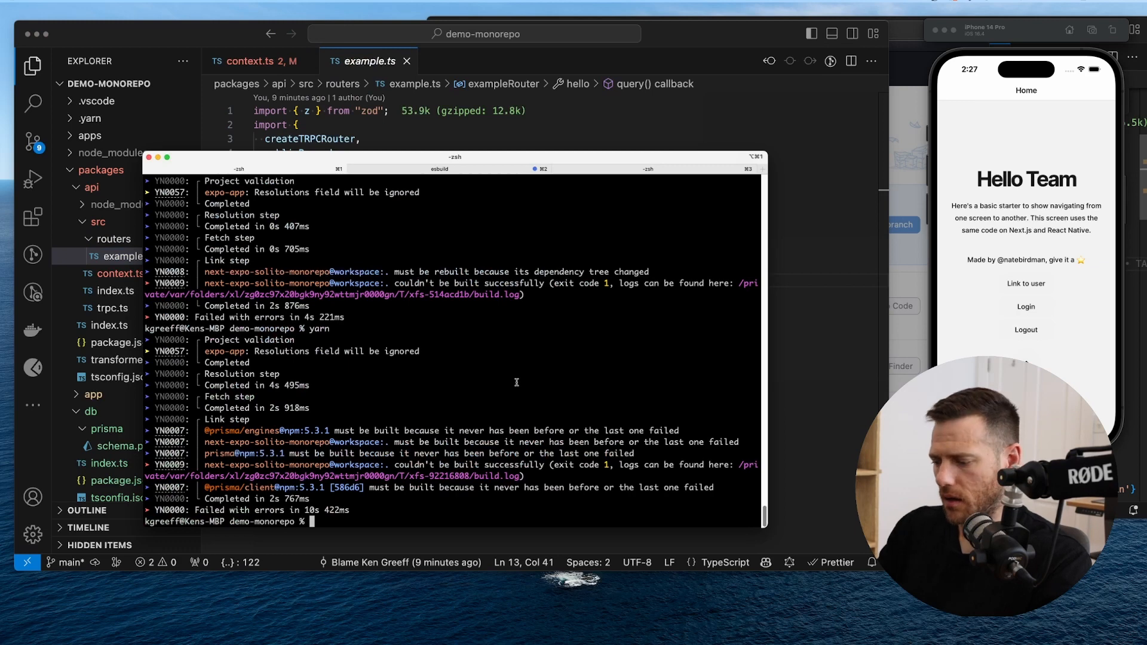
pyautogui.write('yarn prisma')
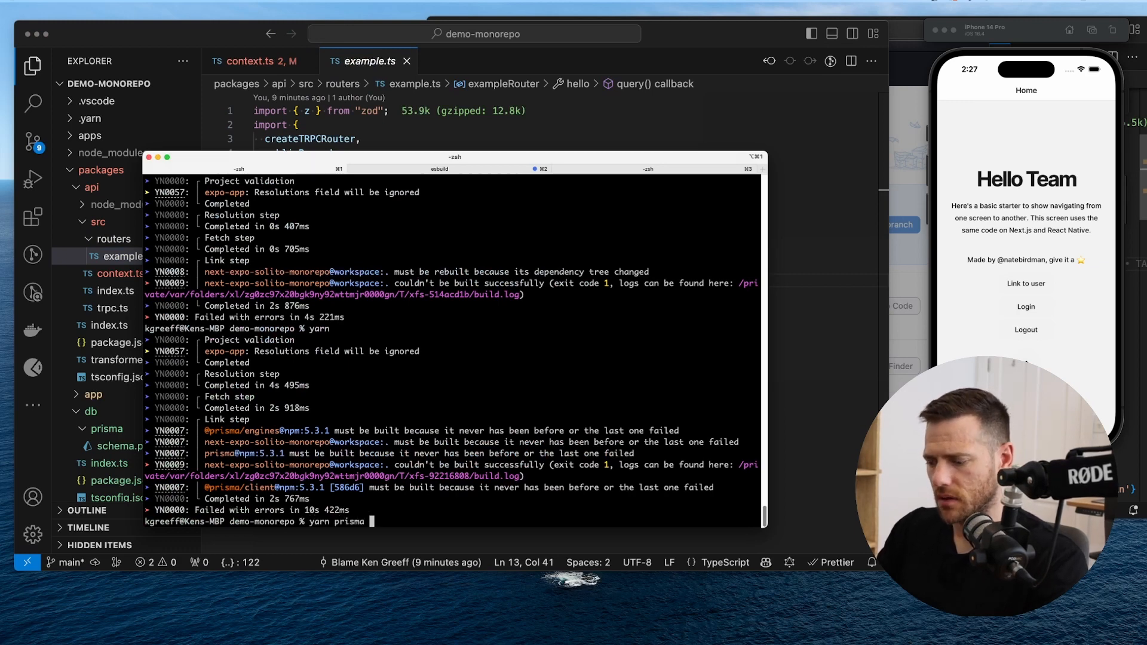
pyautogui.write('db:generate')
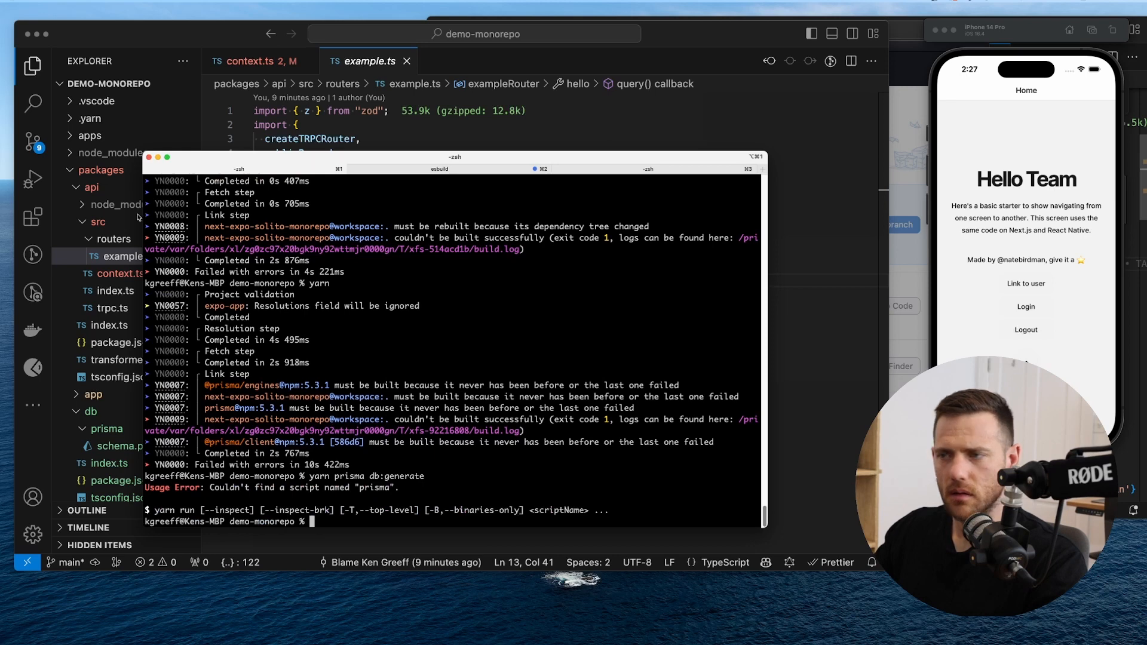
pyautogui.write('cd')
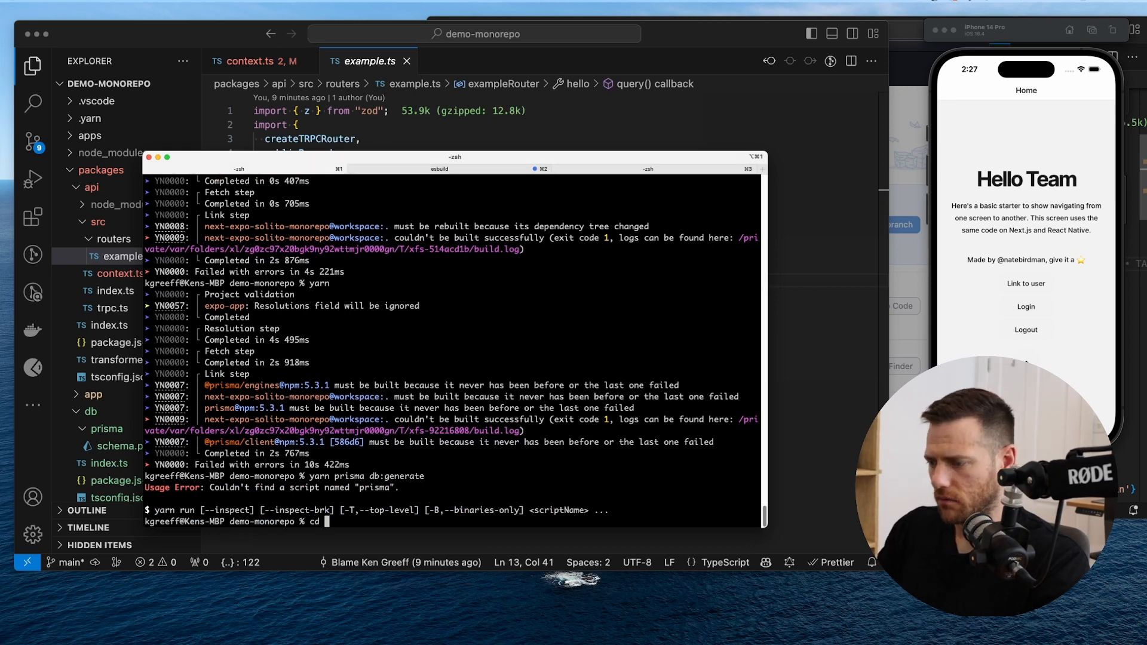
pyautogui.write('packages/db')
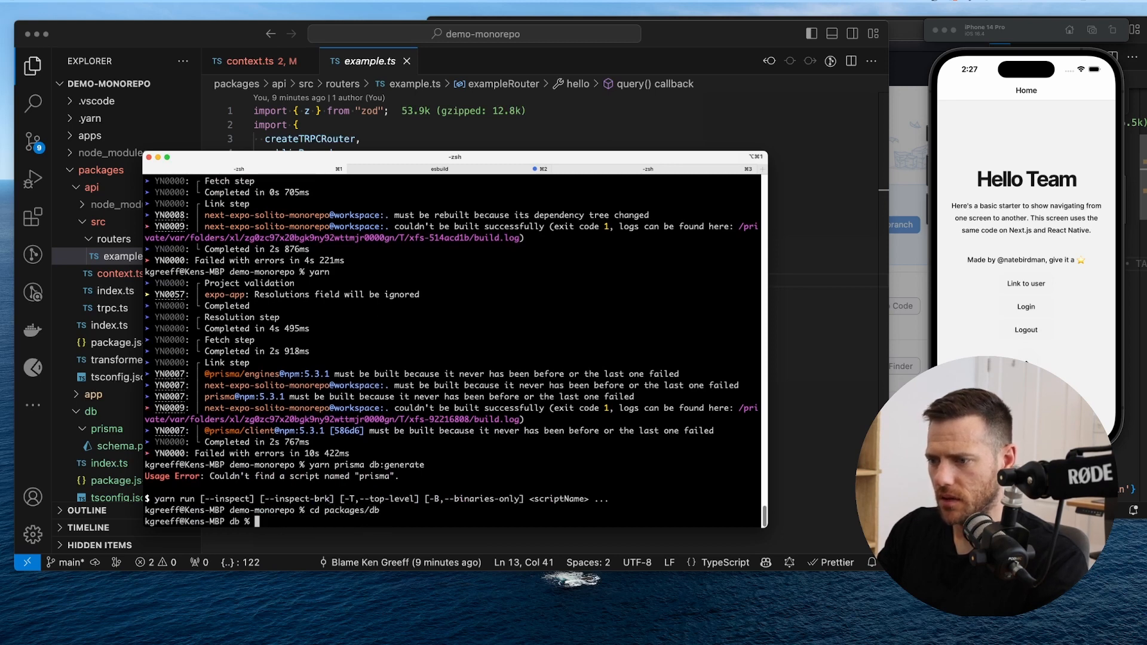
# - Run yarn prisma:generate using the script name copied from db's package.json
pyautogui.write('yarn')
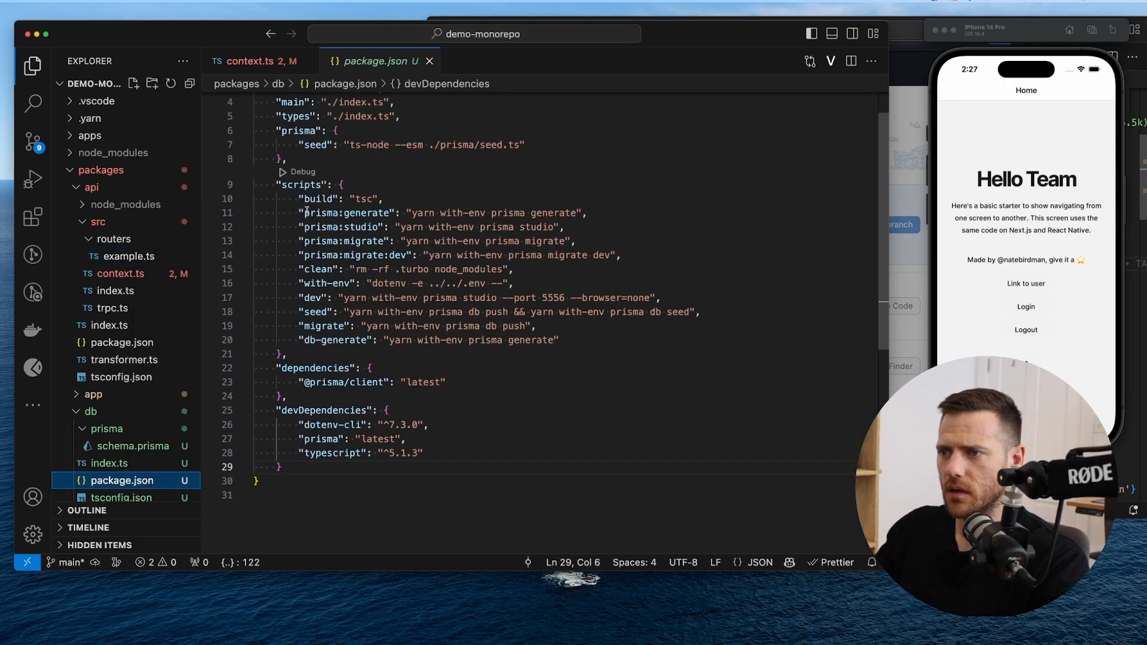
pyautogui.doubleClick(346, 212)
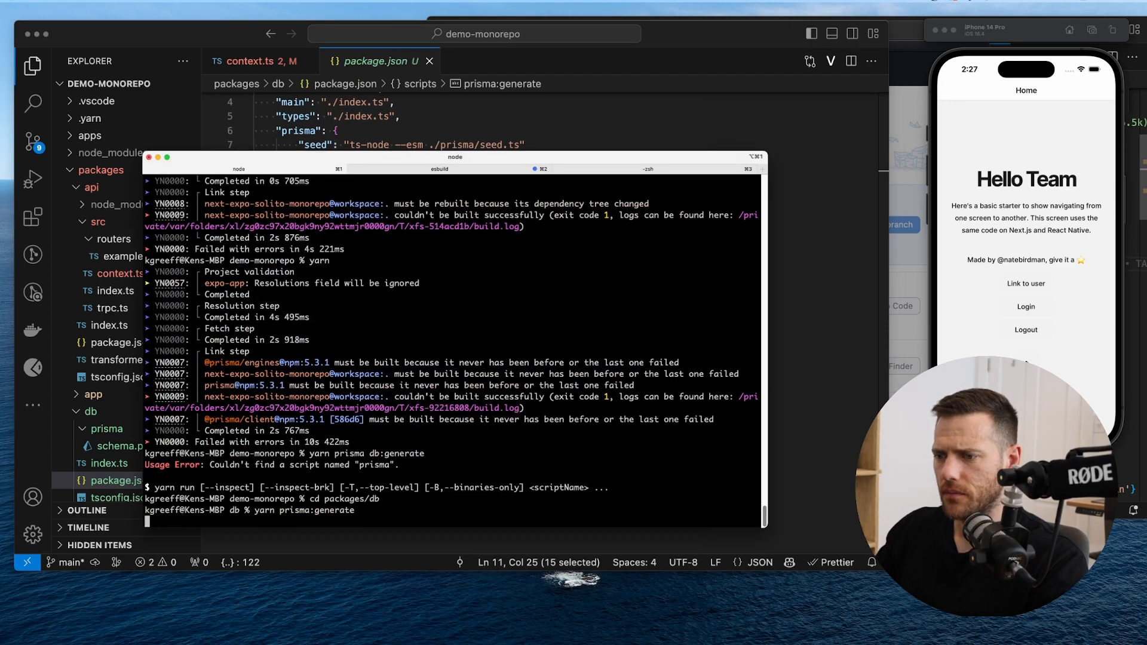
pyautogui.press('Enter')
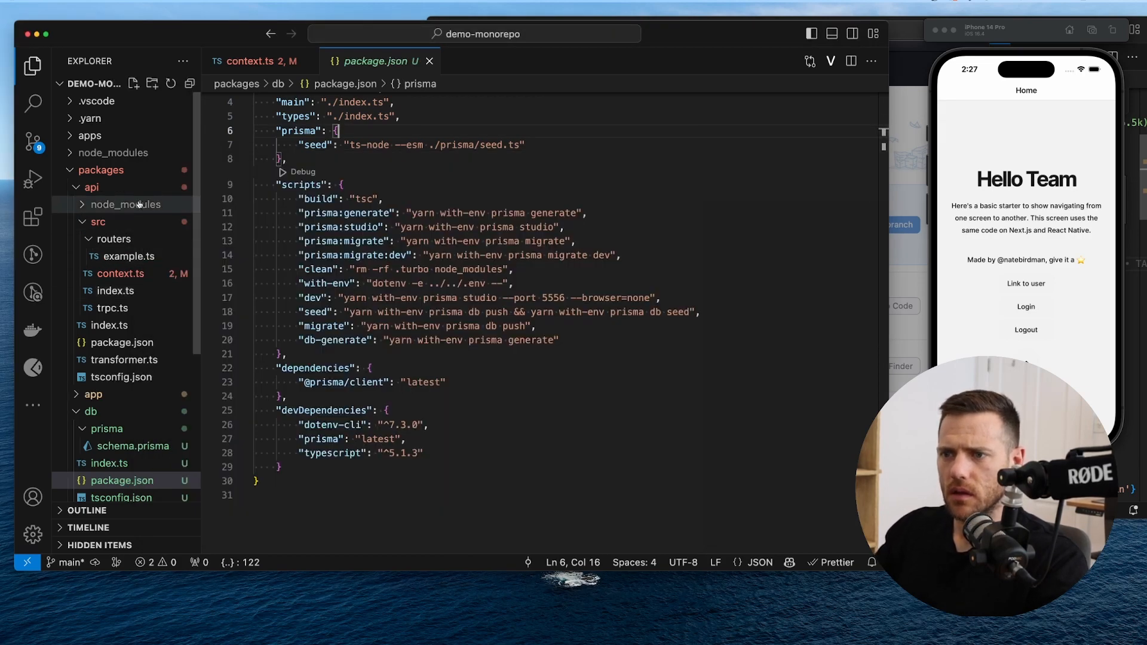
pyautogui.click(257, 61)
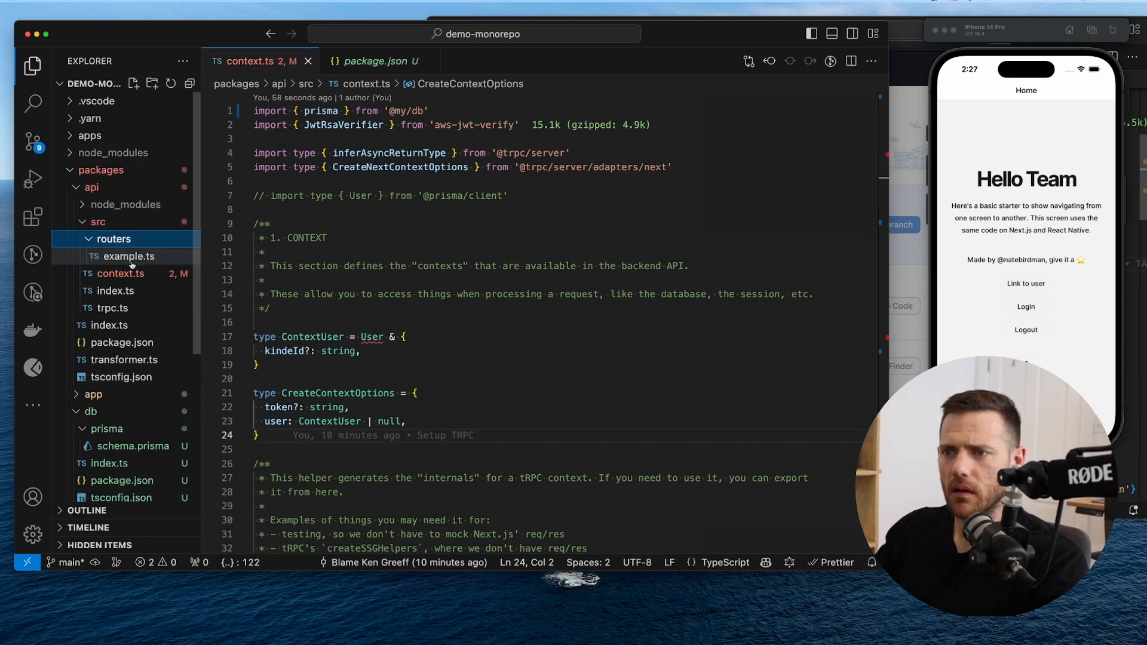
# - Add console.log(ctx); inside the getAll procedure in example.ts
pyautogui.click(129, 256)
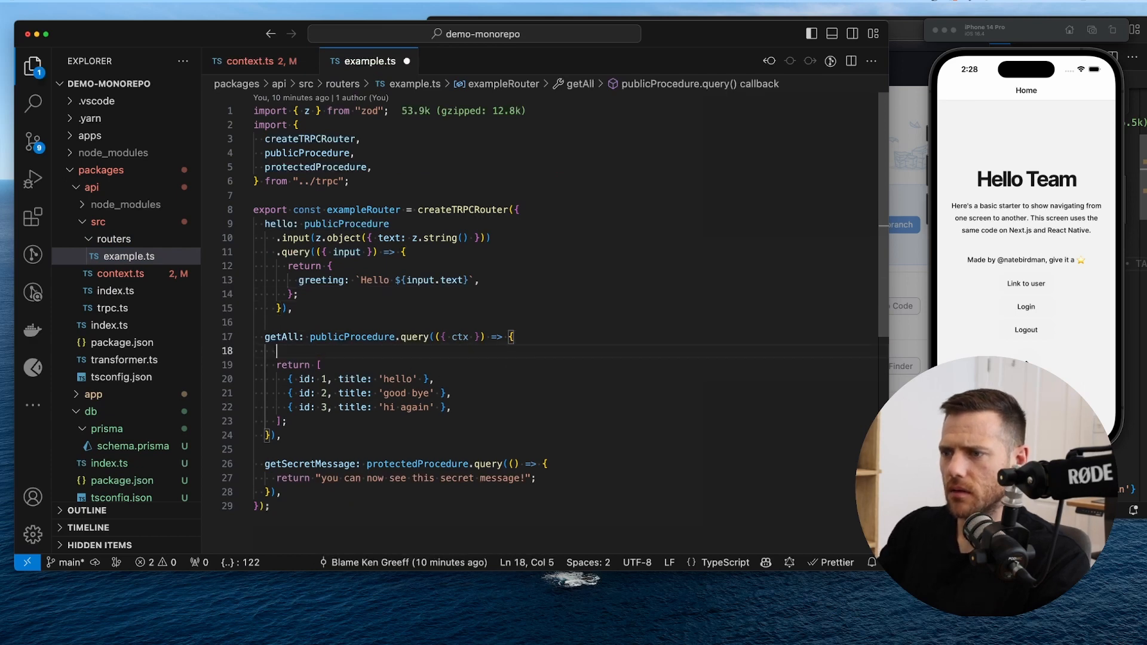
pyautogui.write('console.log(ctx);')
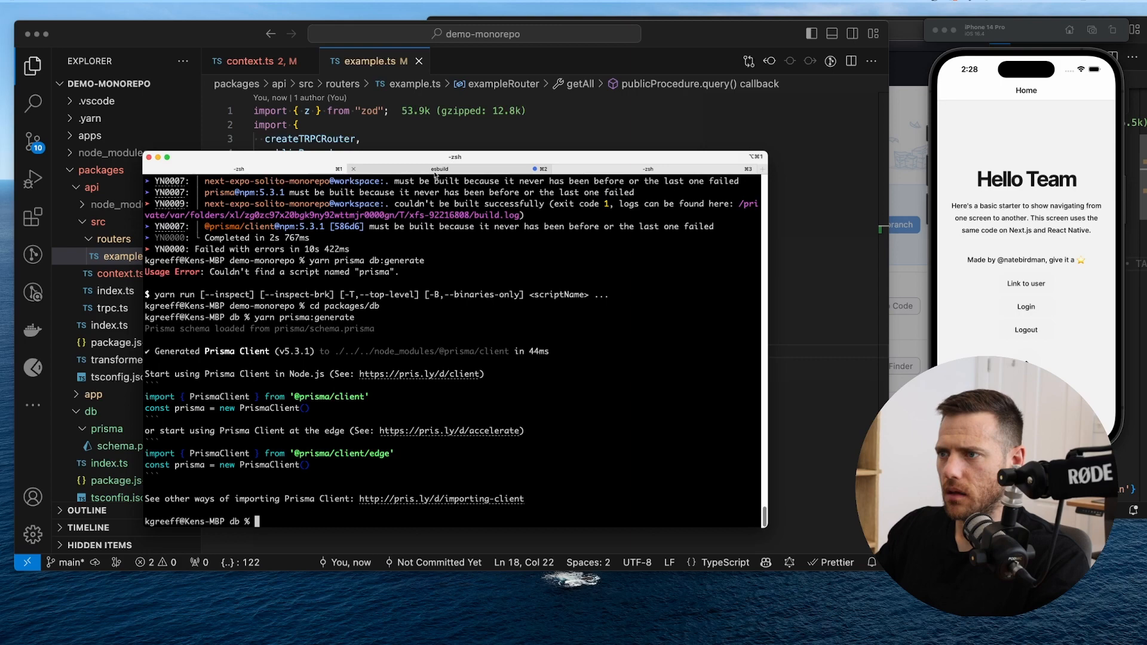
# - Return to the monorepo root with cd ../../ and start the web app via yarn web
pyautogui.write('cd ../../')
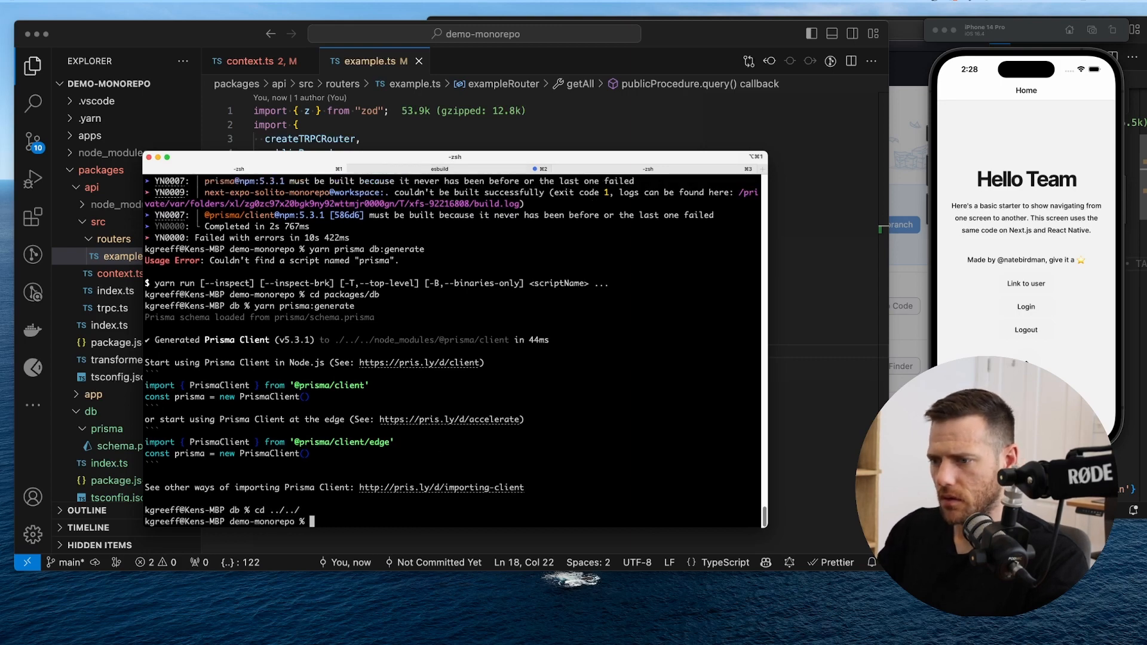
pyautogui.write('yarn web')
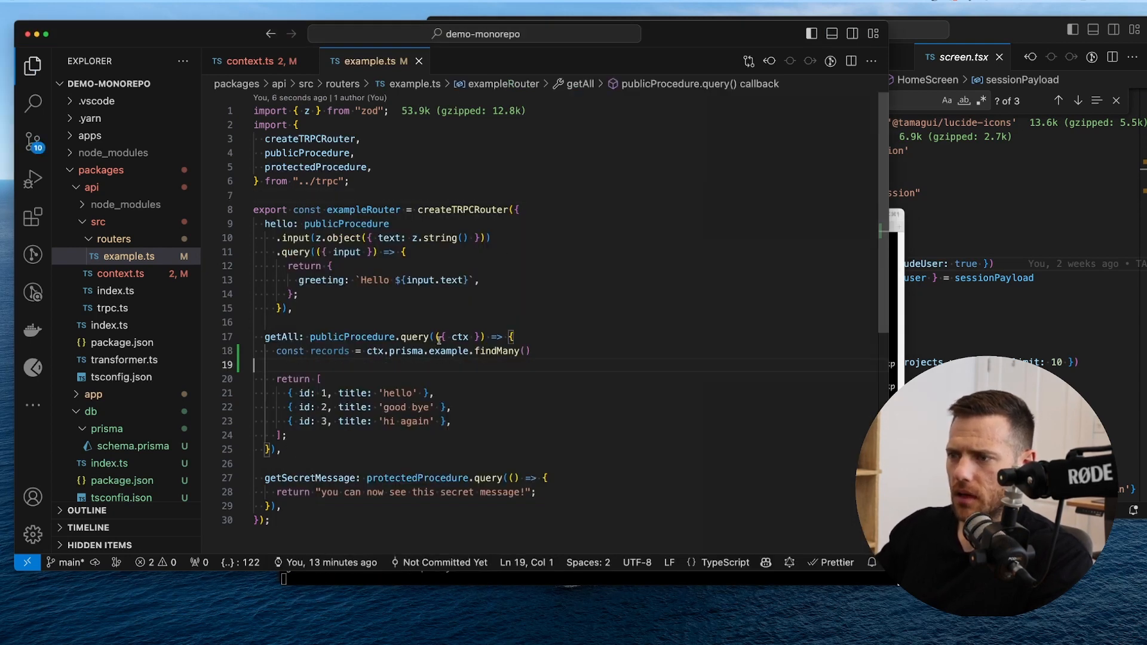
# - Store ctx.prisma.example.findMany() in records and log { records } in getAll
pyautogui.doubleClick(405, 350)
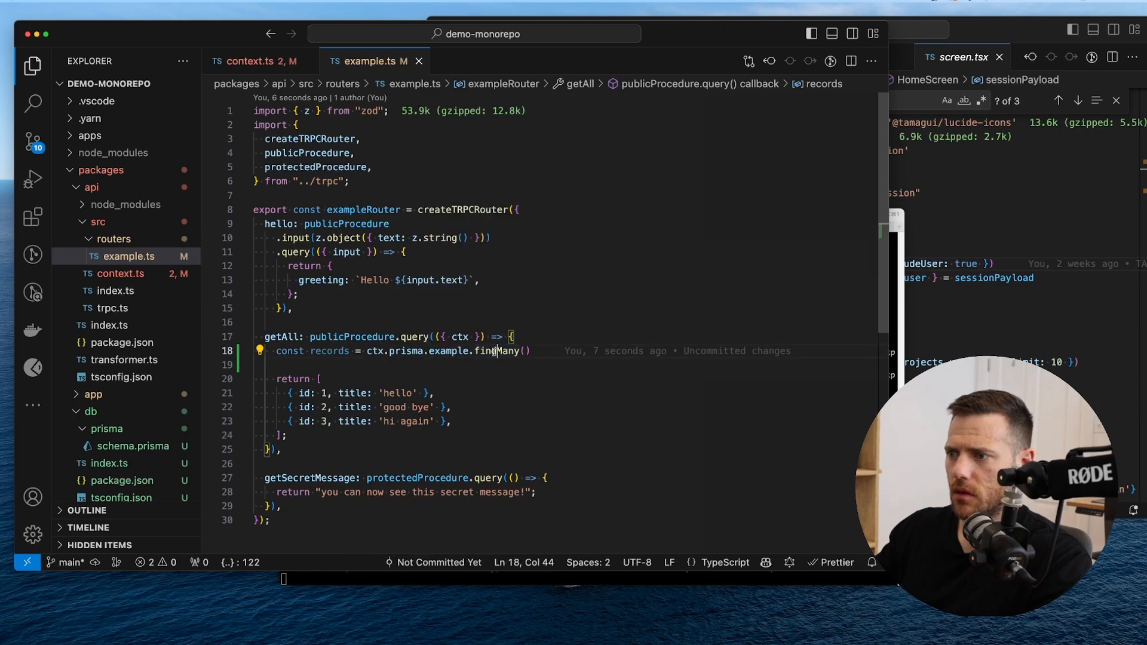
pyautogui.write('c')
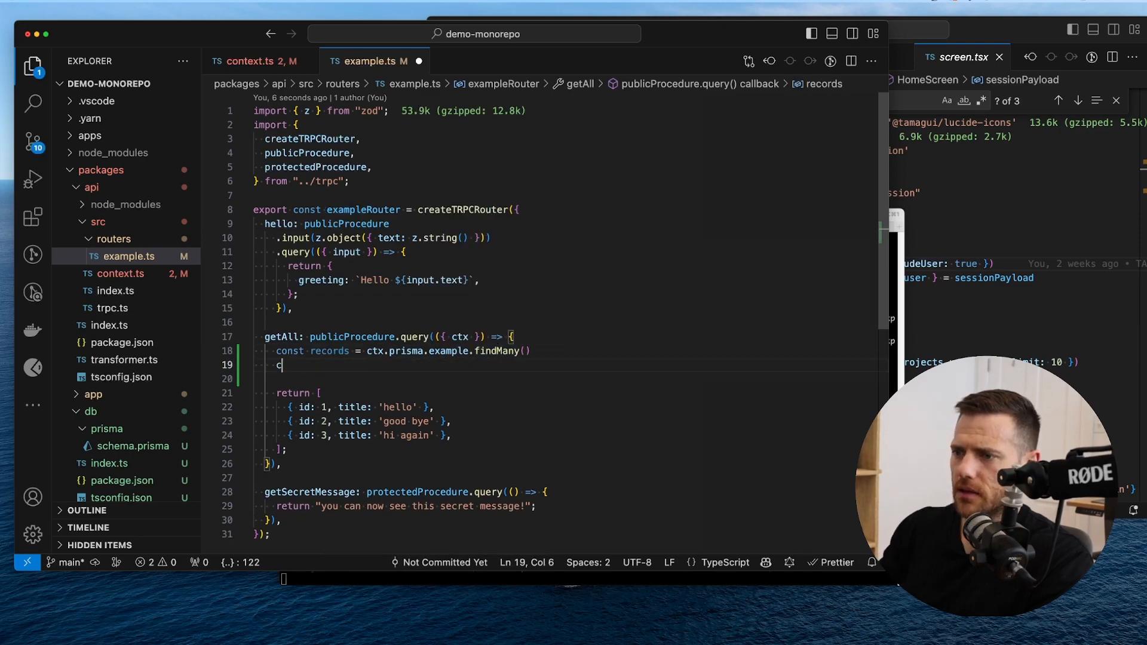
pyautogui.write('onsole.l')
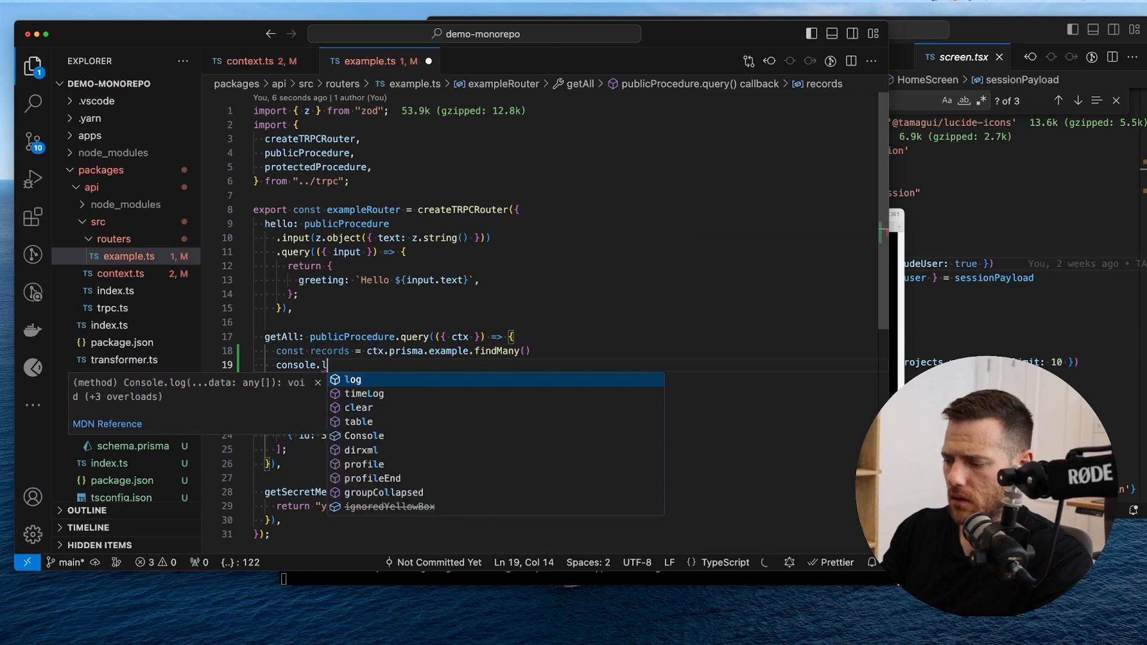
pyautogui.write('og({ re')
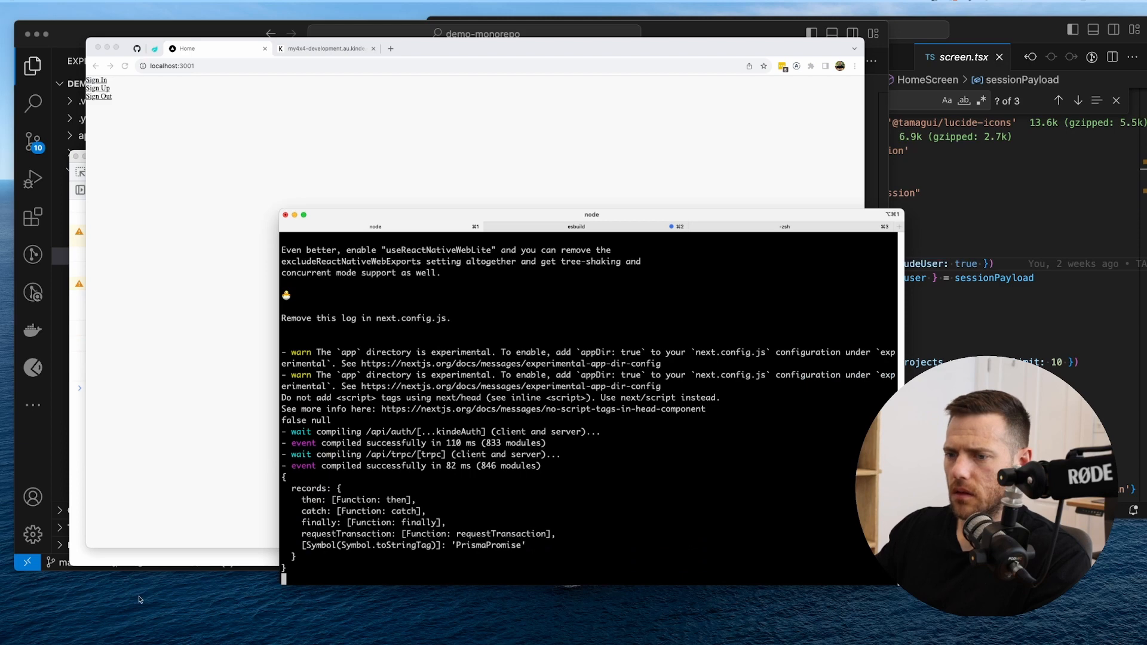
pyautogui.moveTo(94, 27)
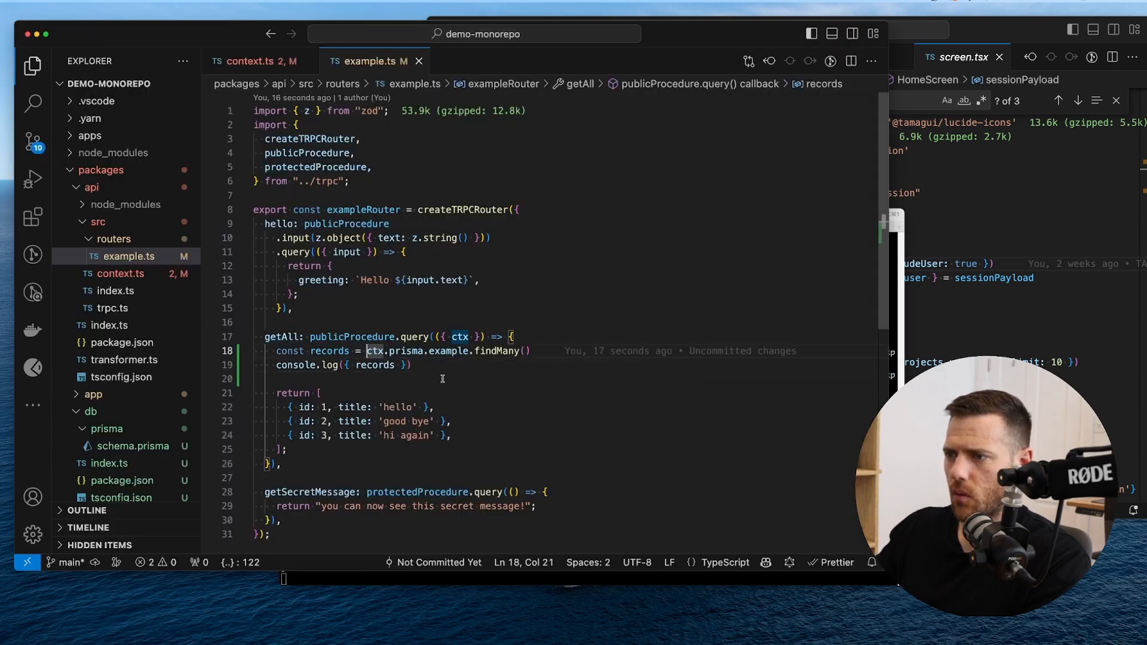
# - Await the findMany call and mark the getAll query callback async
pyautogui.write('await')
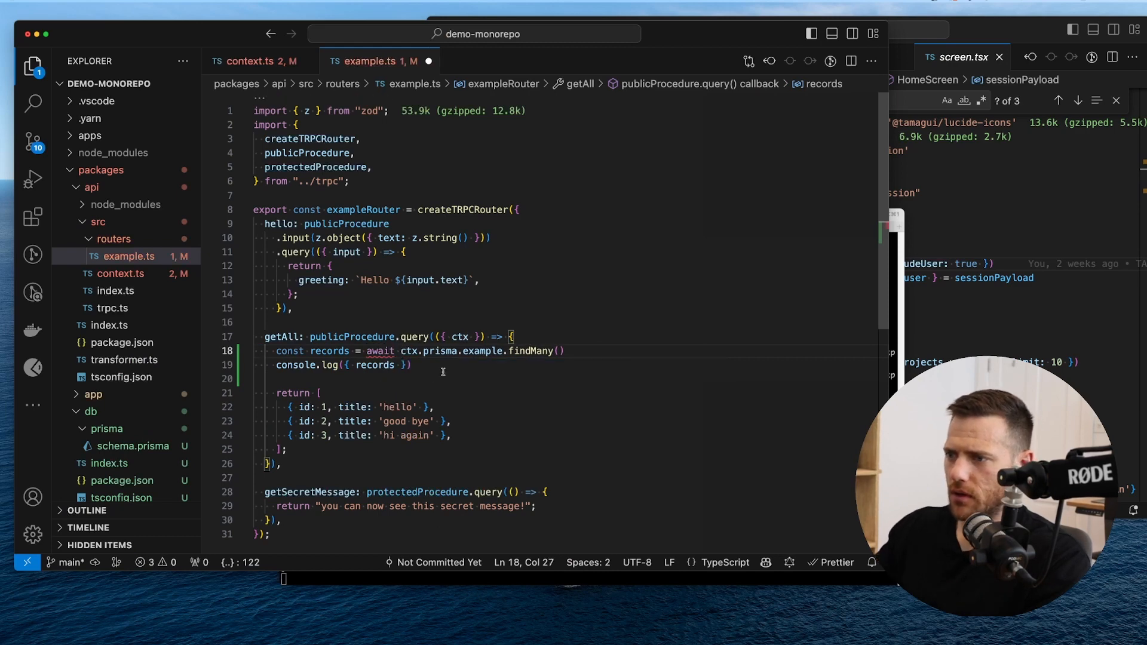
pyautogui.write('async')
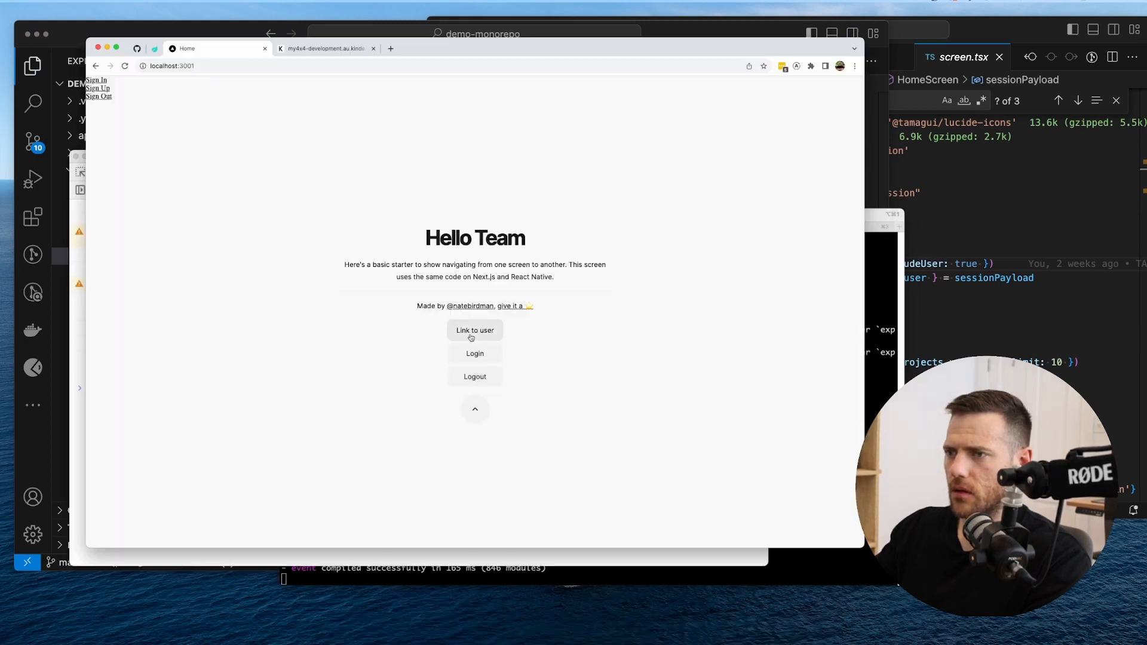
# - Visit the user page and go home, then select schema.prisma in the DATABASE_URL-not-found error log
pyautogui.click(475, 330)
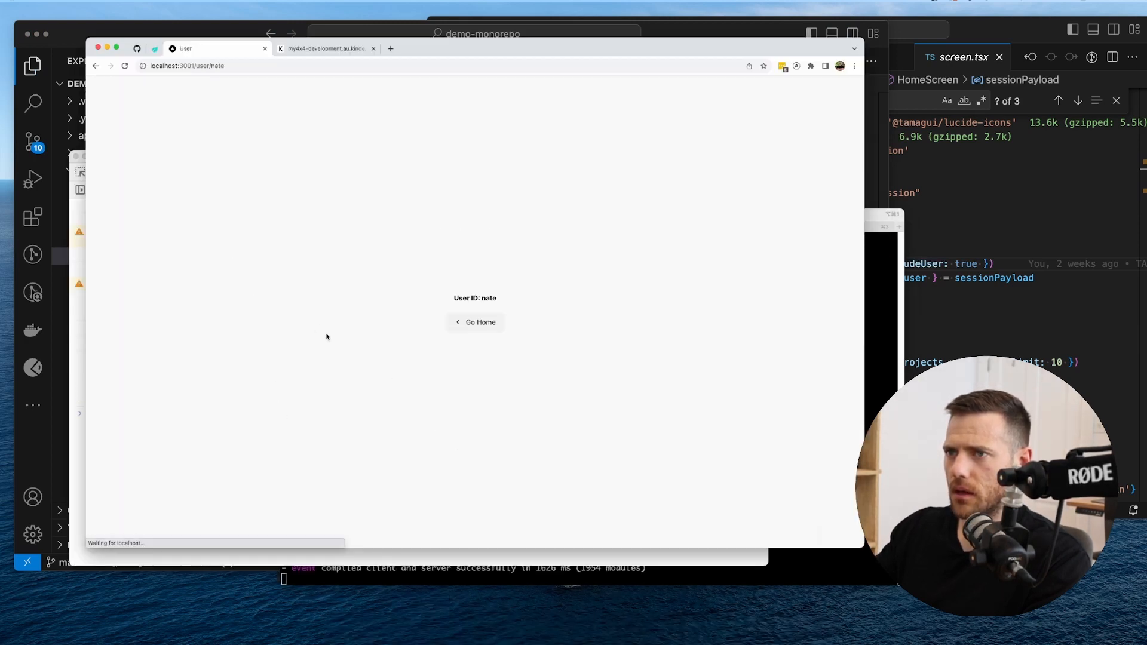
pyautogui.click(475, 322)
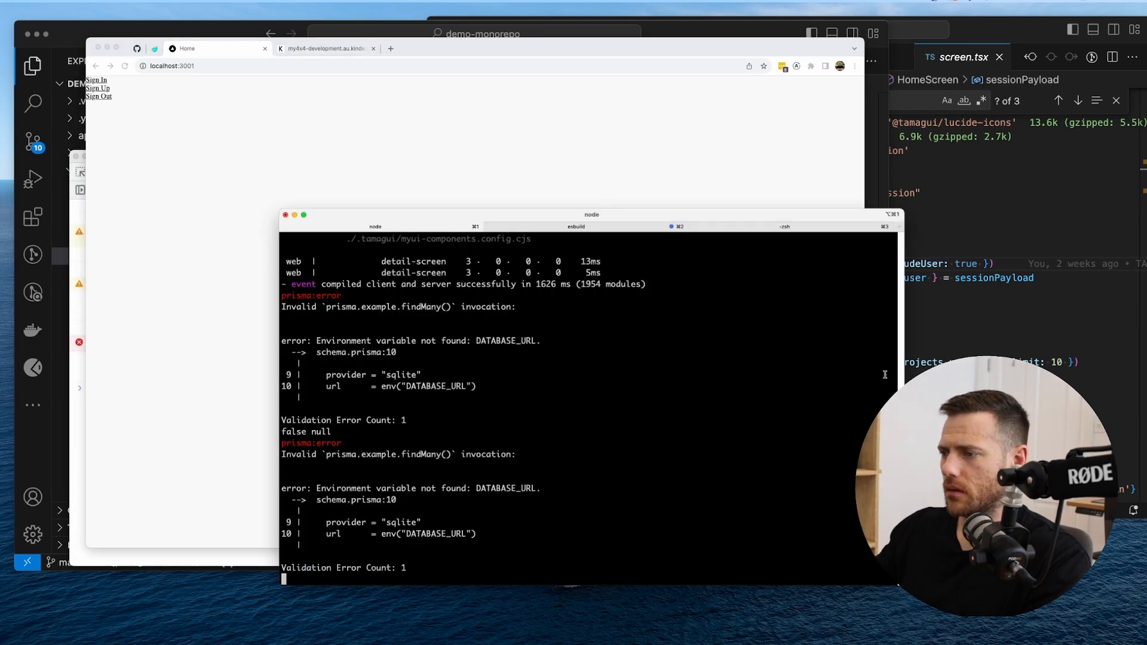
pyautogui.scroll(-3)
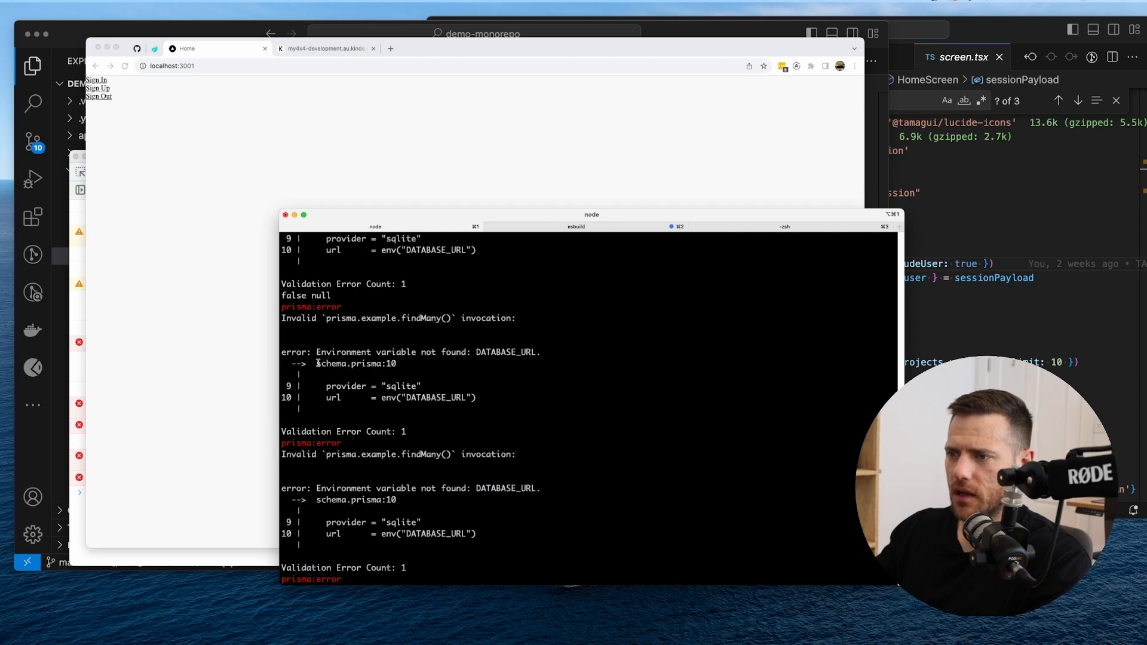
pyautogui.doubleClick(507, 488)
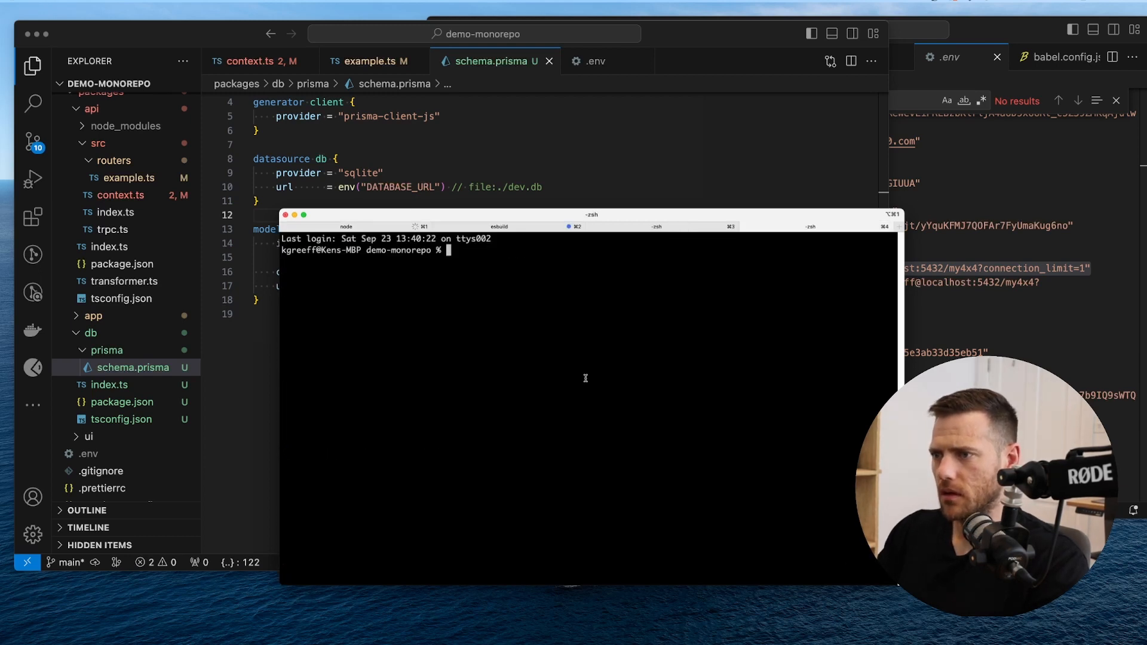
# - Move the shell into the db package and copy the prisma:migrate:dev script name from package.json
pyautogui.write('cd app')
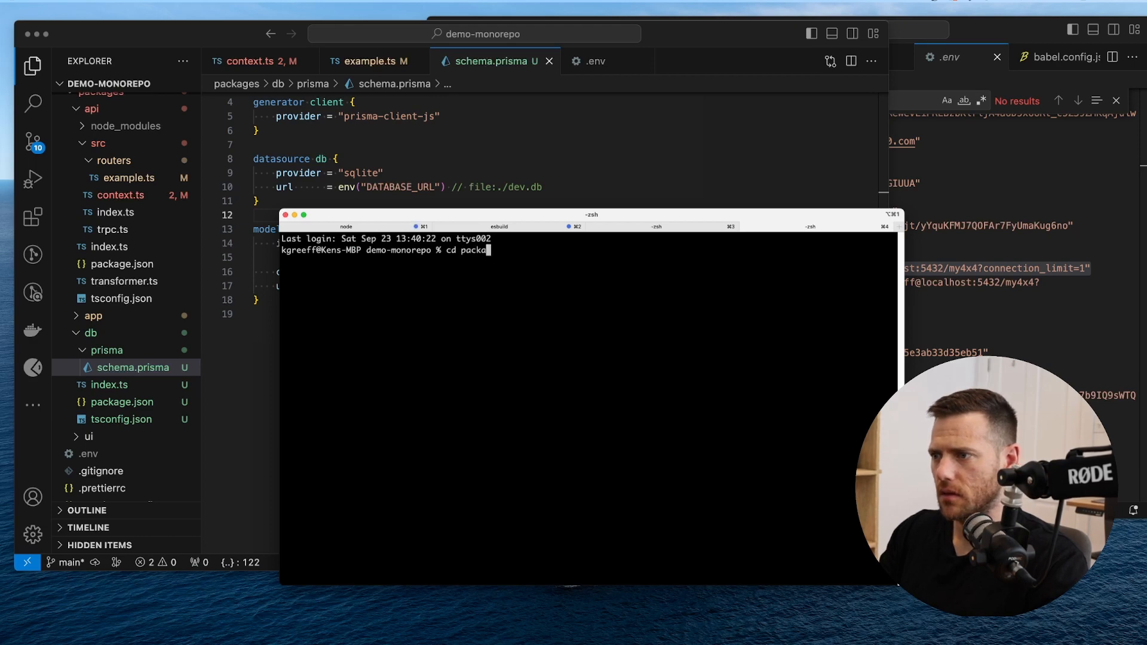
pyautogui.press('Enter')
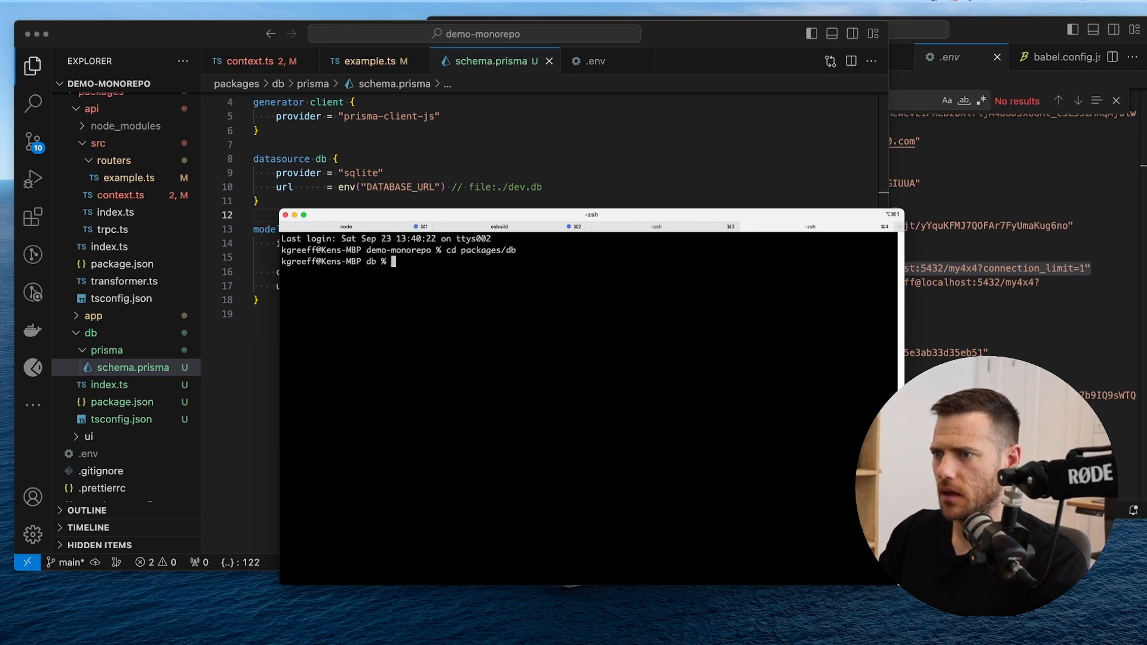
pyautogui.click(122, 402)
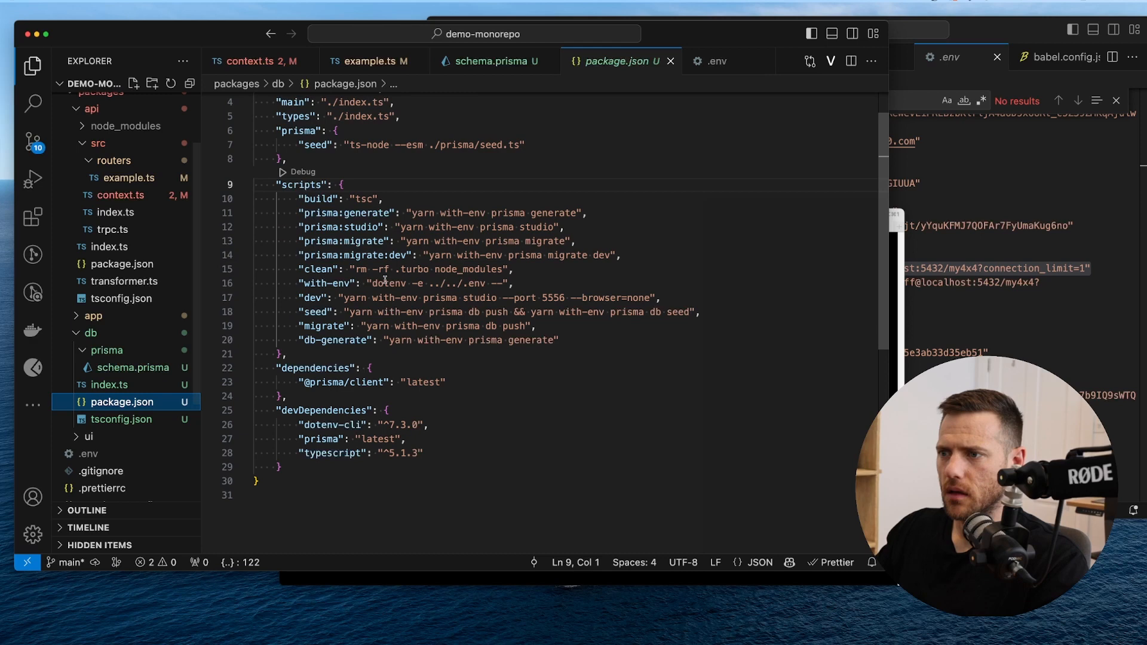
pyautogui.doubleClick(346, 241)
pyautogui.write('yarn')
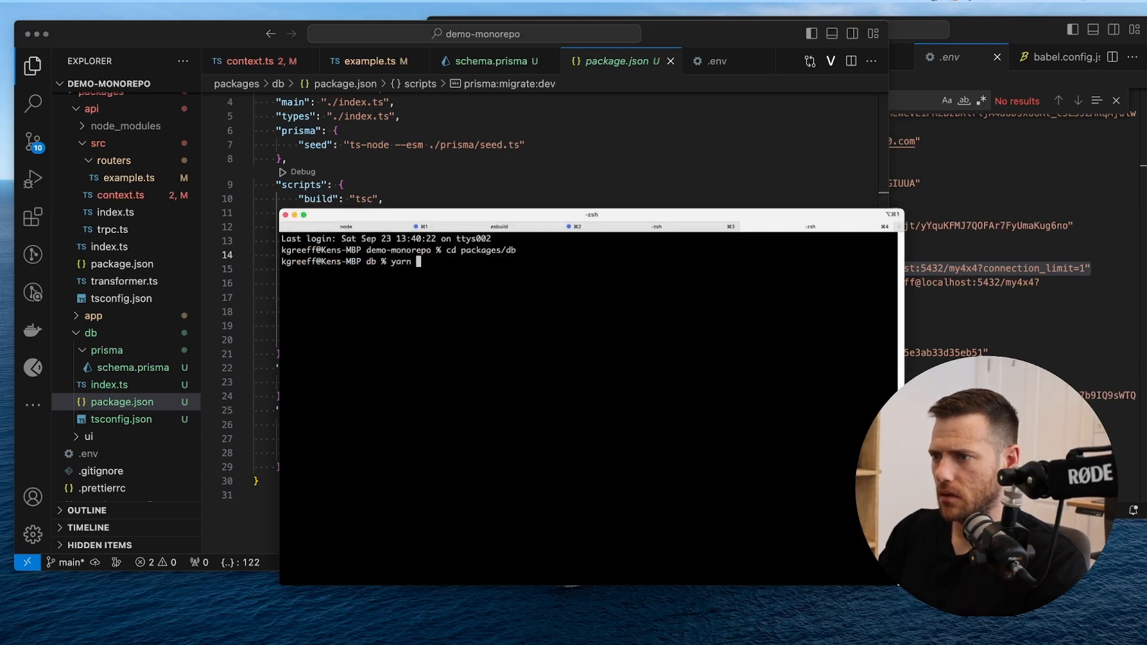
# - Run yarn prisma:migrate:dev and name the migration 'initial'
pyautogui.write('prisma:migrate:dev')
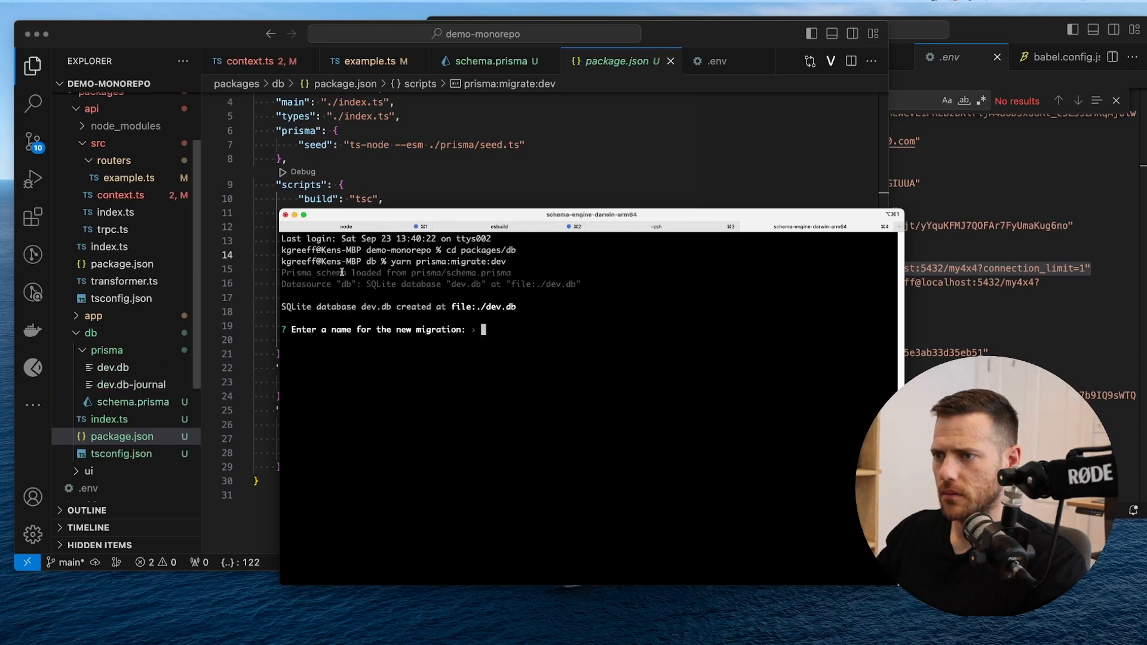
pyautogui.write('initial')
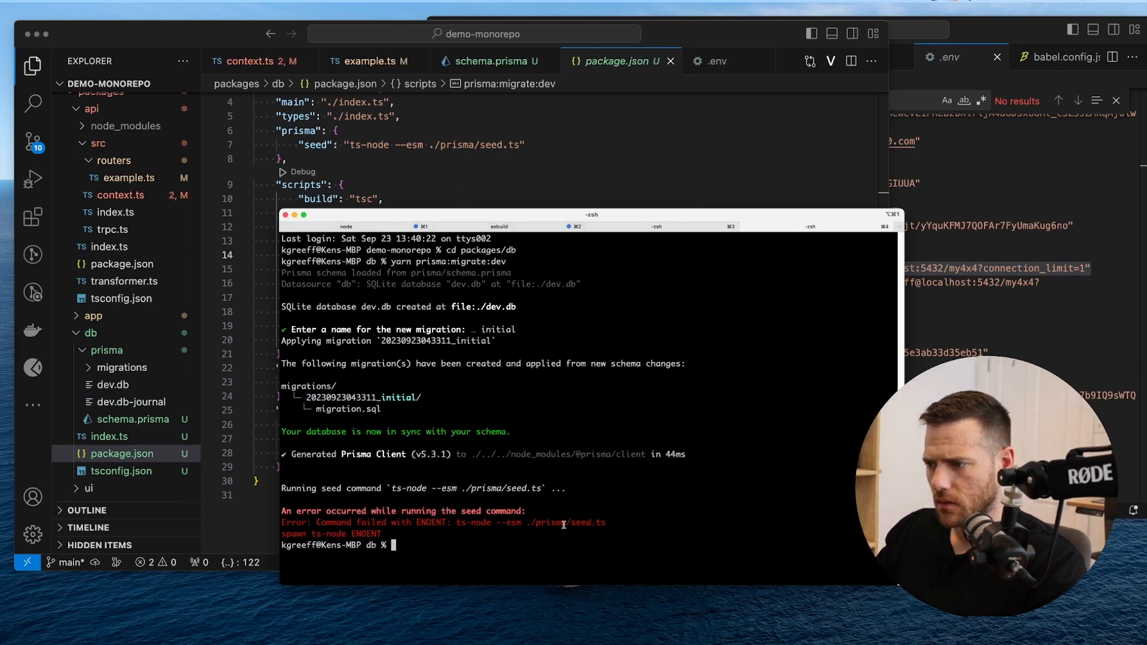
pyautogui.moveTo(509, 523)
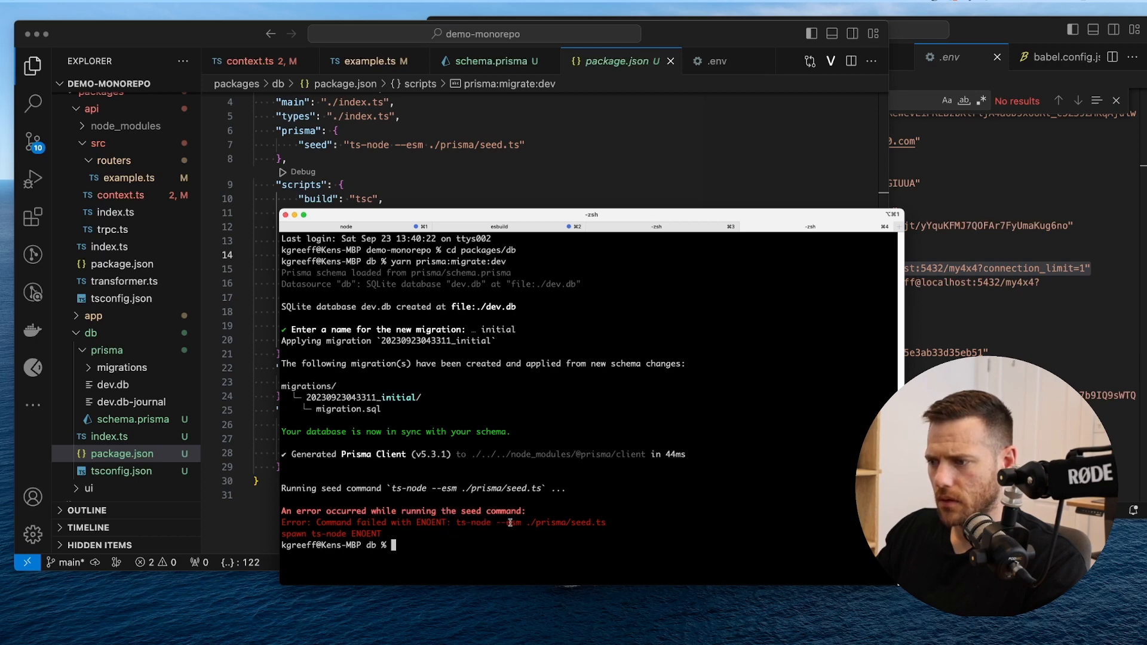
pyautogui.moveTo(553, 176)
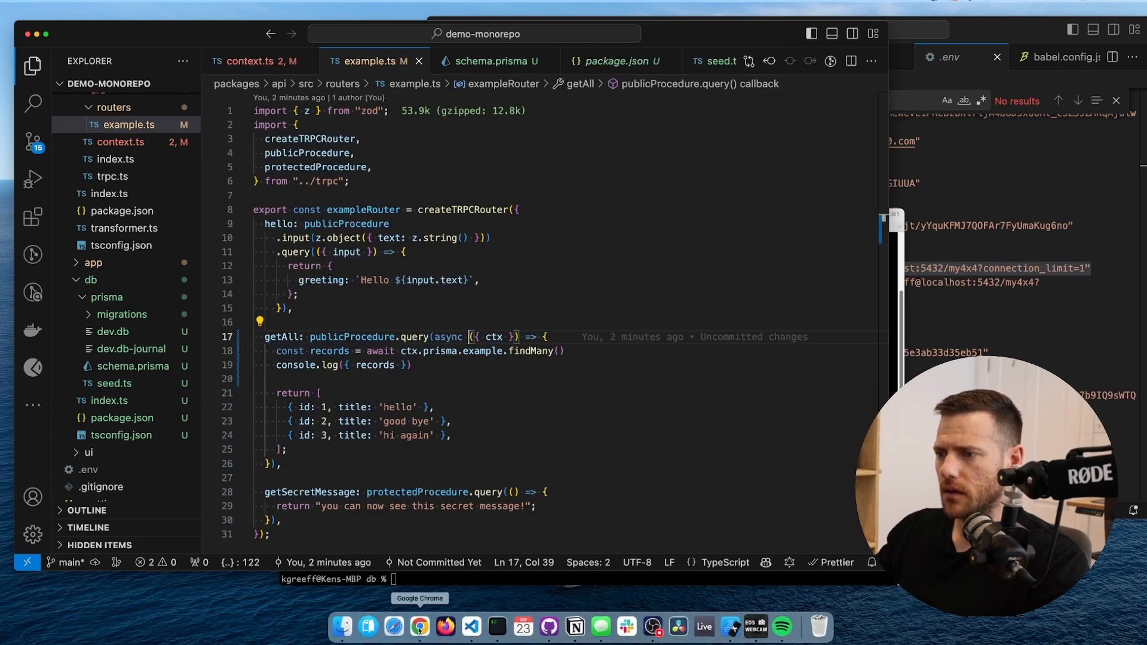
# - Bring Chrome forward and switch to the localhost:3001 Home tab to trigger the tRPC queries
pyautogui.click(419, 627)
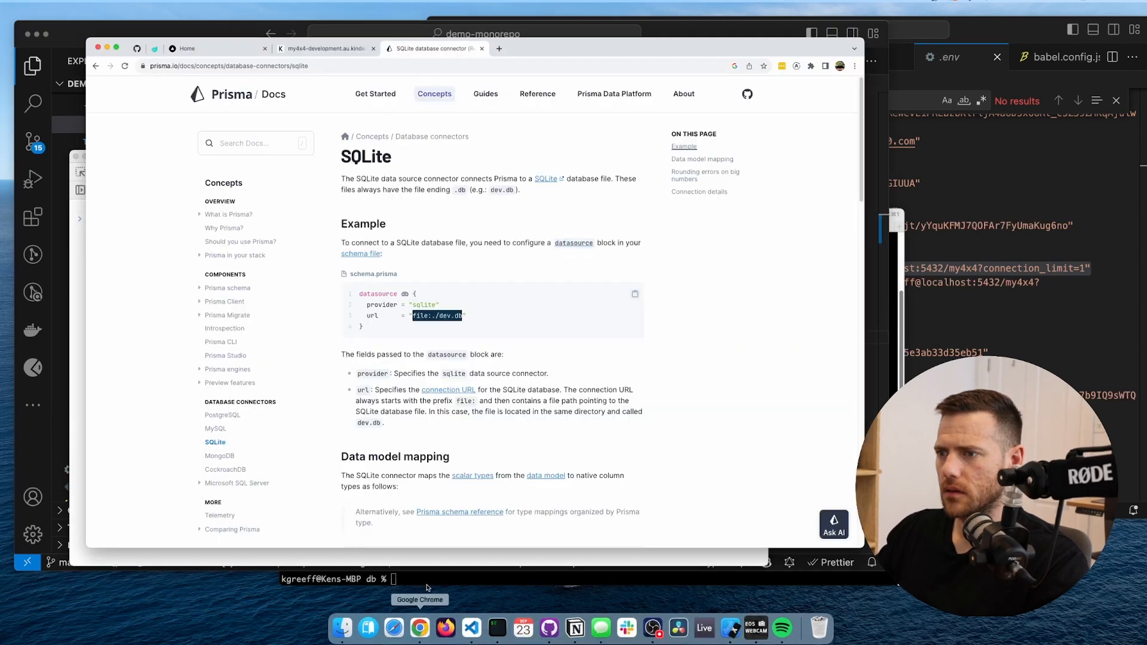
pyautogui.click(187, 49)
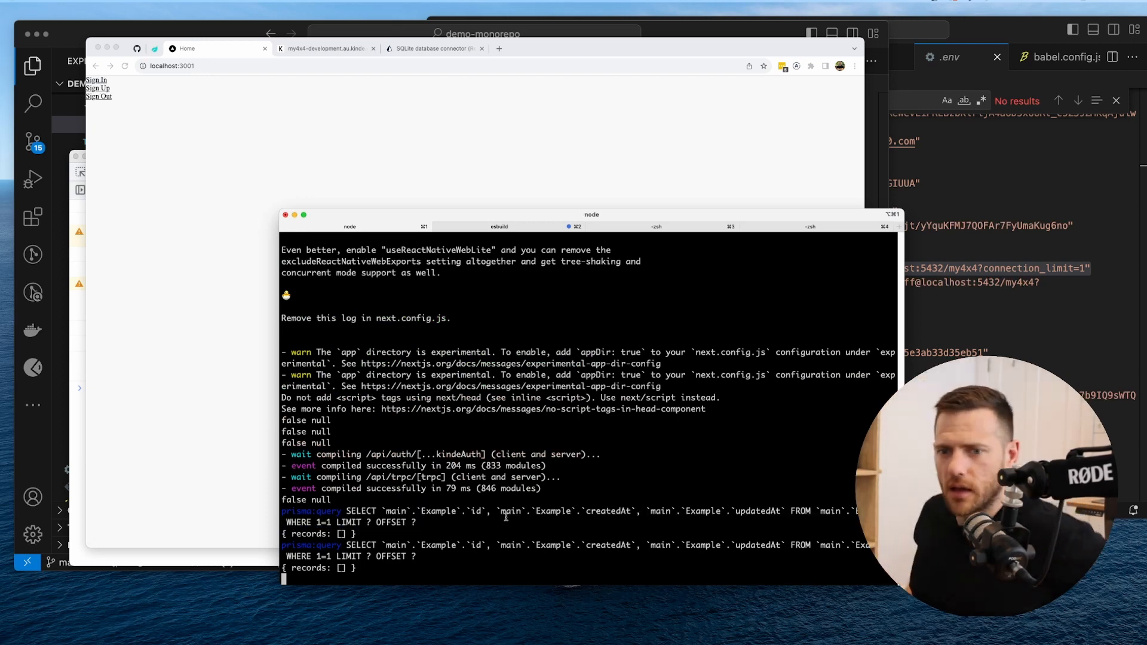
pyautogui.moveTo(495, 525)
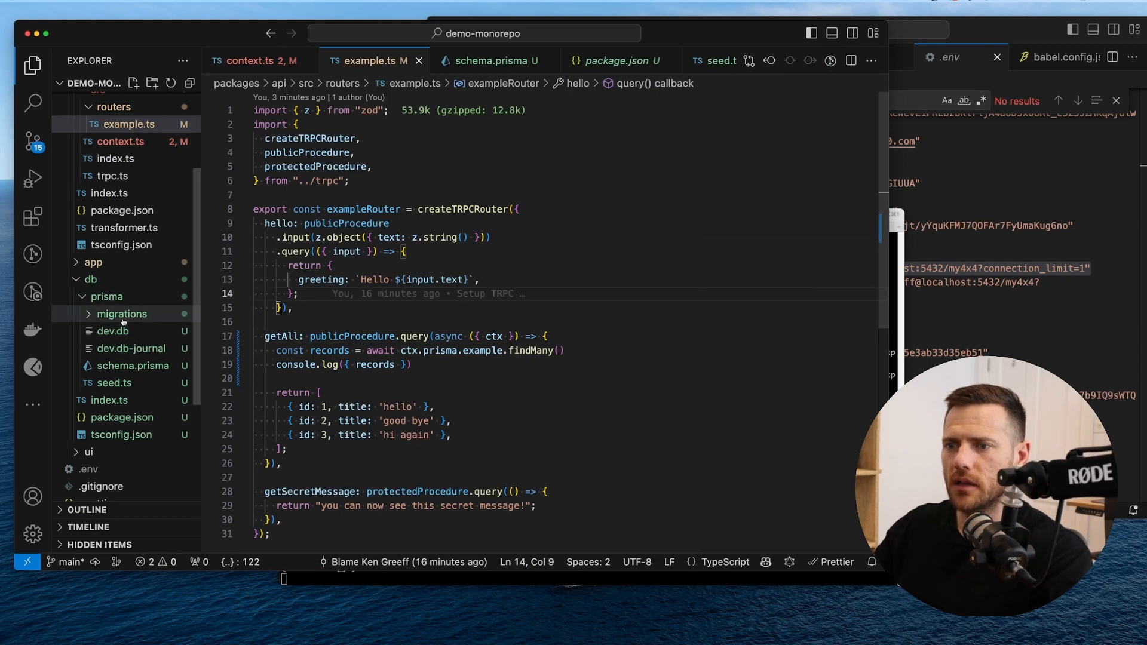
# - Rename the duplicate model to User in schema.prisma and apply a migration named 'add user'
pyautogui.click(132, 365)
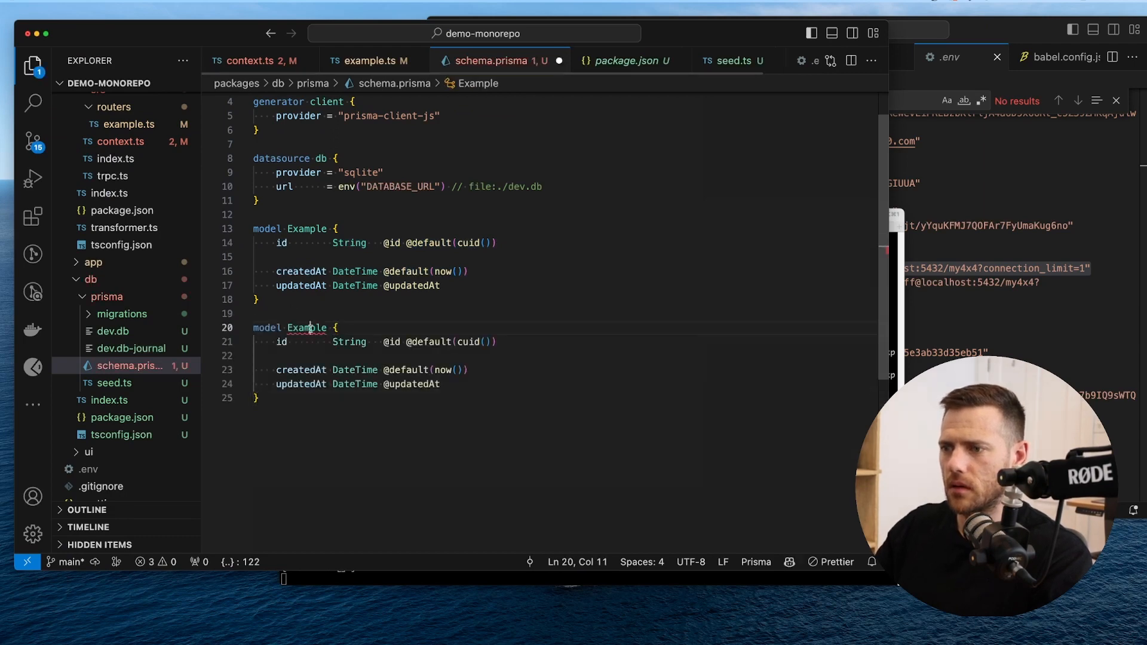
pyautogui.write('User')
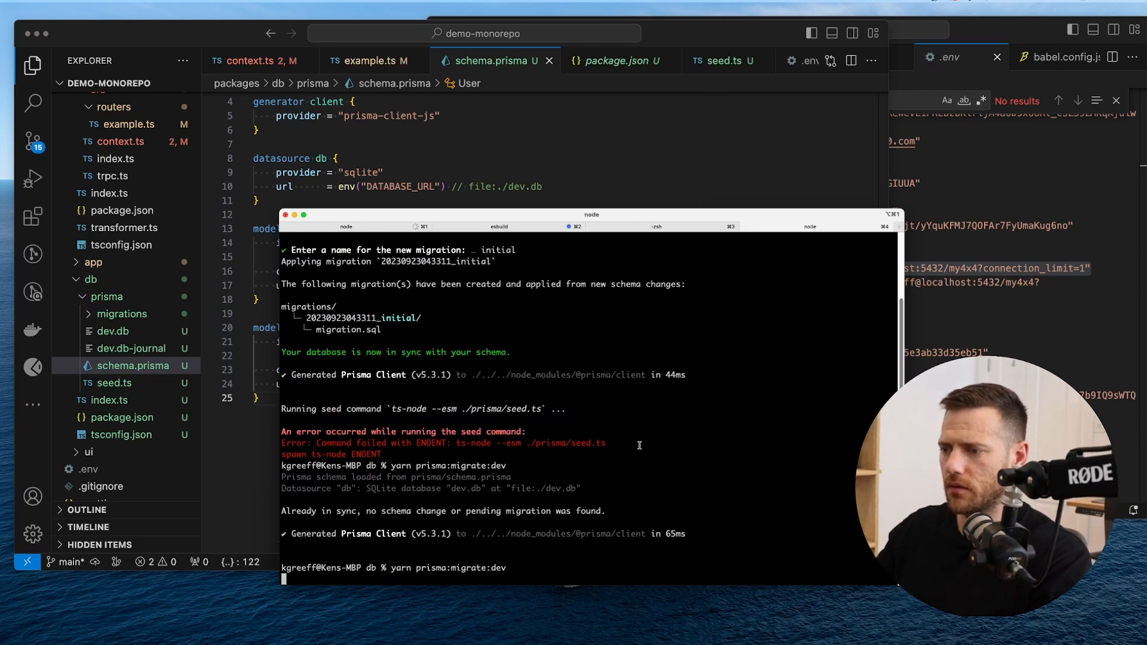
pyautogui.press('Enter')
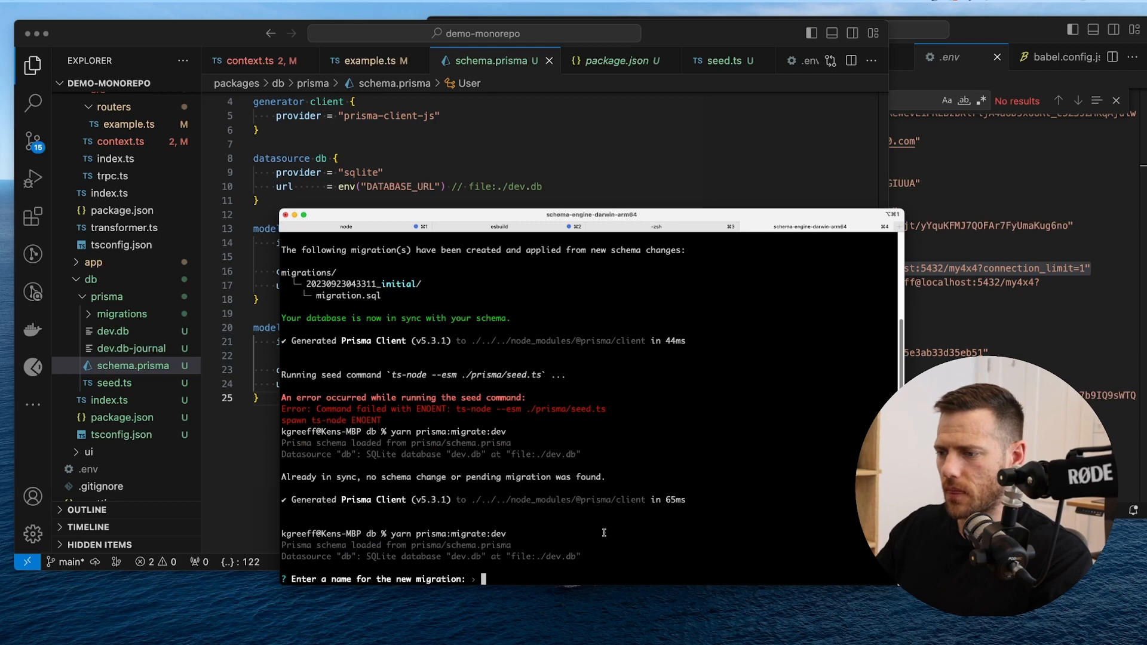
pyautogui.write('add user')
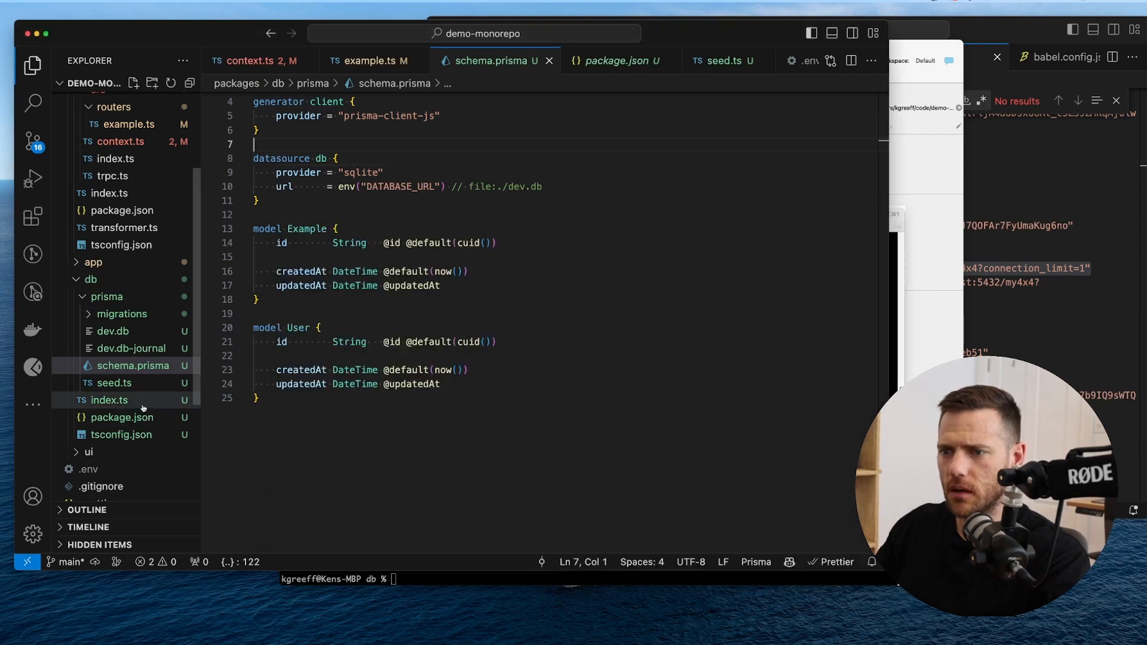
# - Launch Prisma Studio with the prisma:studio script copied from db's package.json
pyautogui.click(122, 418)
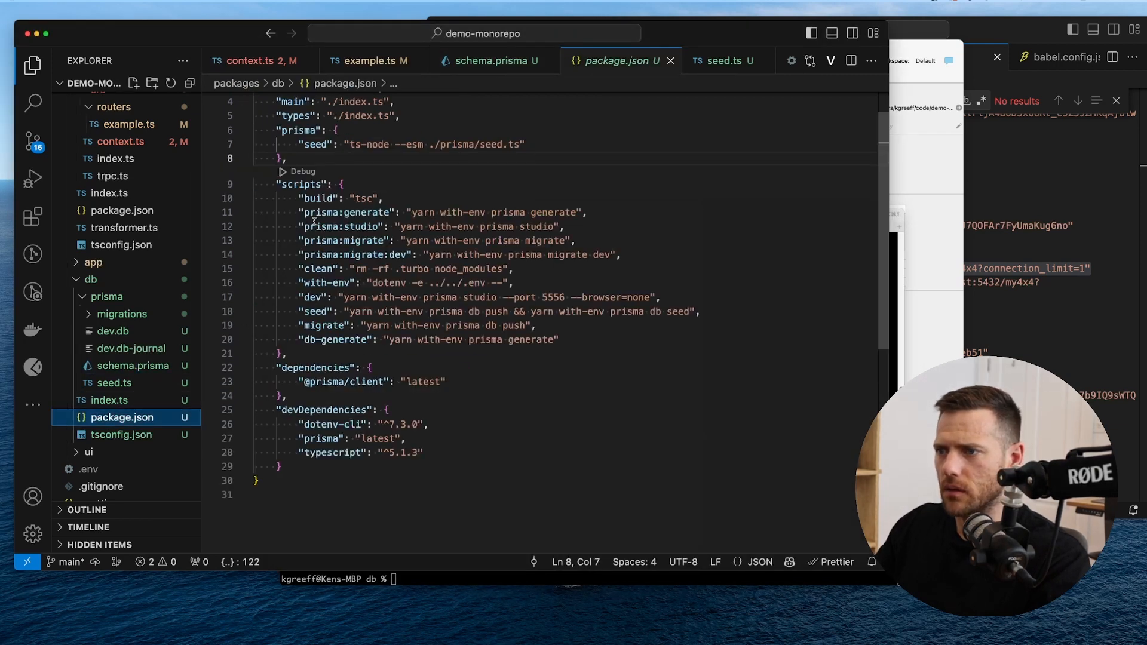
pyautogui.doubleClick(340, 226)
pyautogui.write('yar')
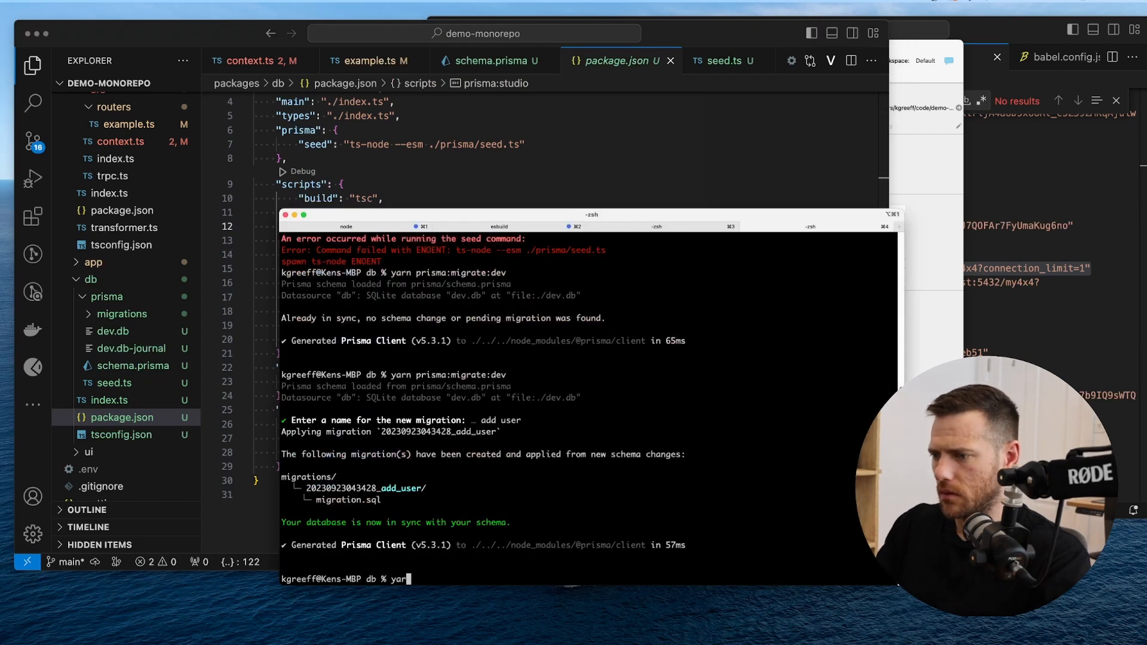
pyautogui.write('prisma:studio')
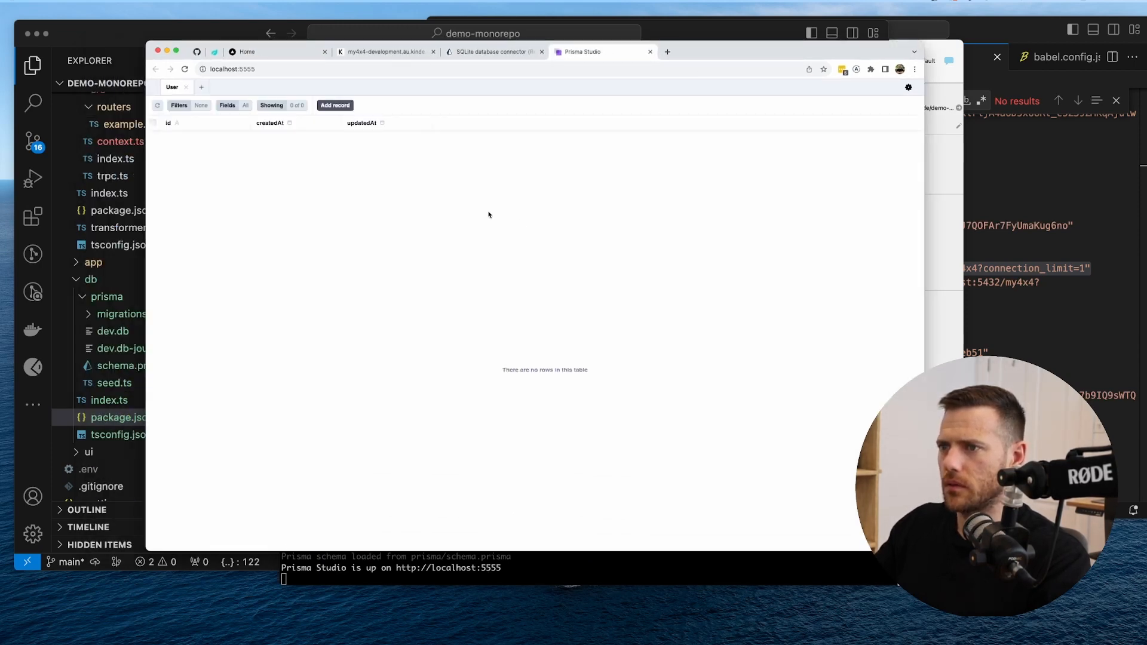
# - Add a User row in Prisma Studio with the kp_ user id copied from the Chrome console
pyautogui.click(335, 105)
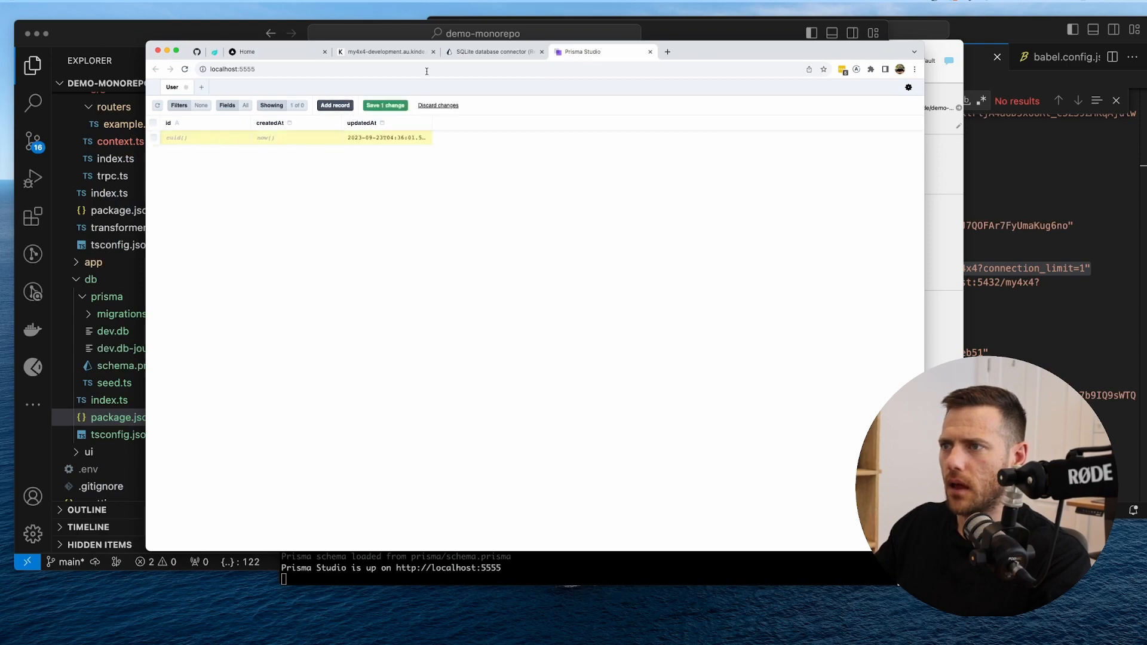
pyautogui.click(390, 52)
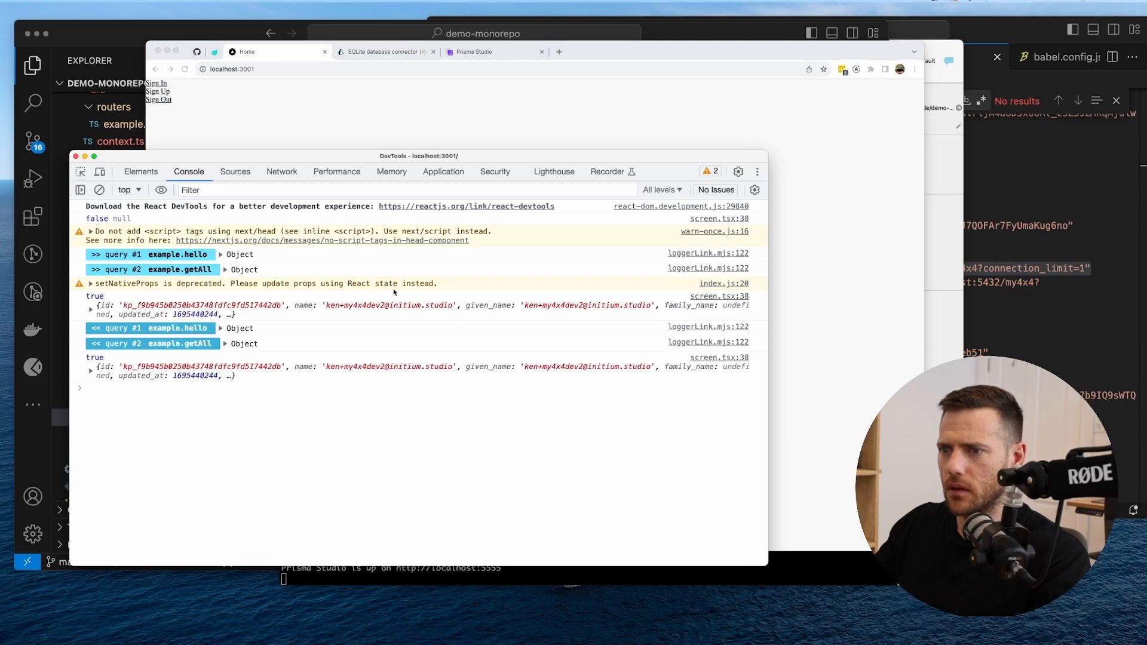
pyautogui.click(90, 305)
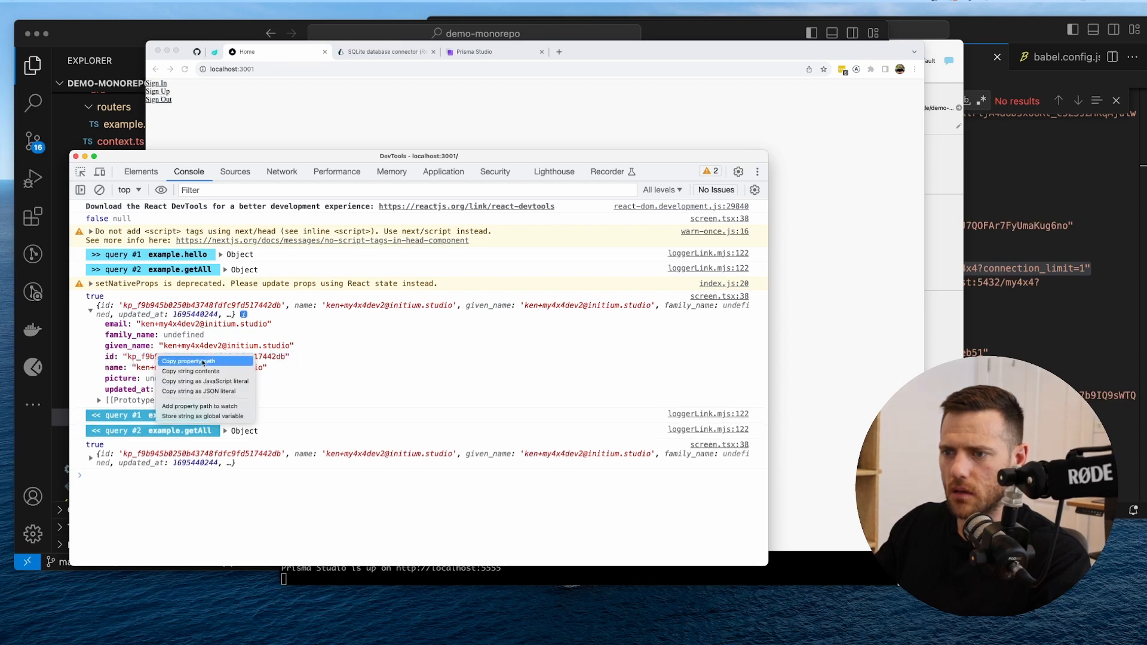
pyautogui.click(488, 51)
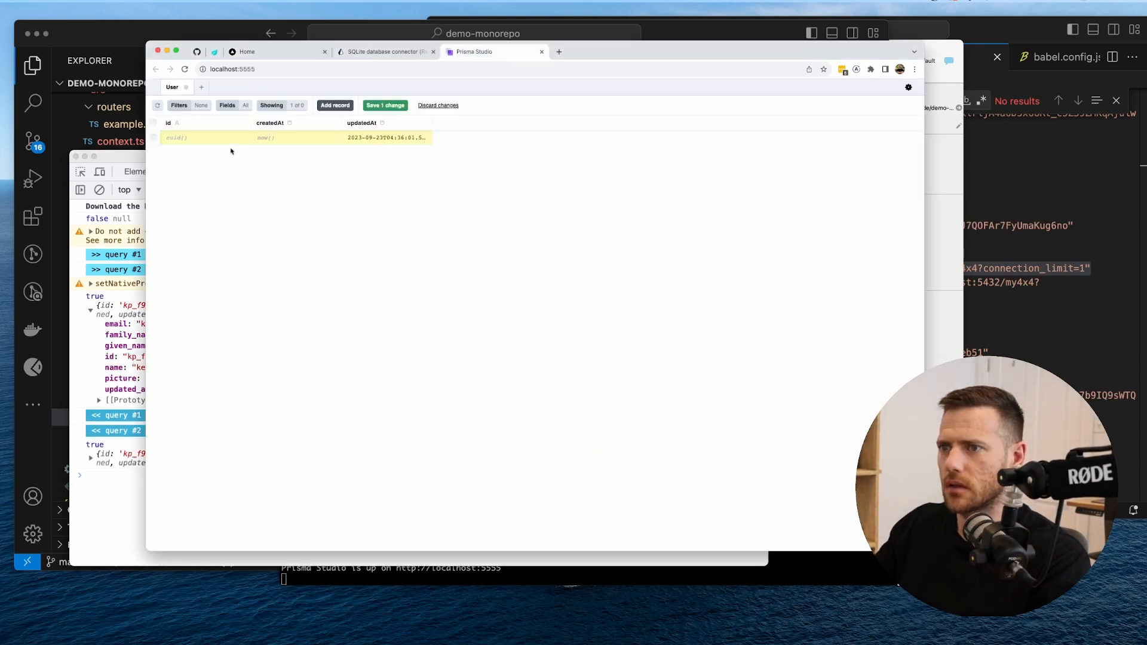
pyautogui.click(191, 138)
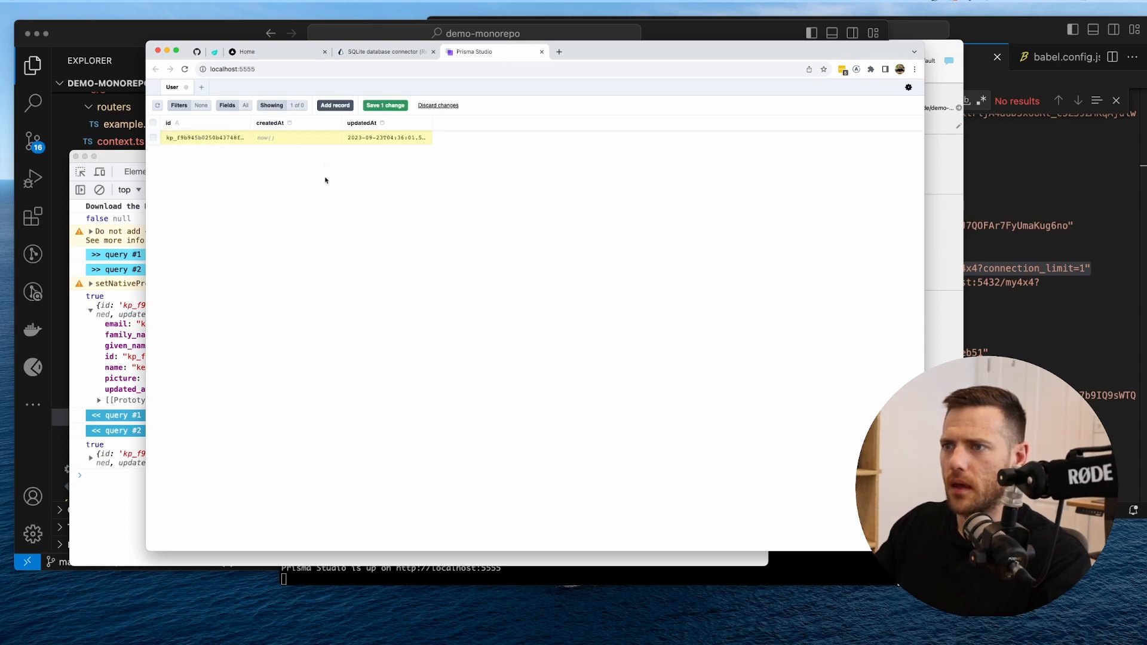
pyautogui.click(384, 106)
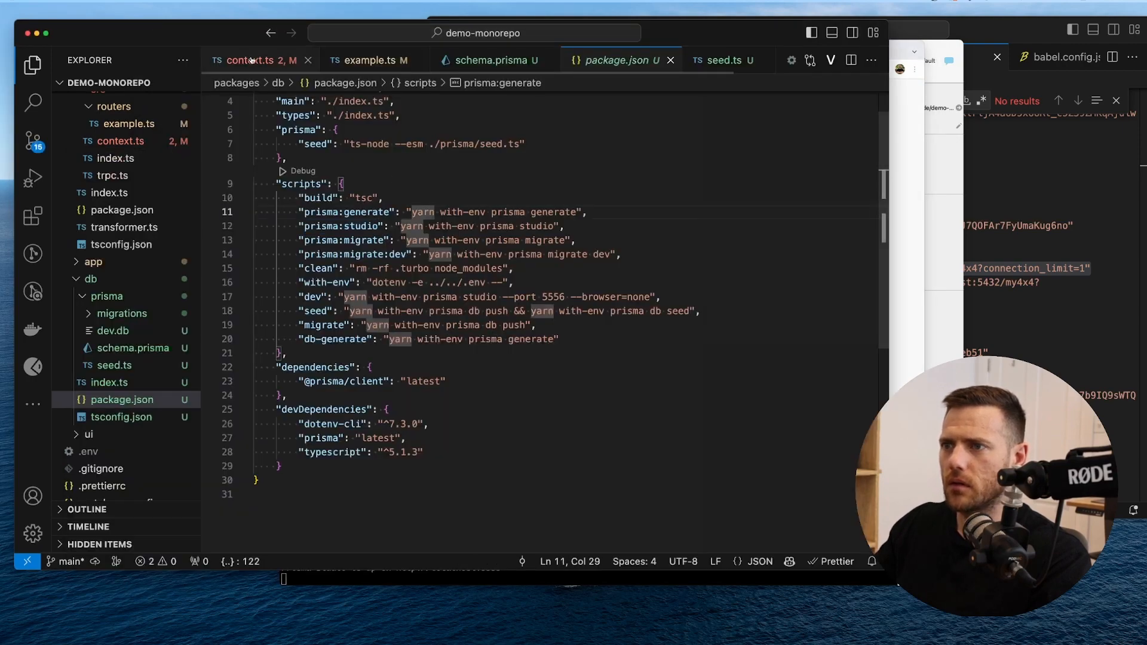
# - Scroll context.ts down to createTRPCContext where the user lookup replaces the null placeholder
pyautogui.click(252, 60)
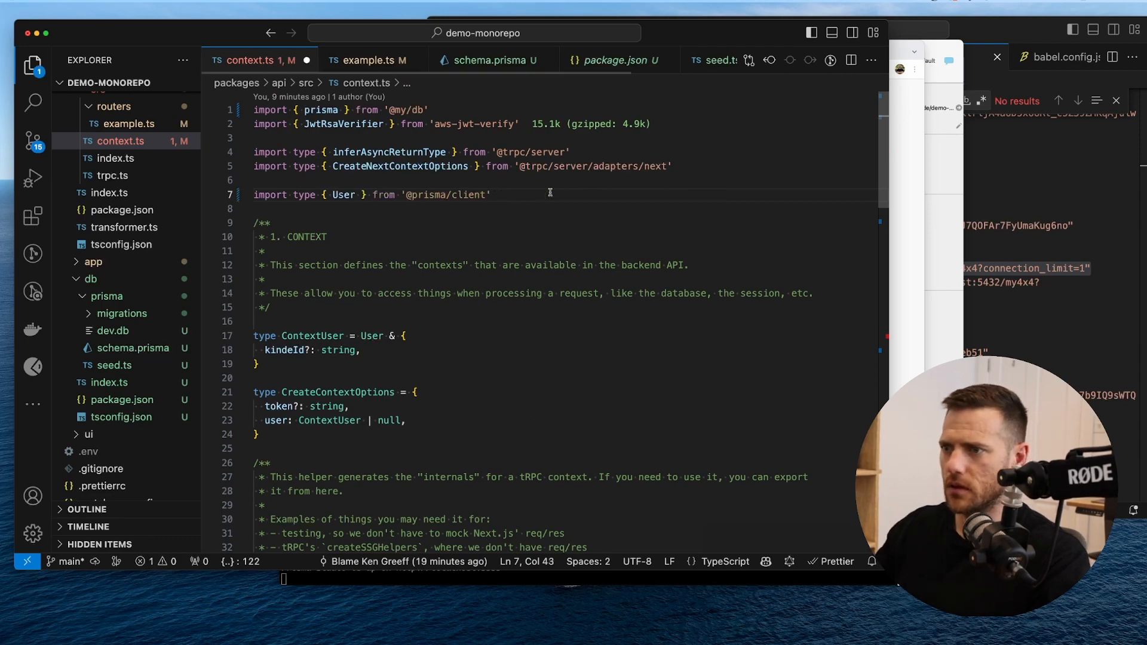
pyautogui.scroll(-3)
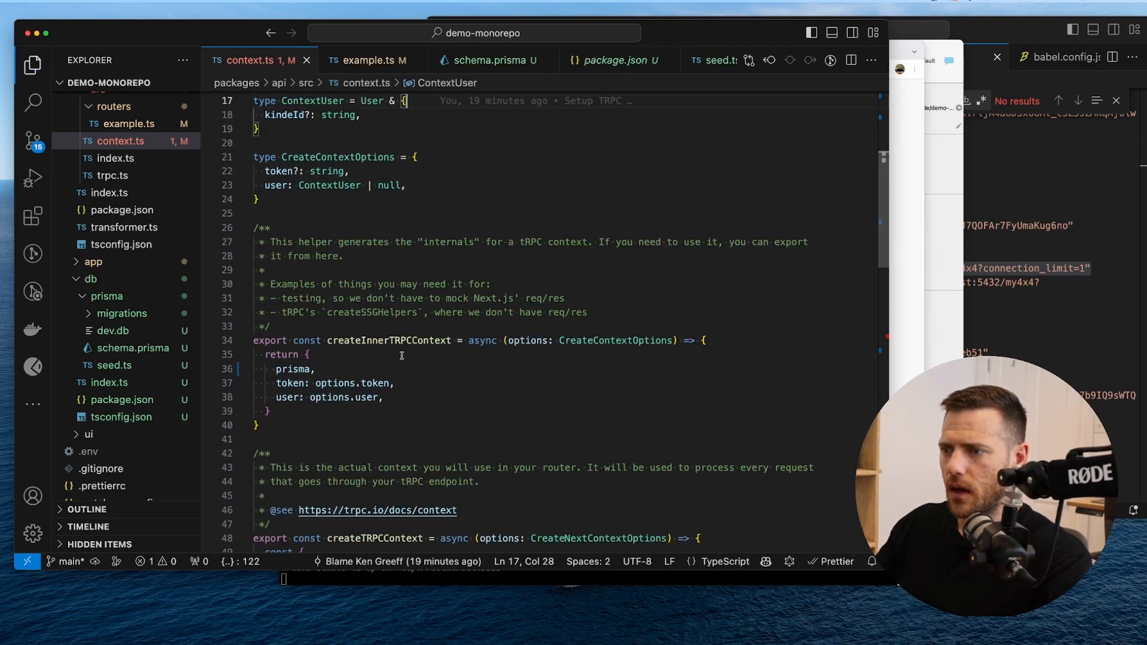
pyautogui.scroll(-3)
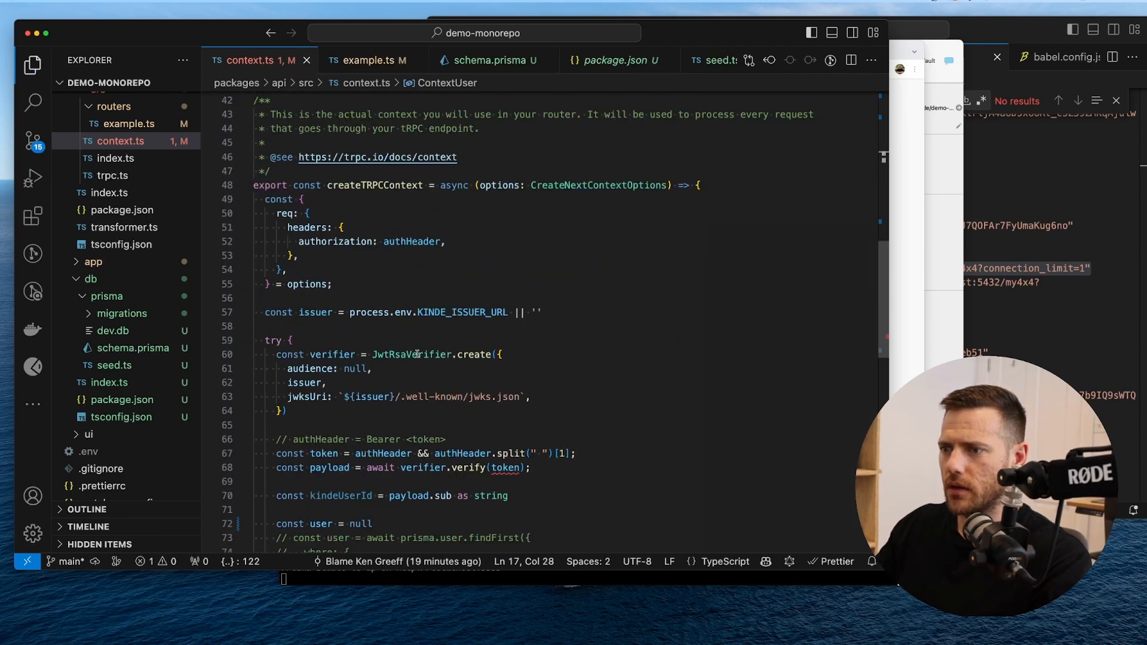
pyautogui.scroll(-3)
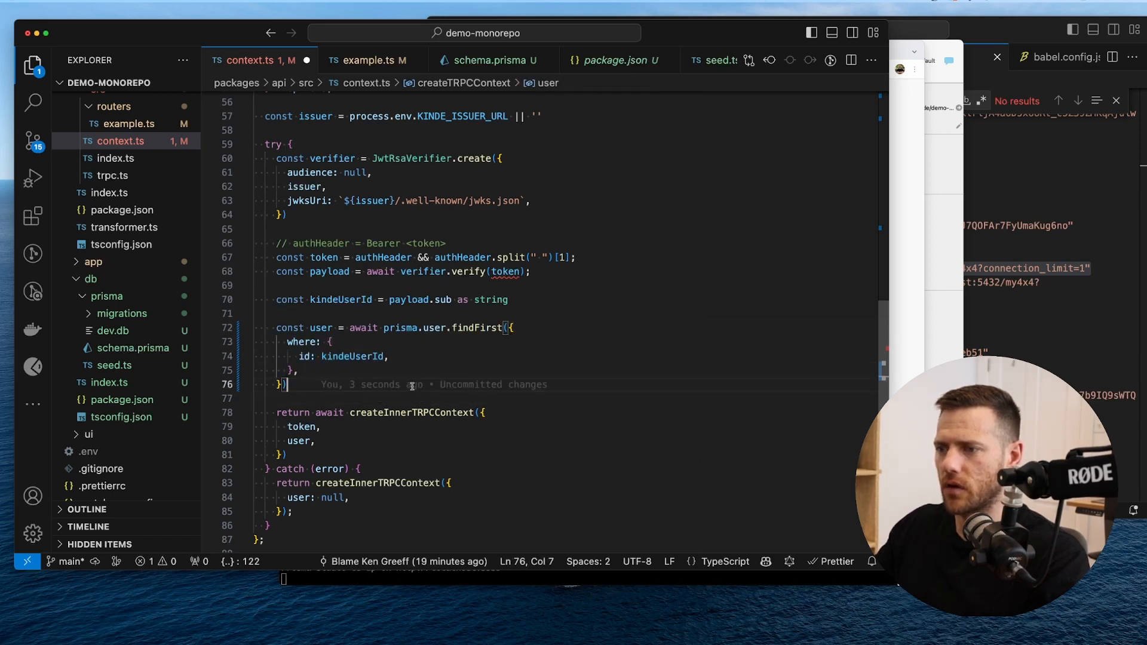
# - Make getSecretMessage an async query taking { ctx } and add console.log(ctx.user) before the return
pyautogui.click(369, 60)
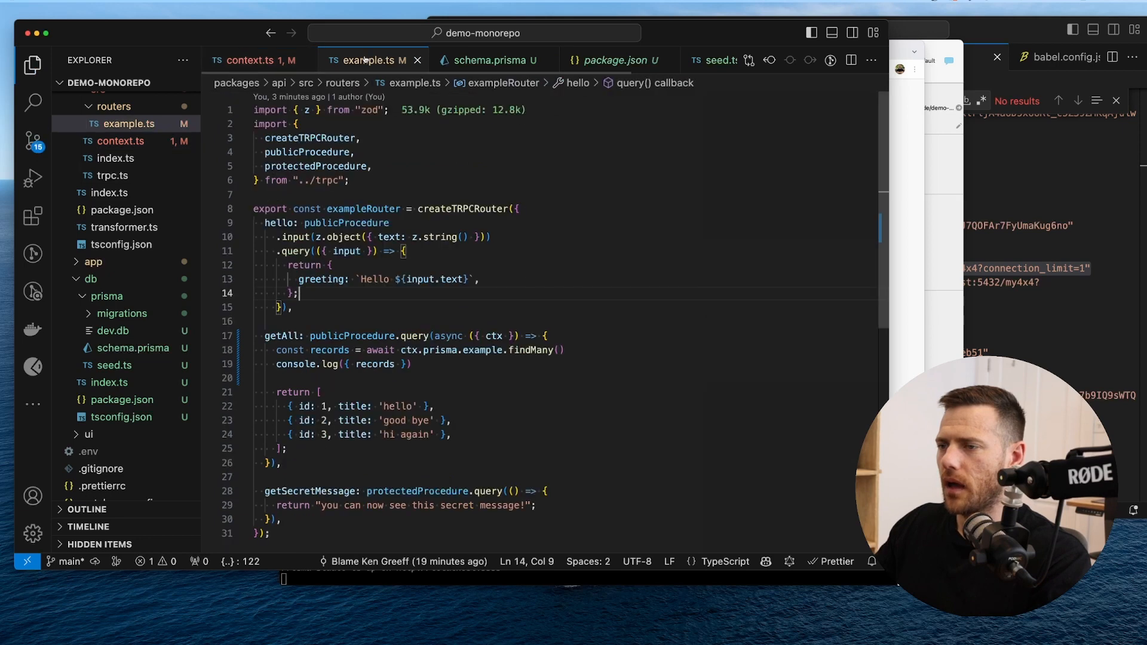
pyautogui.scroll(-3)
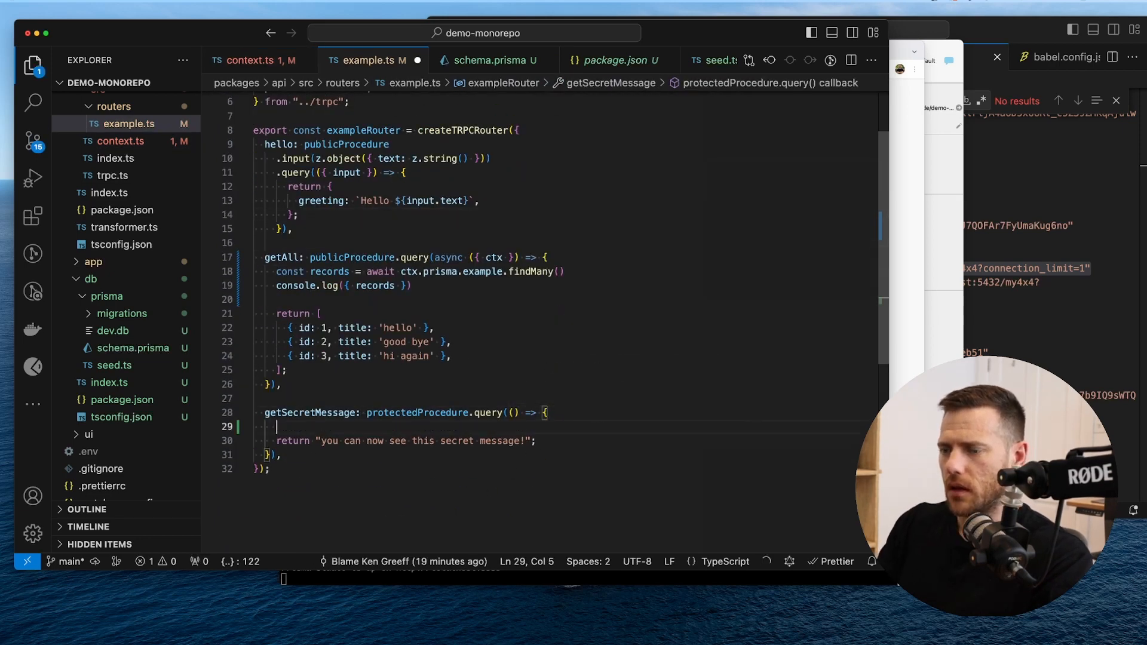
pyautogui.write('con')
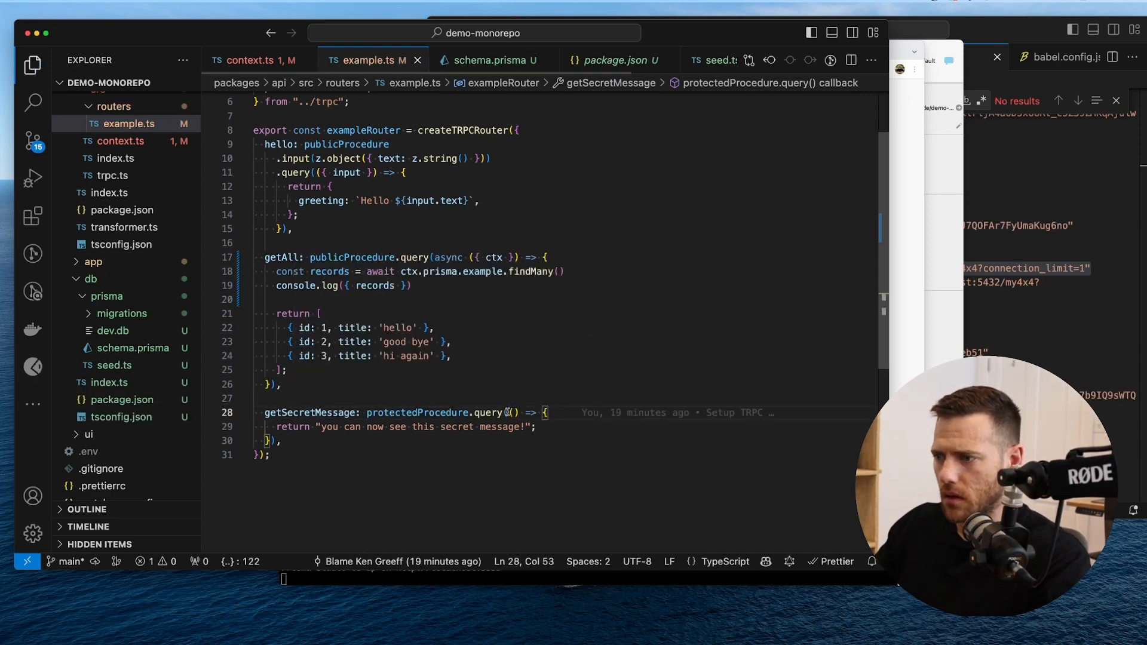
pyautogui.write('async')
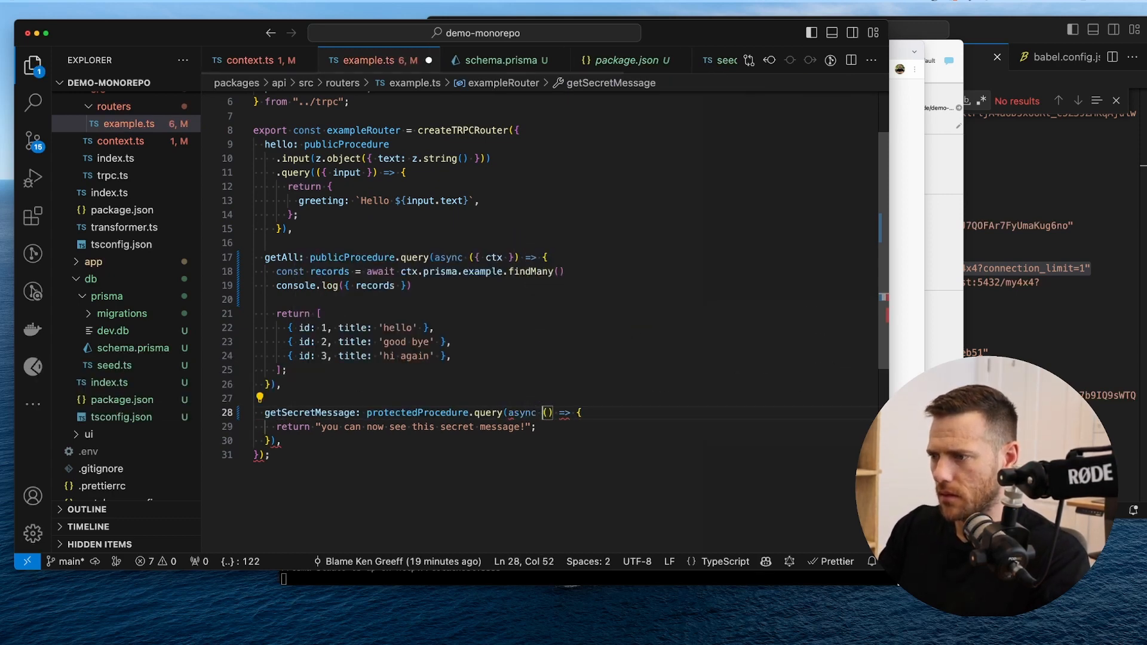
pyautogui.write('{ ctx }')
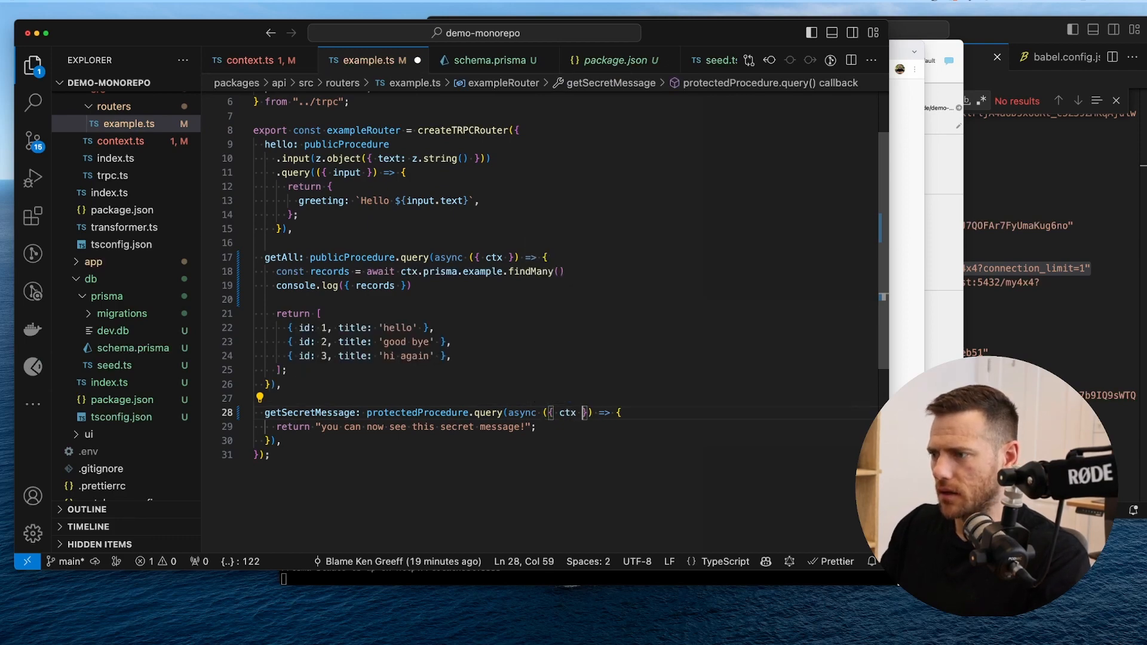
pyautogui.press('Enter')
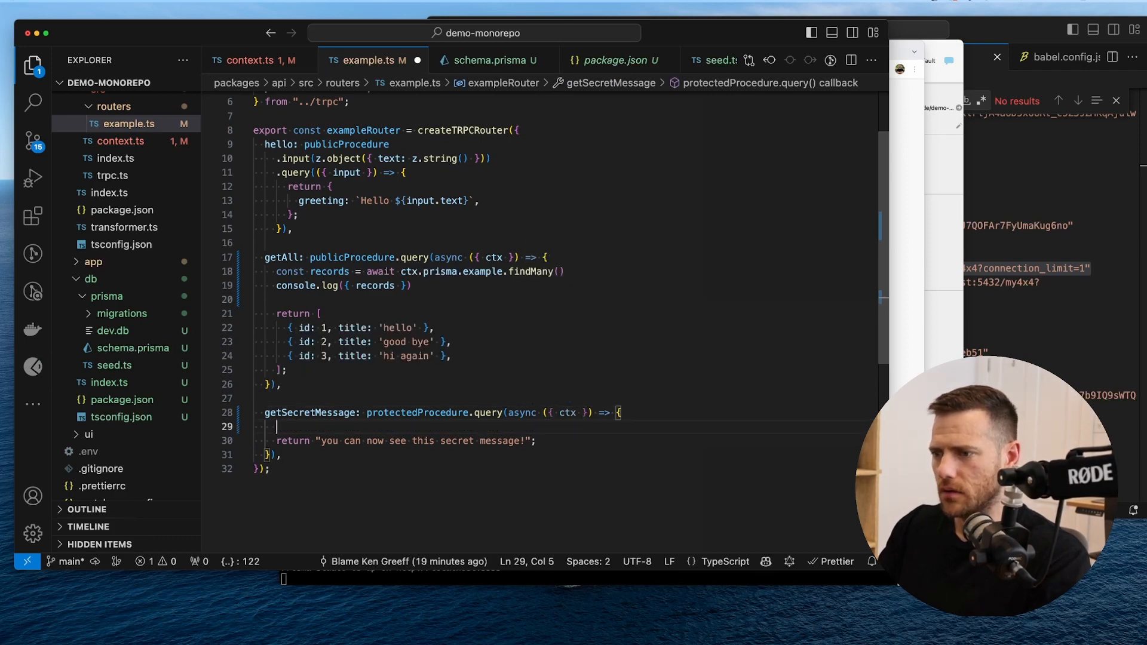
pyautogui.write('console.log(')
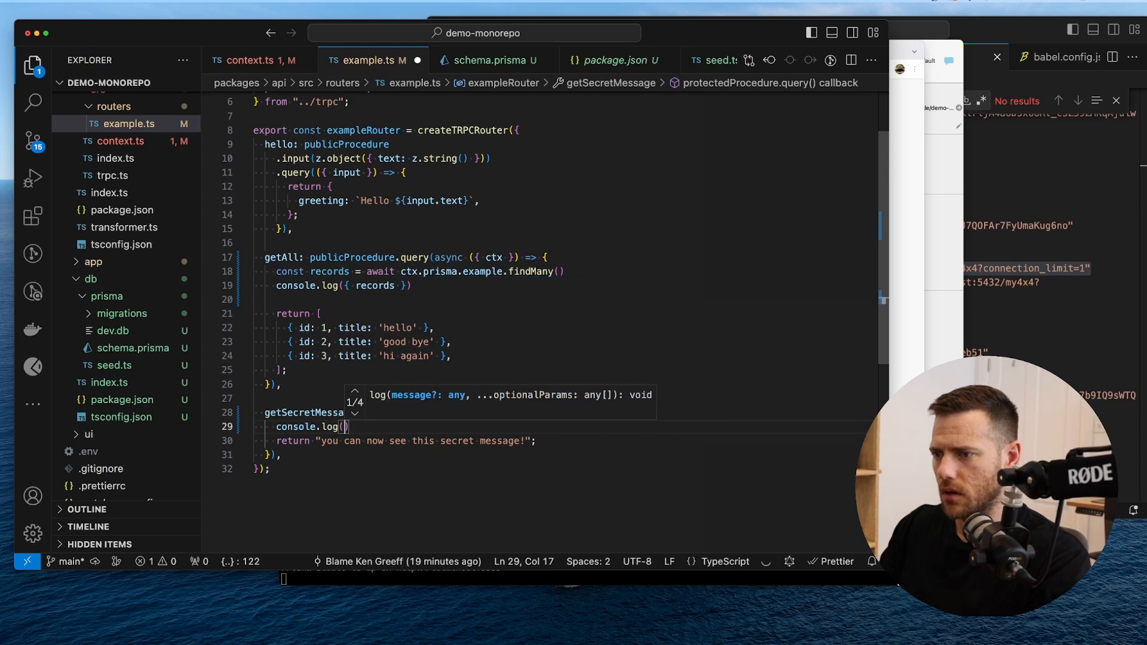
pyautogui.write('ctx.user')
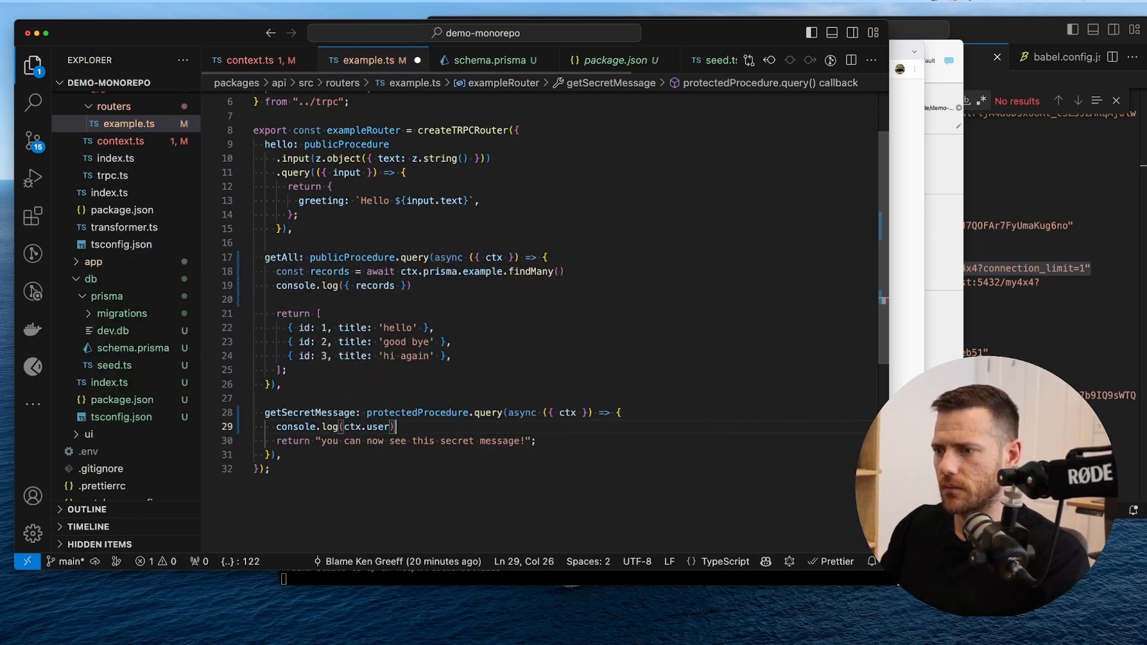
pyautogui.doubleClick(309, 413)
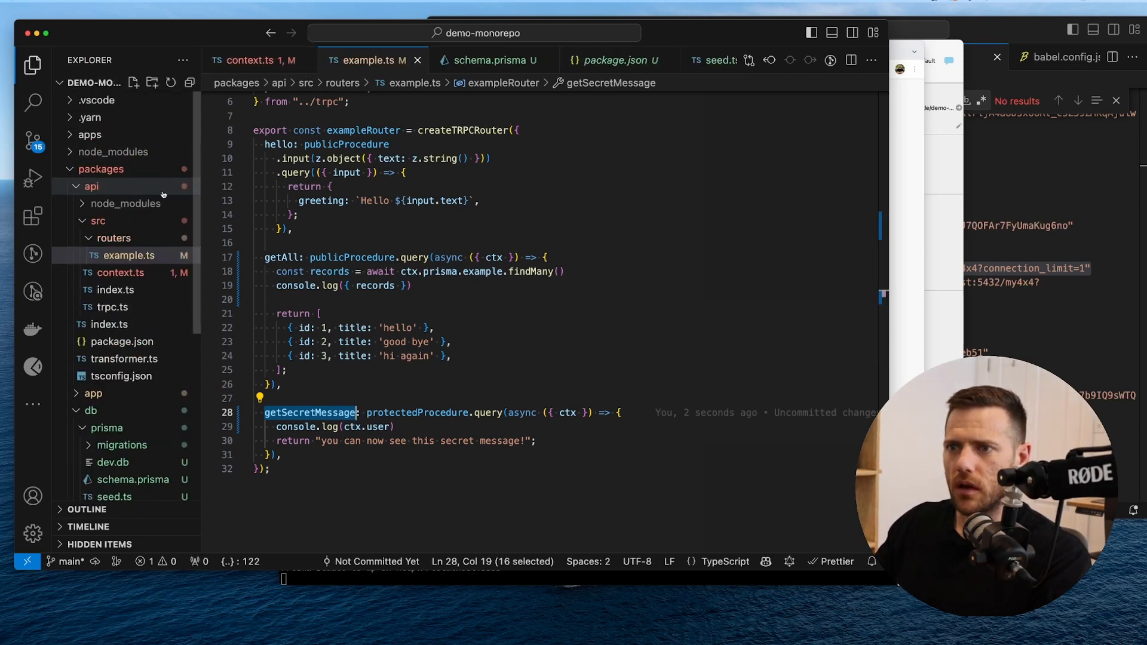
# - In screen.tsx add const secretQuery = trpc.example.getSecretMessage.useQuery() and log { data: secretQuery.data }
pyautogui.click(90, 410)
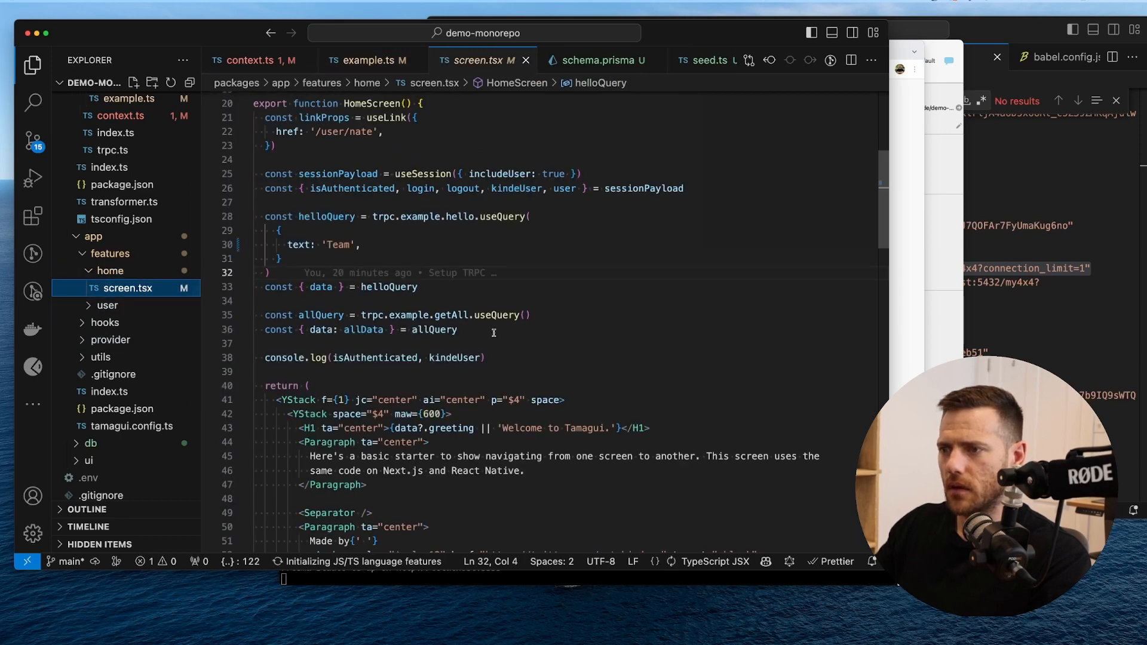
pyautogui.write('const')
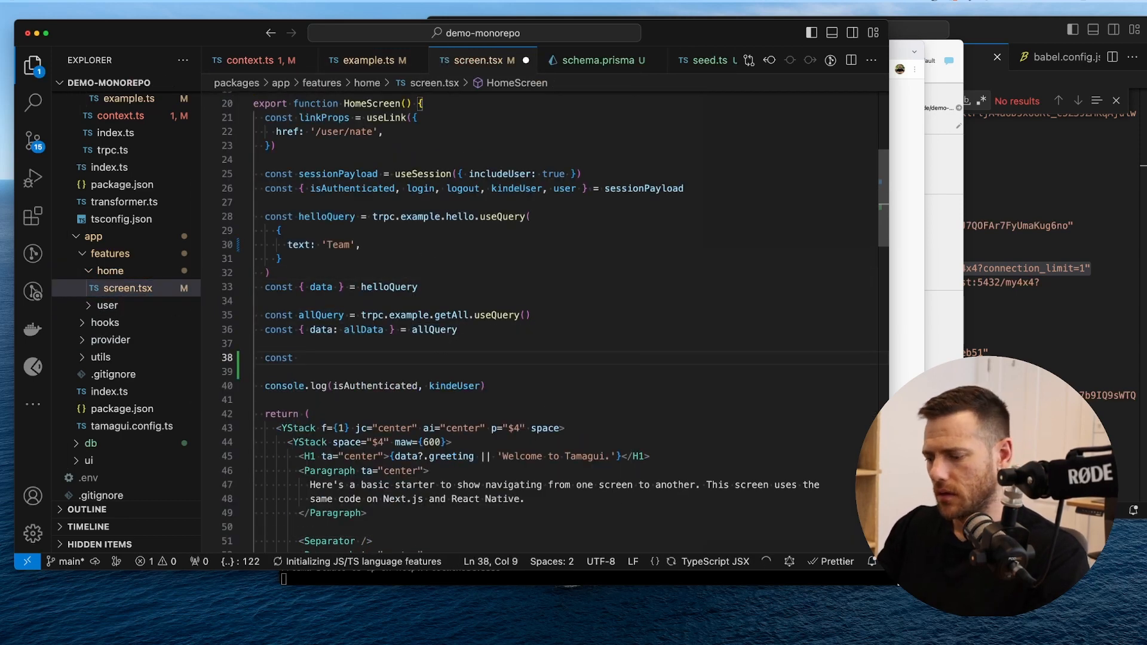
pyautogui.write('secretQuery = trpc.e')
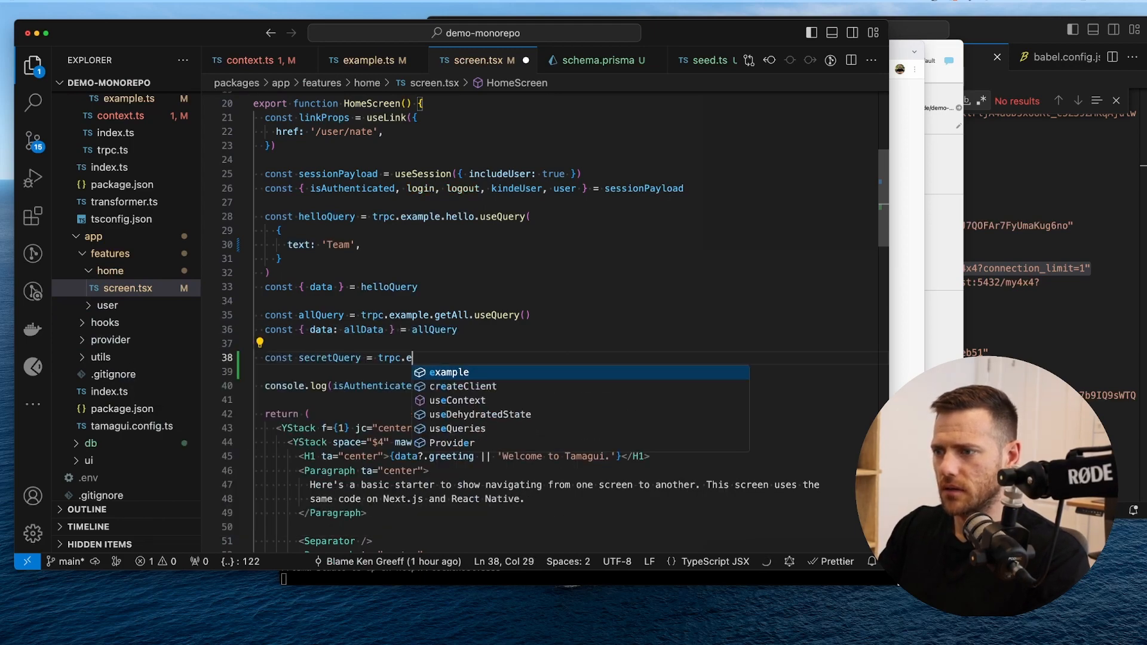
pyautogui.write('xample.getSecretMessage')
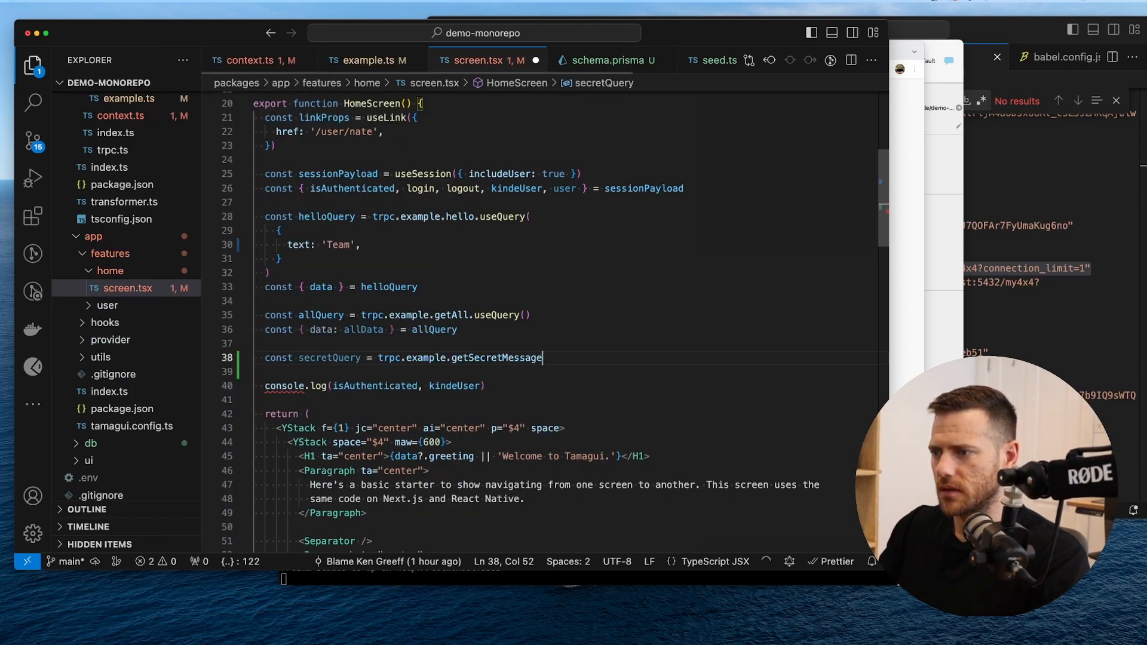
pyautogui.write('.useQuery()')
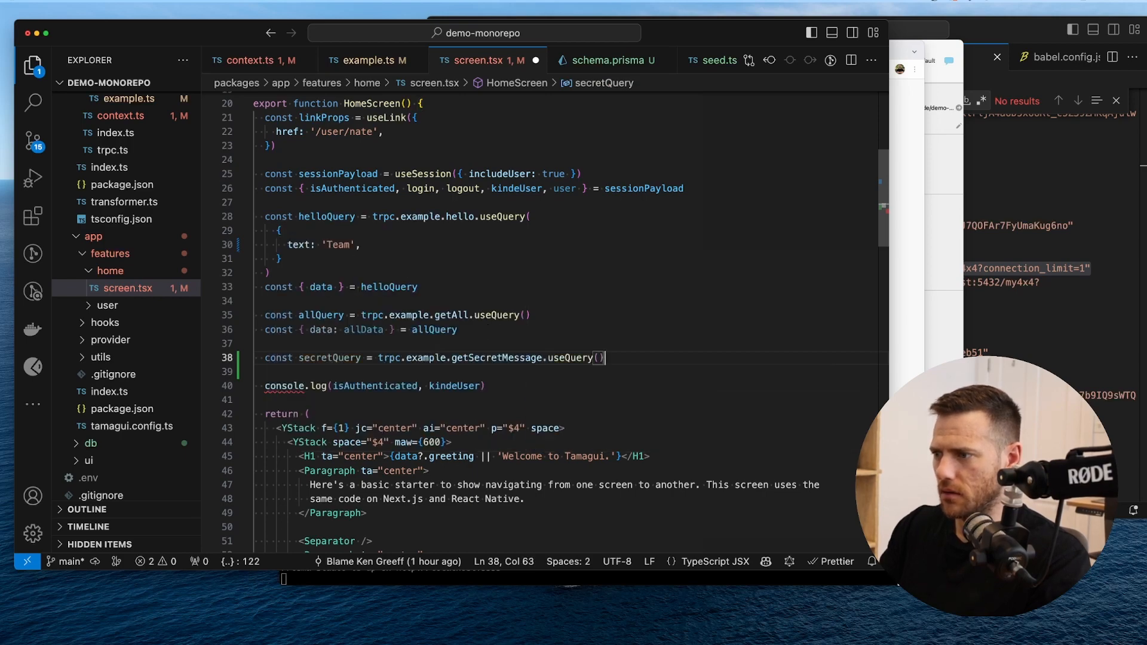
pyautogui.write('console.log({ secretQuery')
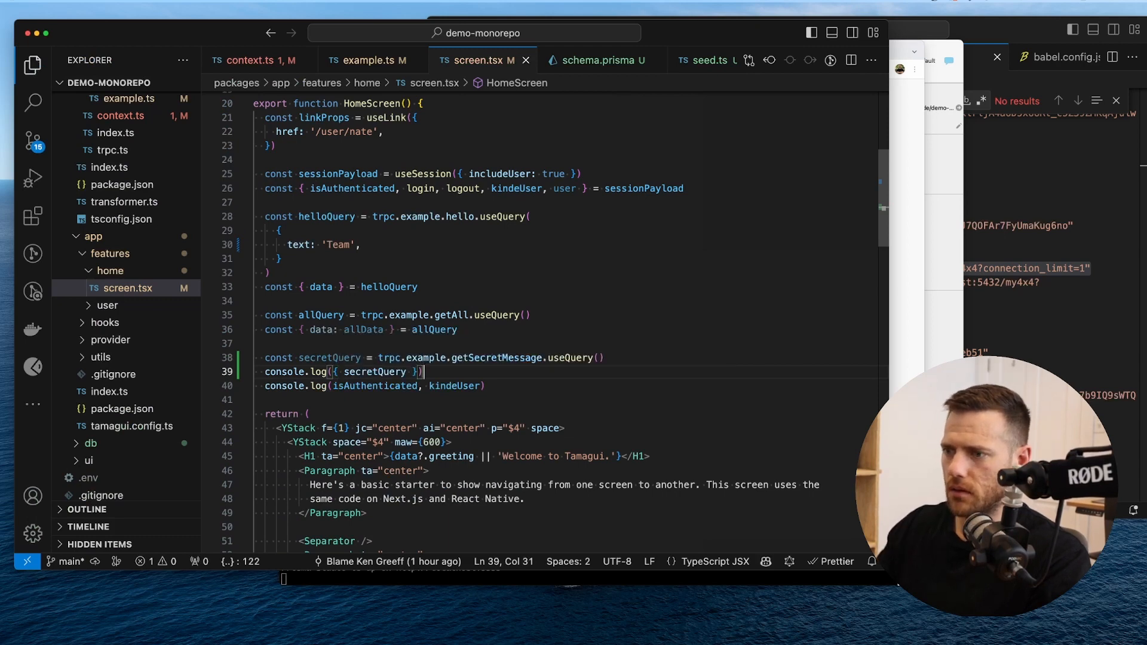
pyautogui.write('.data')
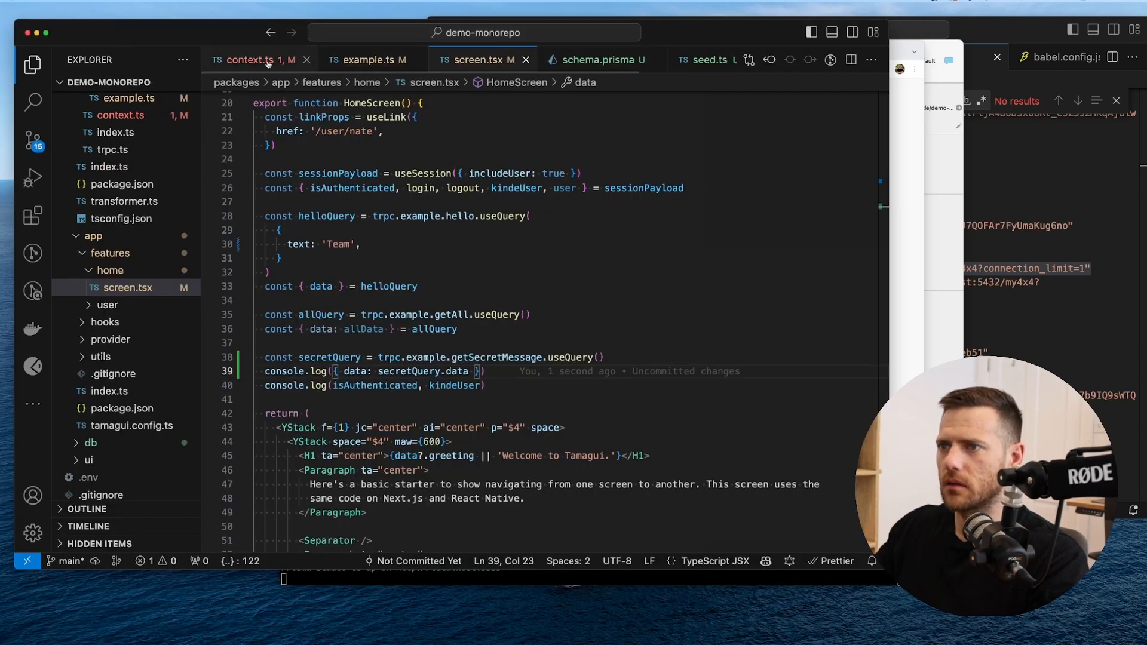
# - Review context.ts's prisma user lookup and inspect the logged secretQuery object in the browser console
pyautogui.click(256, 60)
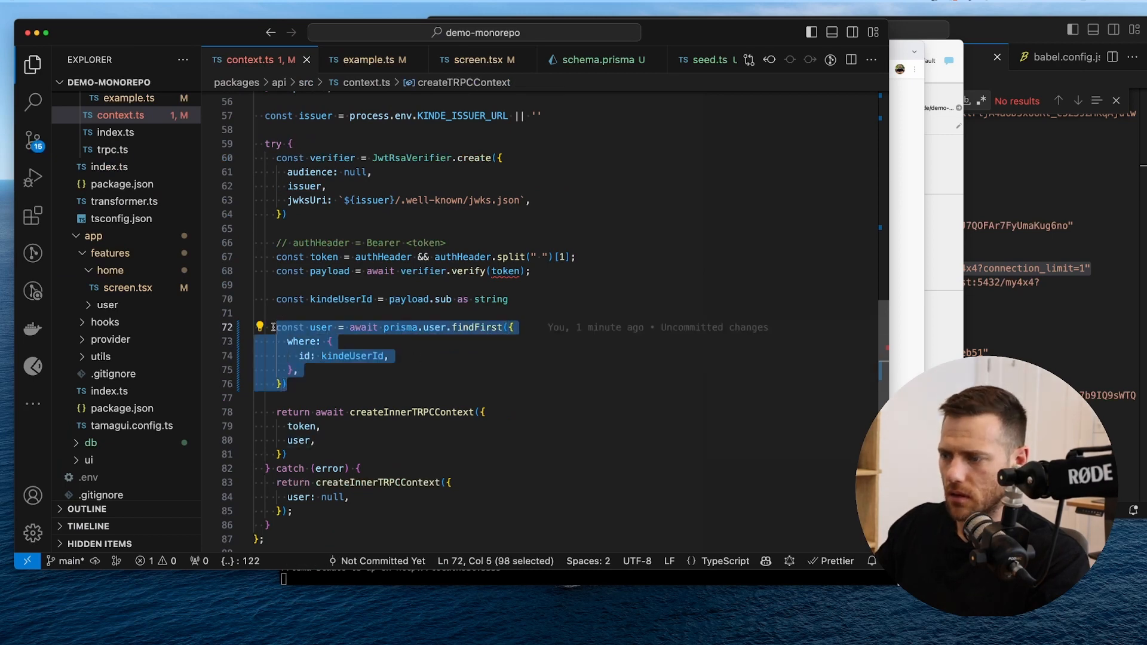
pyautogui.press('Cmd+/')
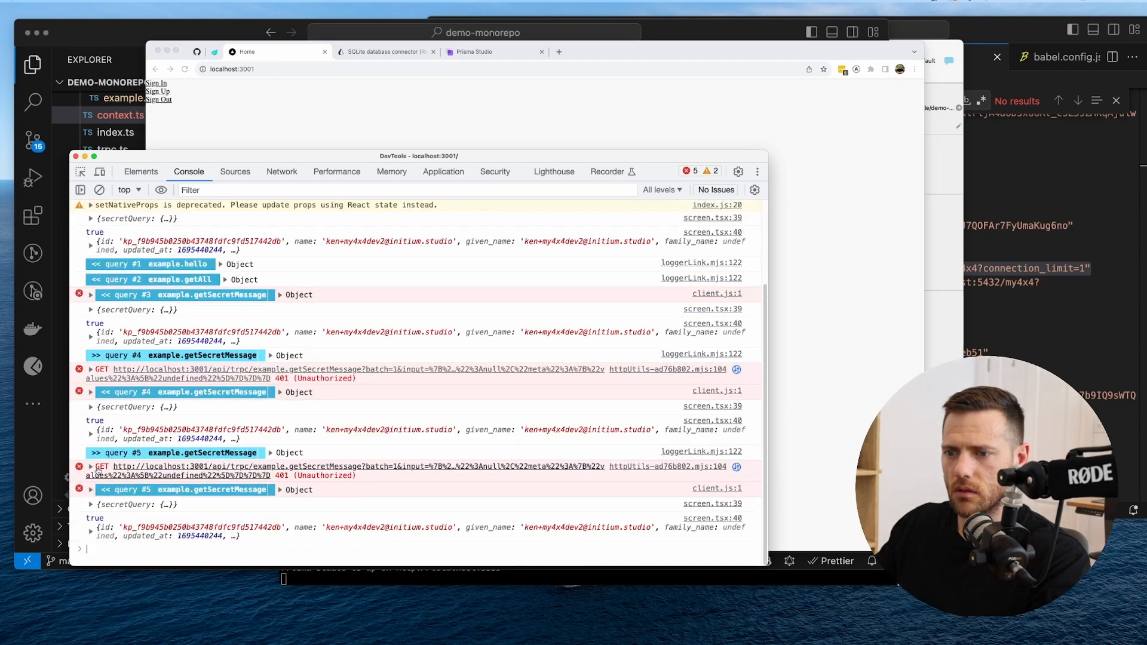
pyautogui.click(91, 407)
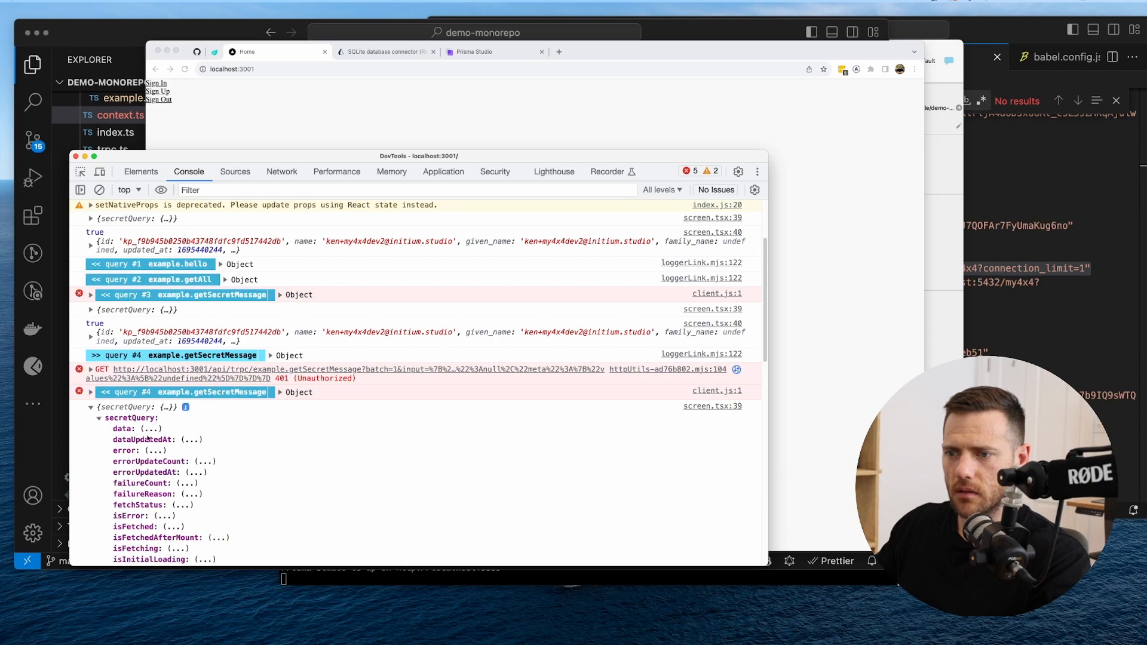
pyautogui.scroll(-3)
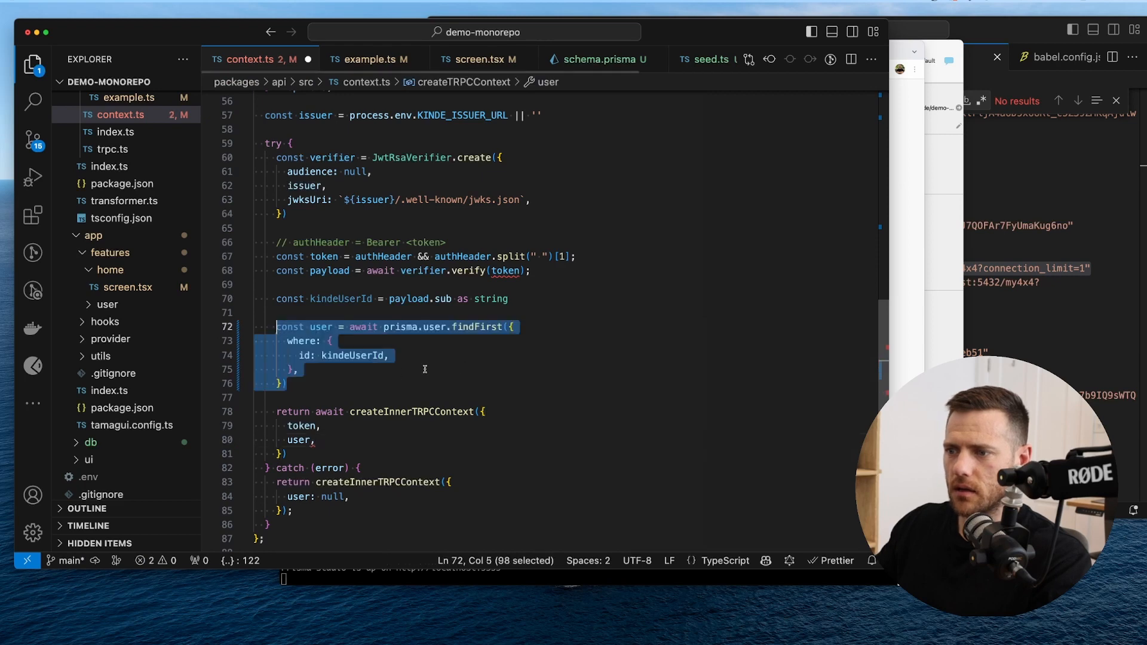
pyautogui.doubleClick(476, 327)
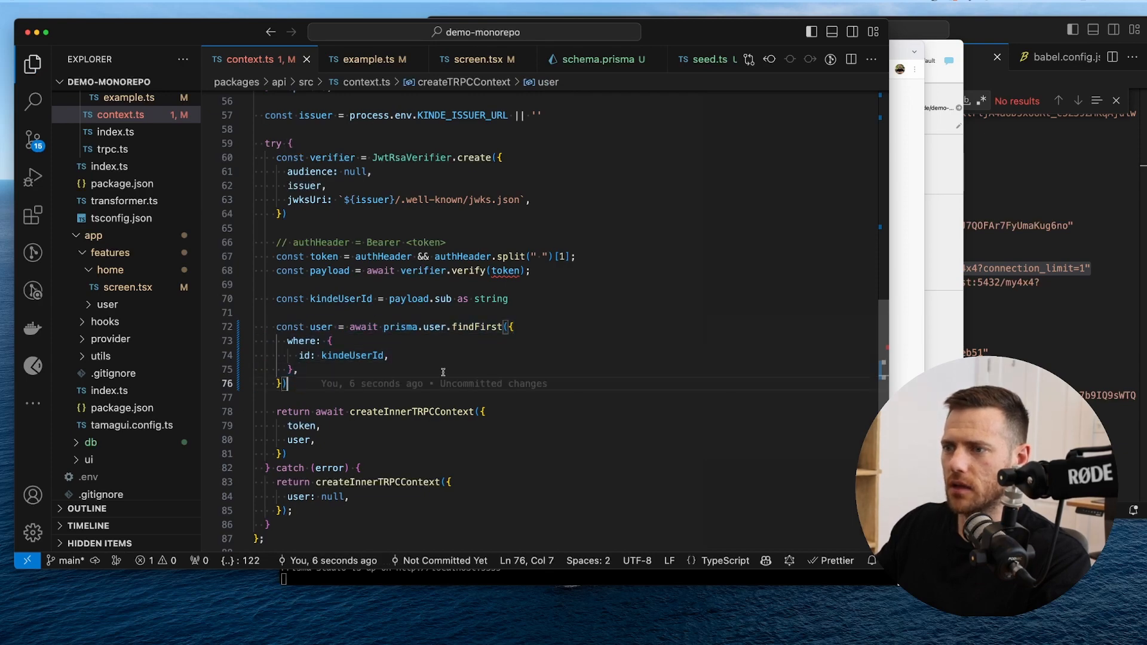
pyautogui.moveTo(514, 205)
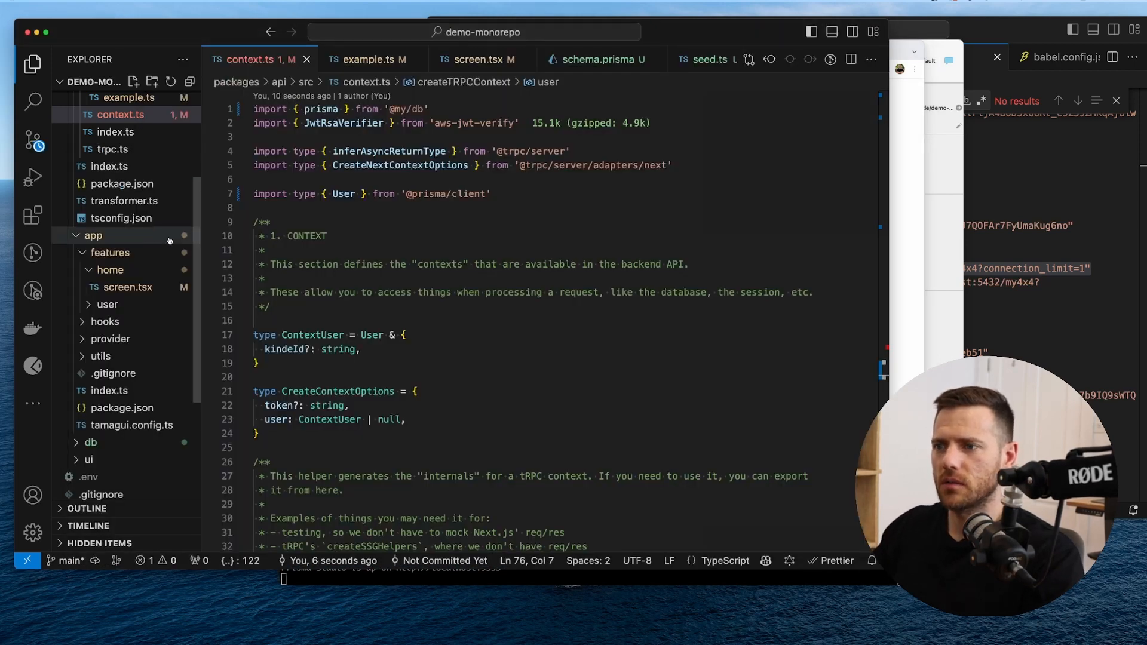
# - Review the example router's getAll procedure, selecting its records variable
pyautogui.click(372, 59)
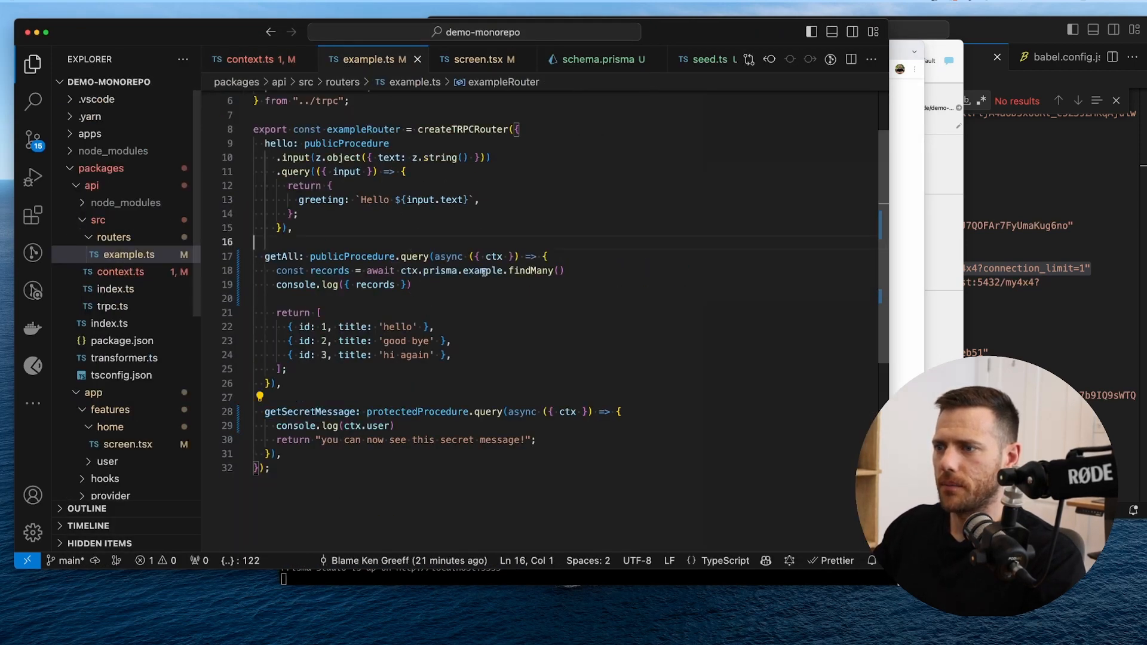
pyautogui.doubleClick(416, 411)
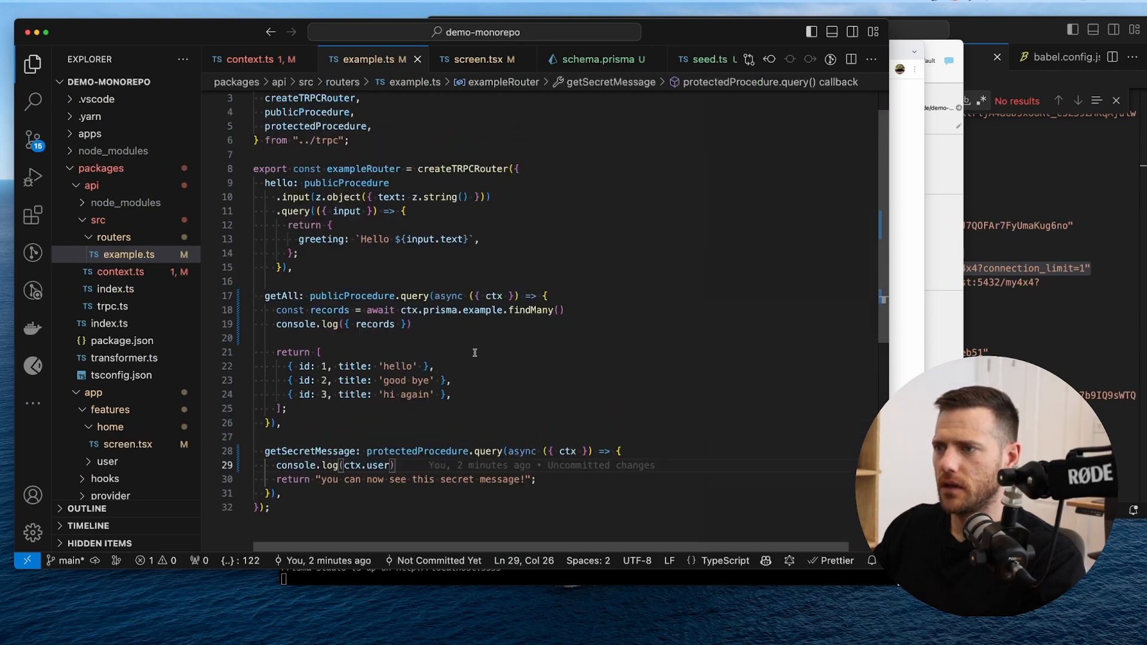
pyautogui.doubleClick(375, 325)
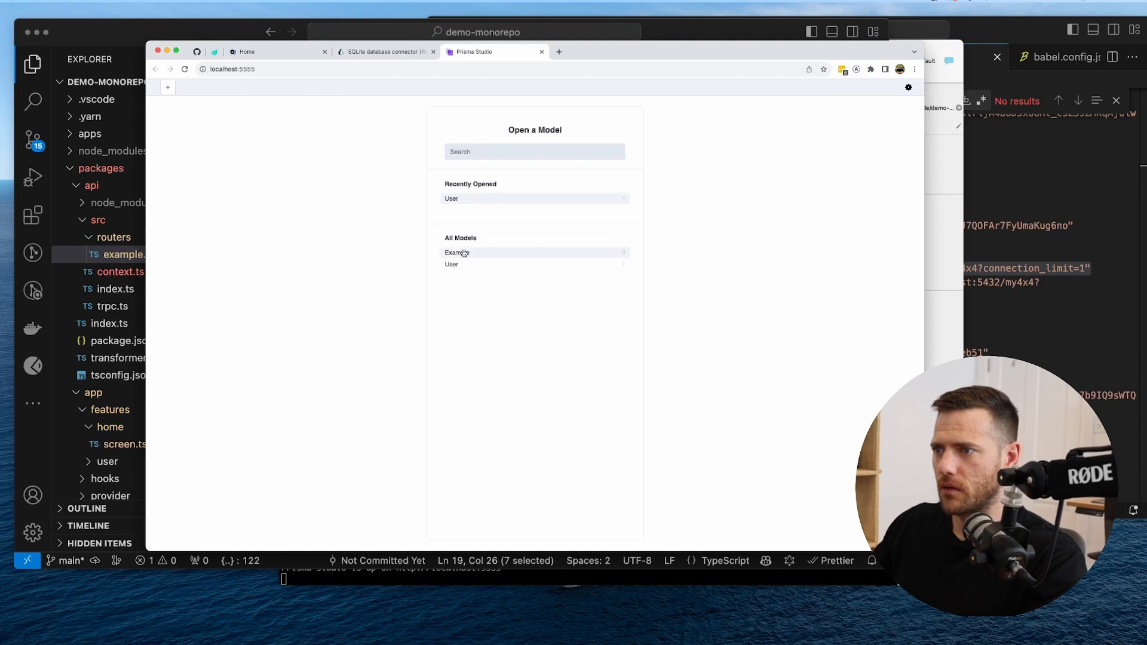
# - In Prisma Studio's Example model add two new records and save the changes
pyautogui.click(456, 253)
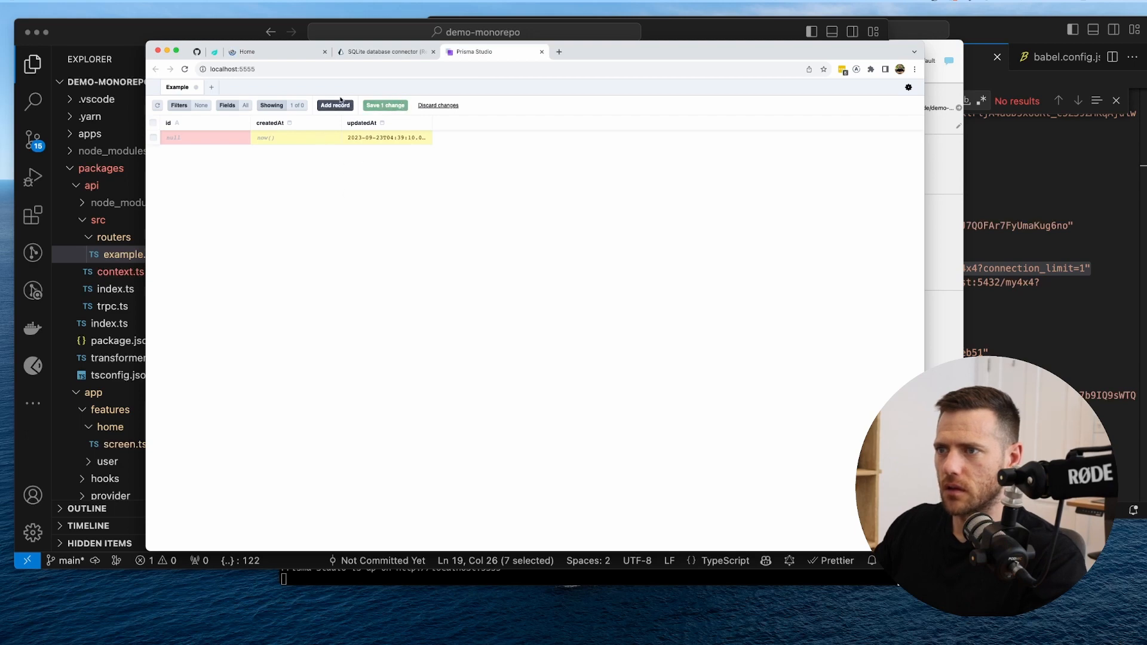
pyautogui.click(335, 105)
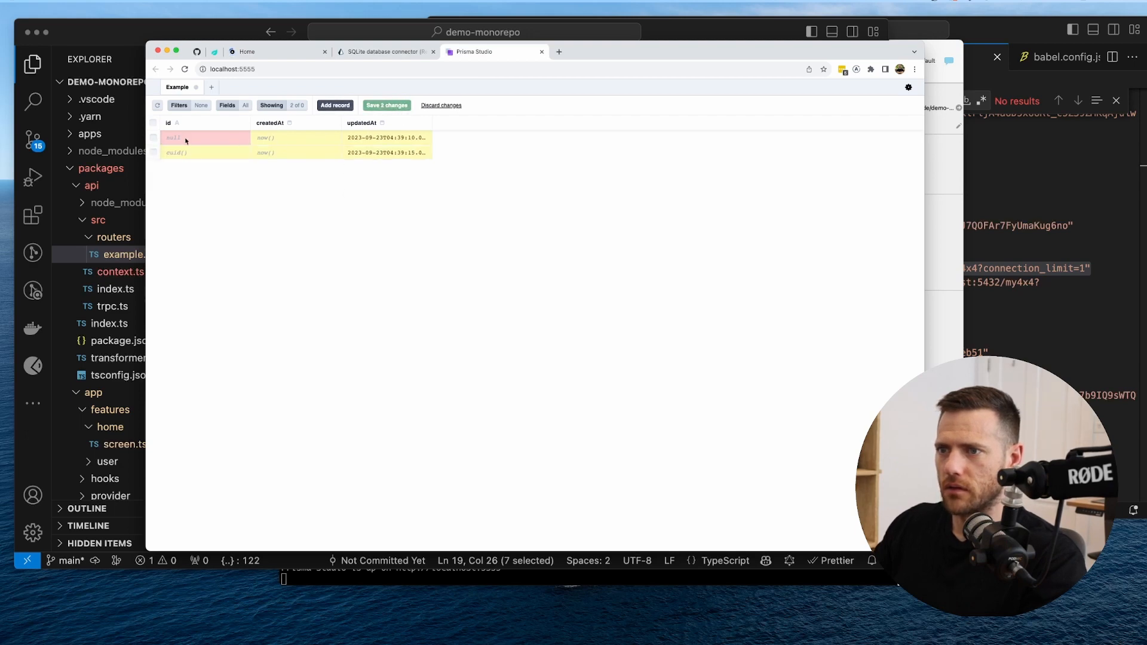
pyautogui.write('d(')
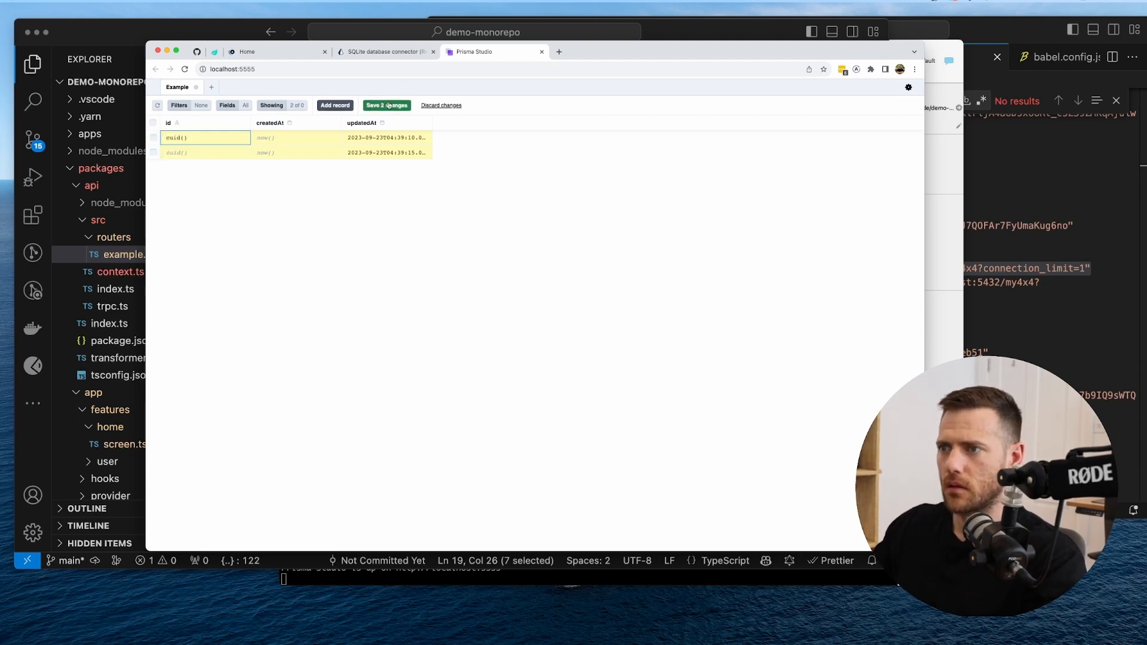
pyautogui.click(387, 105)
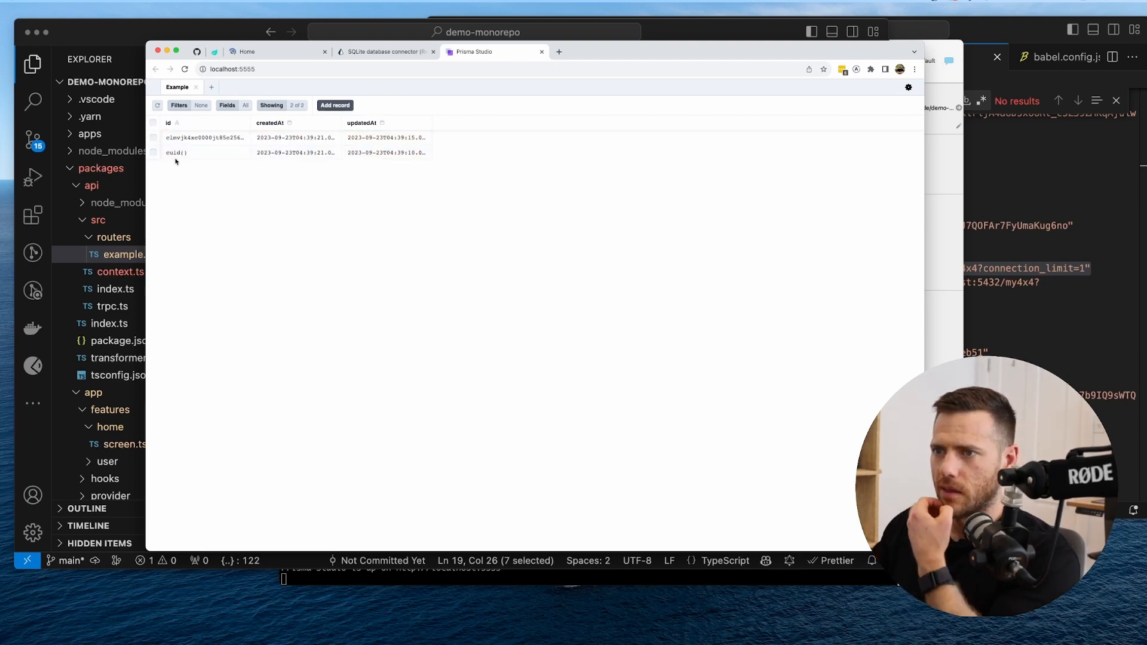
pyautogui.click(246, 52)
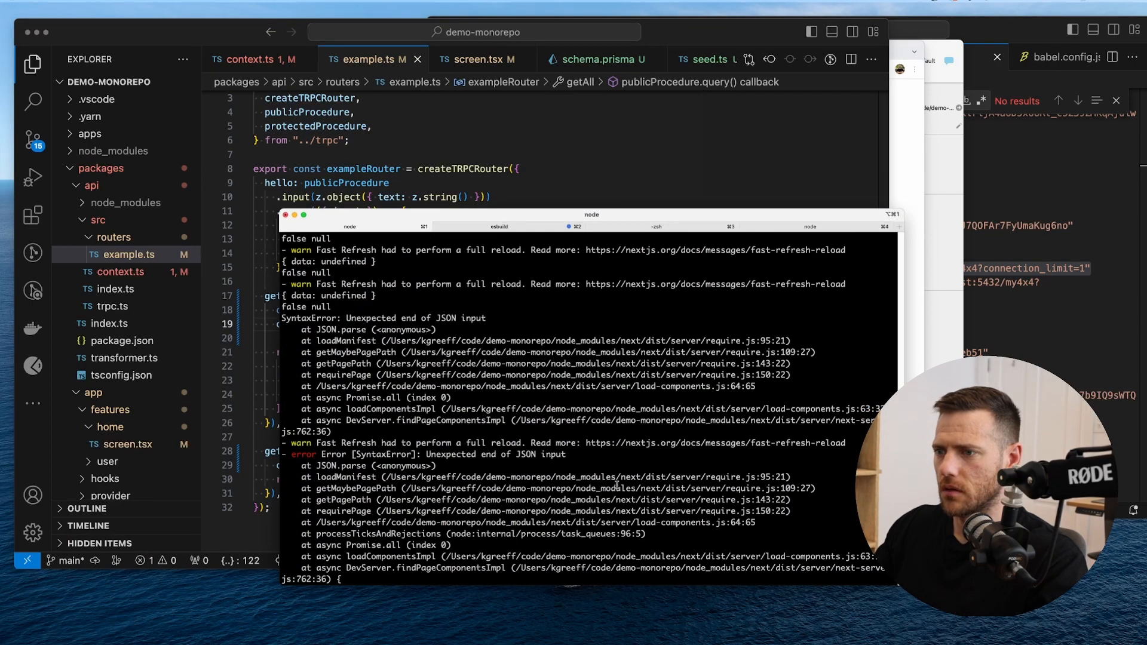
# - Return to the editor showing screen.tsx without the secretQuery query and log
pyautogui.click(479, 59)
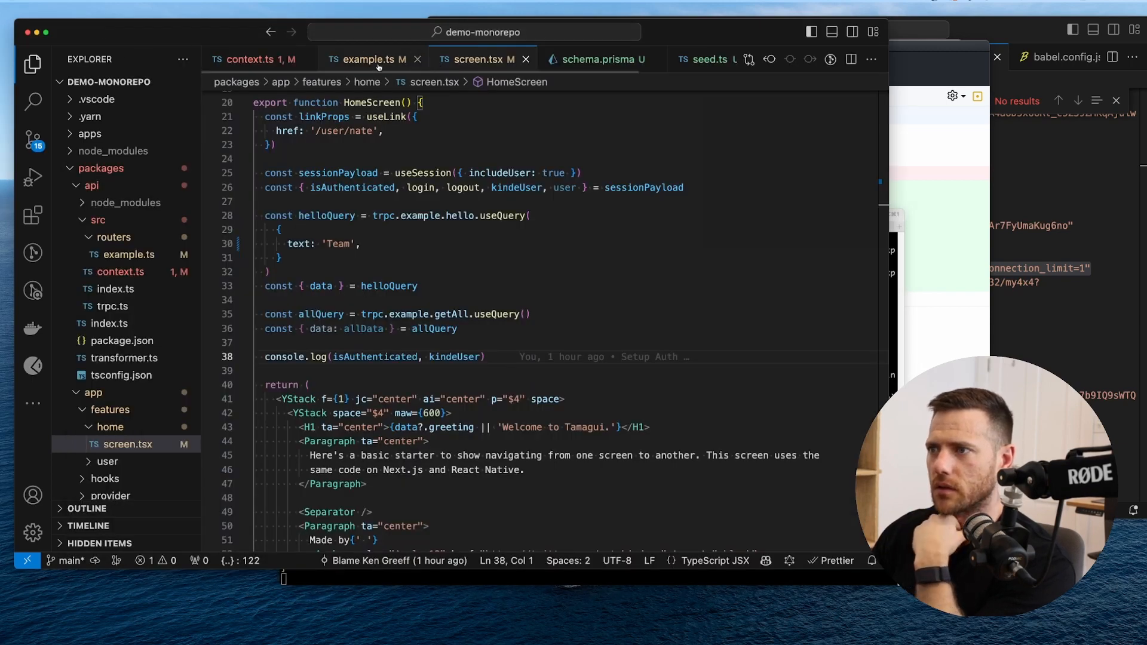
# - Review publicProcedure usage in the example router's hello procedure
pyautogui.click(372, 59)
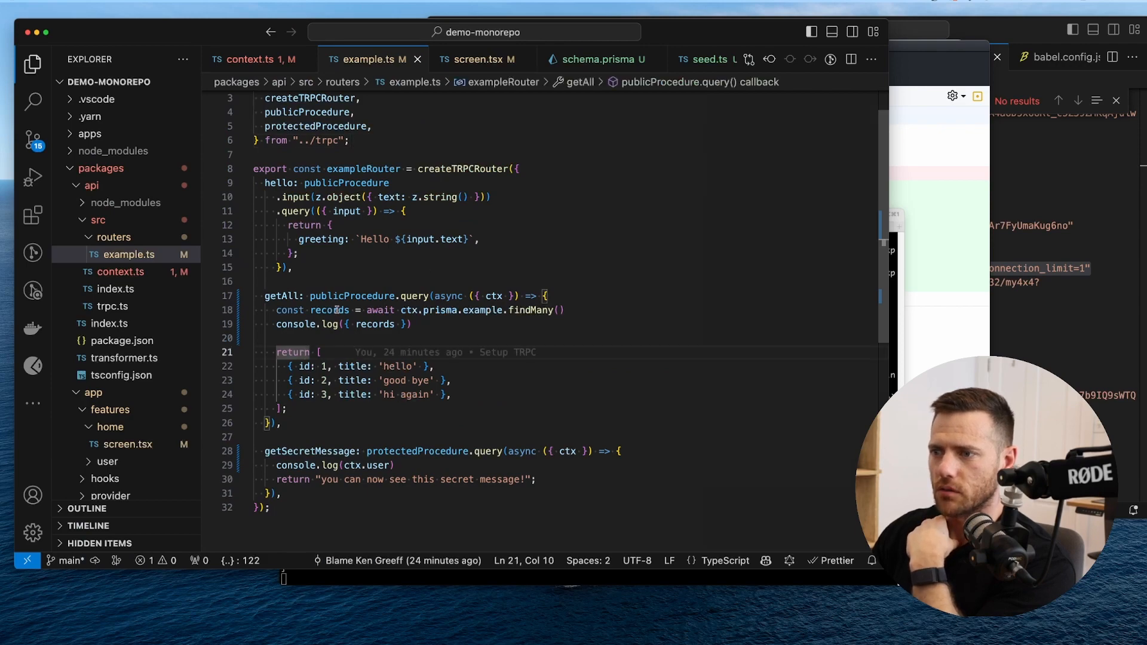
pyautogui.doubleClick(292, 351)
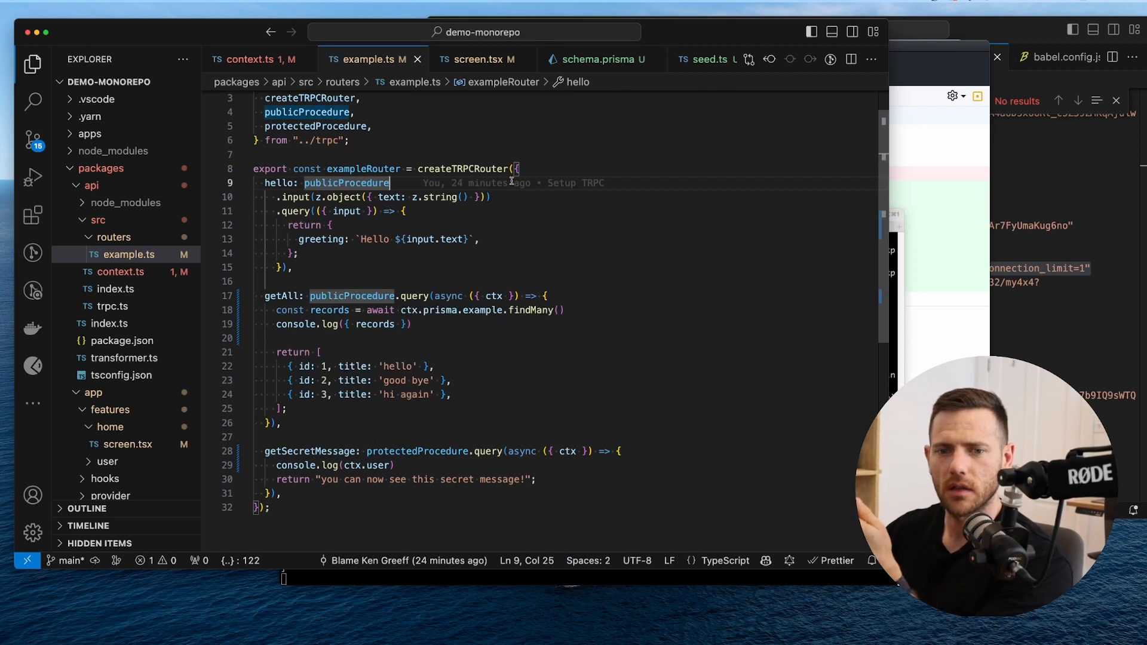
pyautogui.click(435, 366)
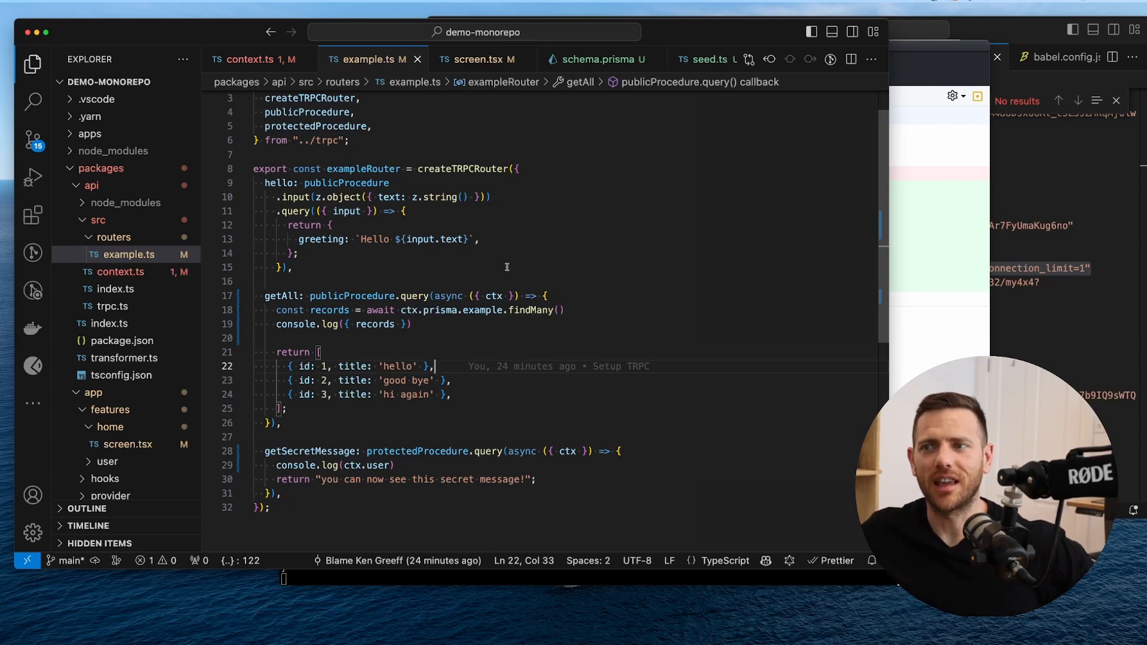
# - Collapse the app and api package folders in the Explorer
pyautogui.click(92, 392)
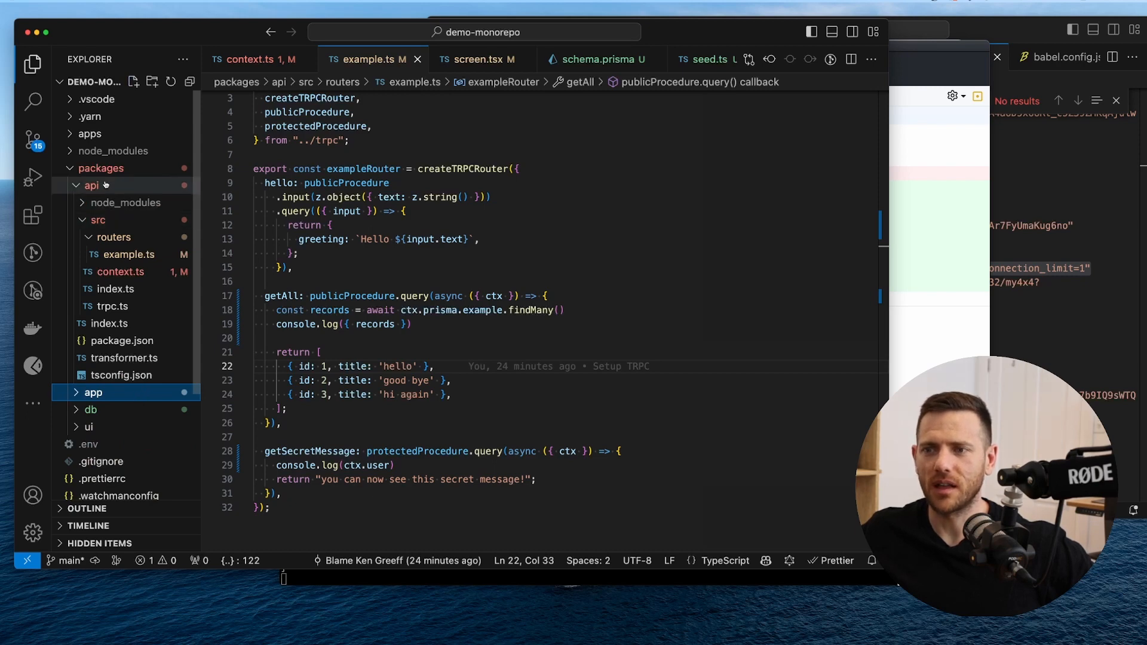
pyautogui.click(91, 185)
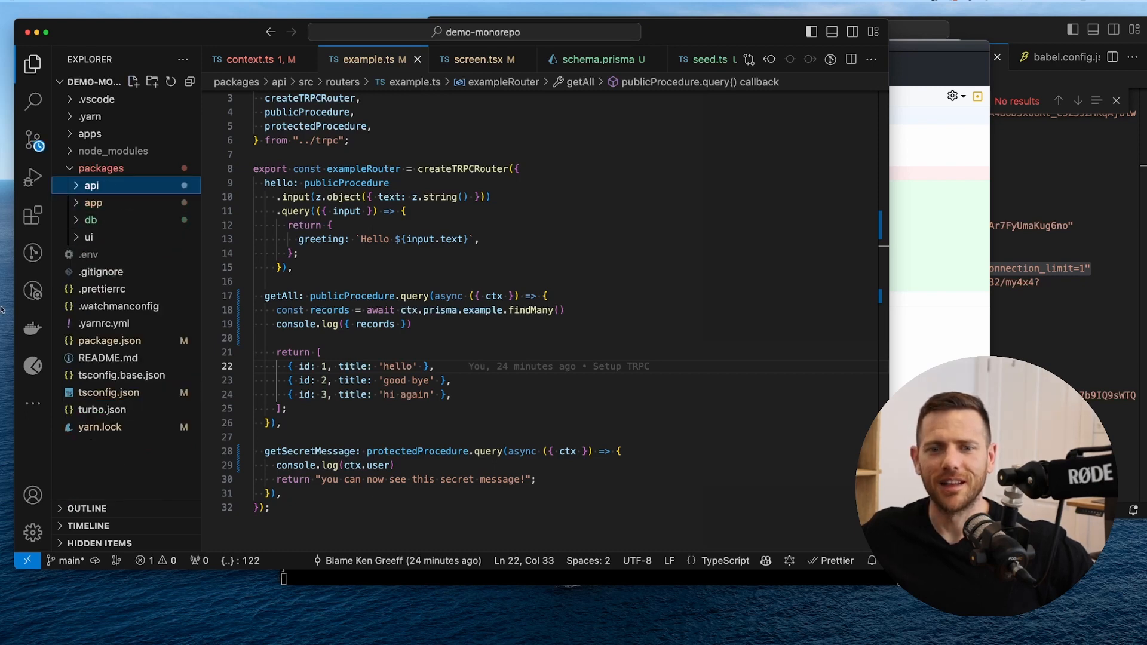